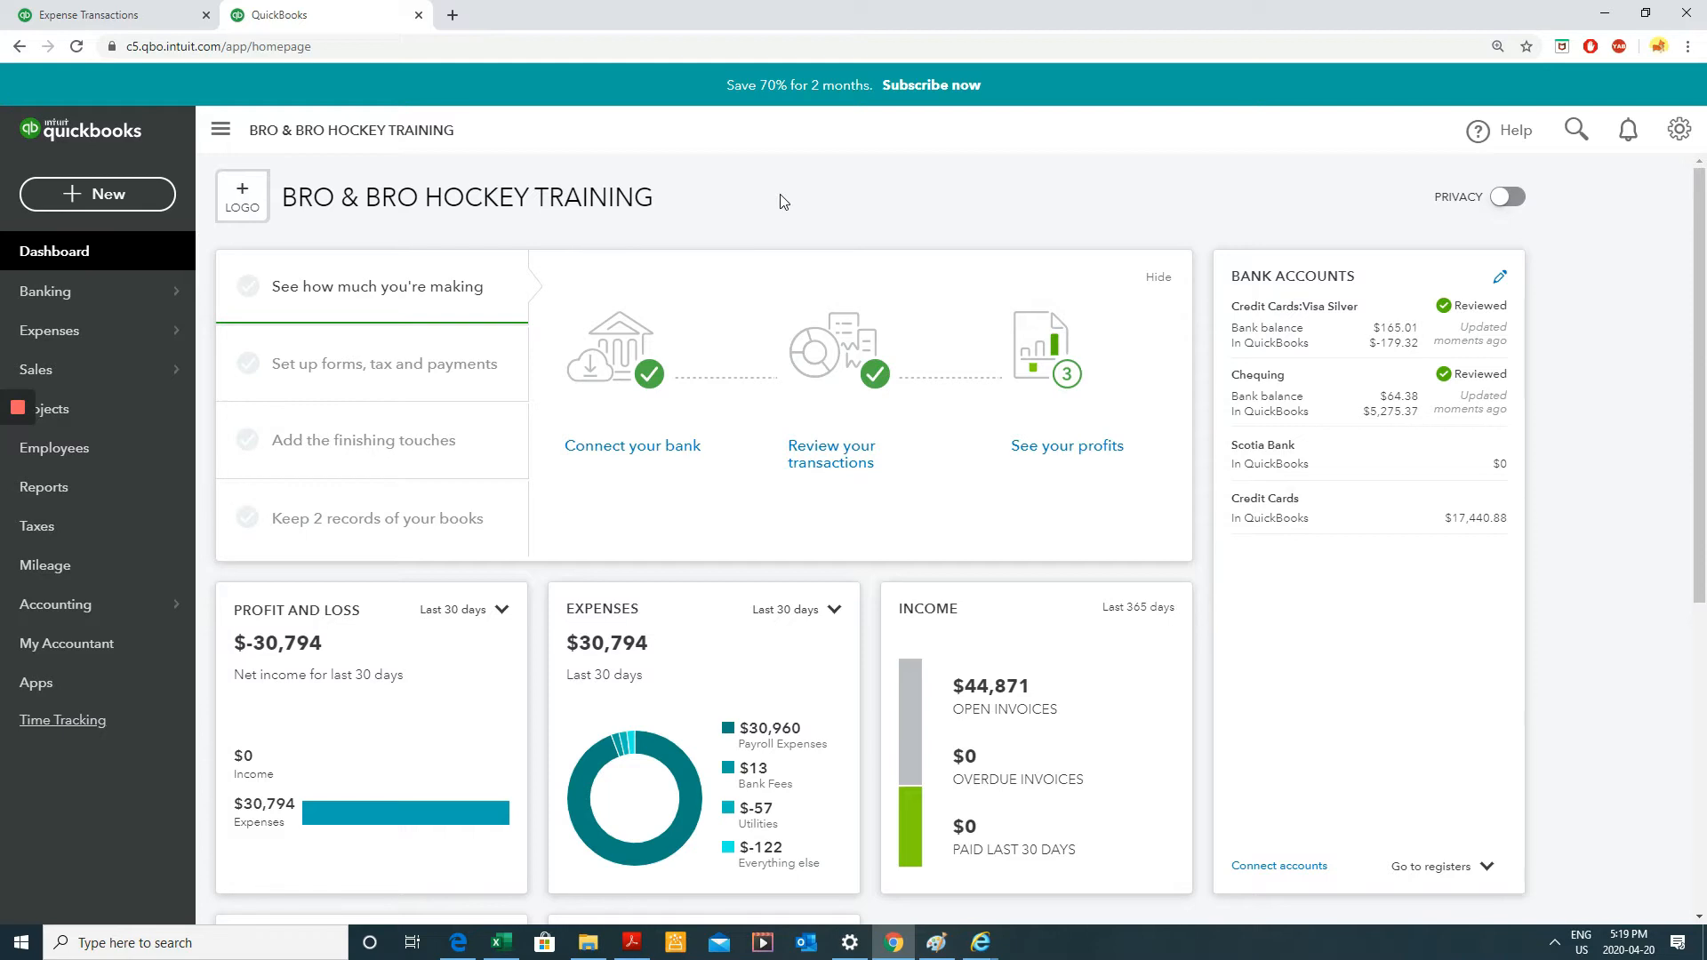
Check the Scotia Bank account in the Chart of Accounts, then go to Banking.
left_click(55, 603)
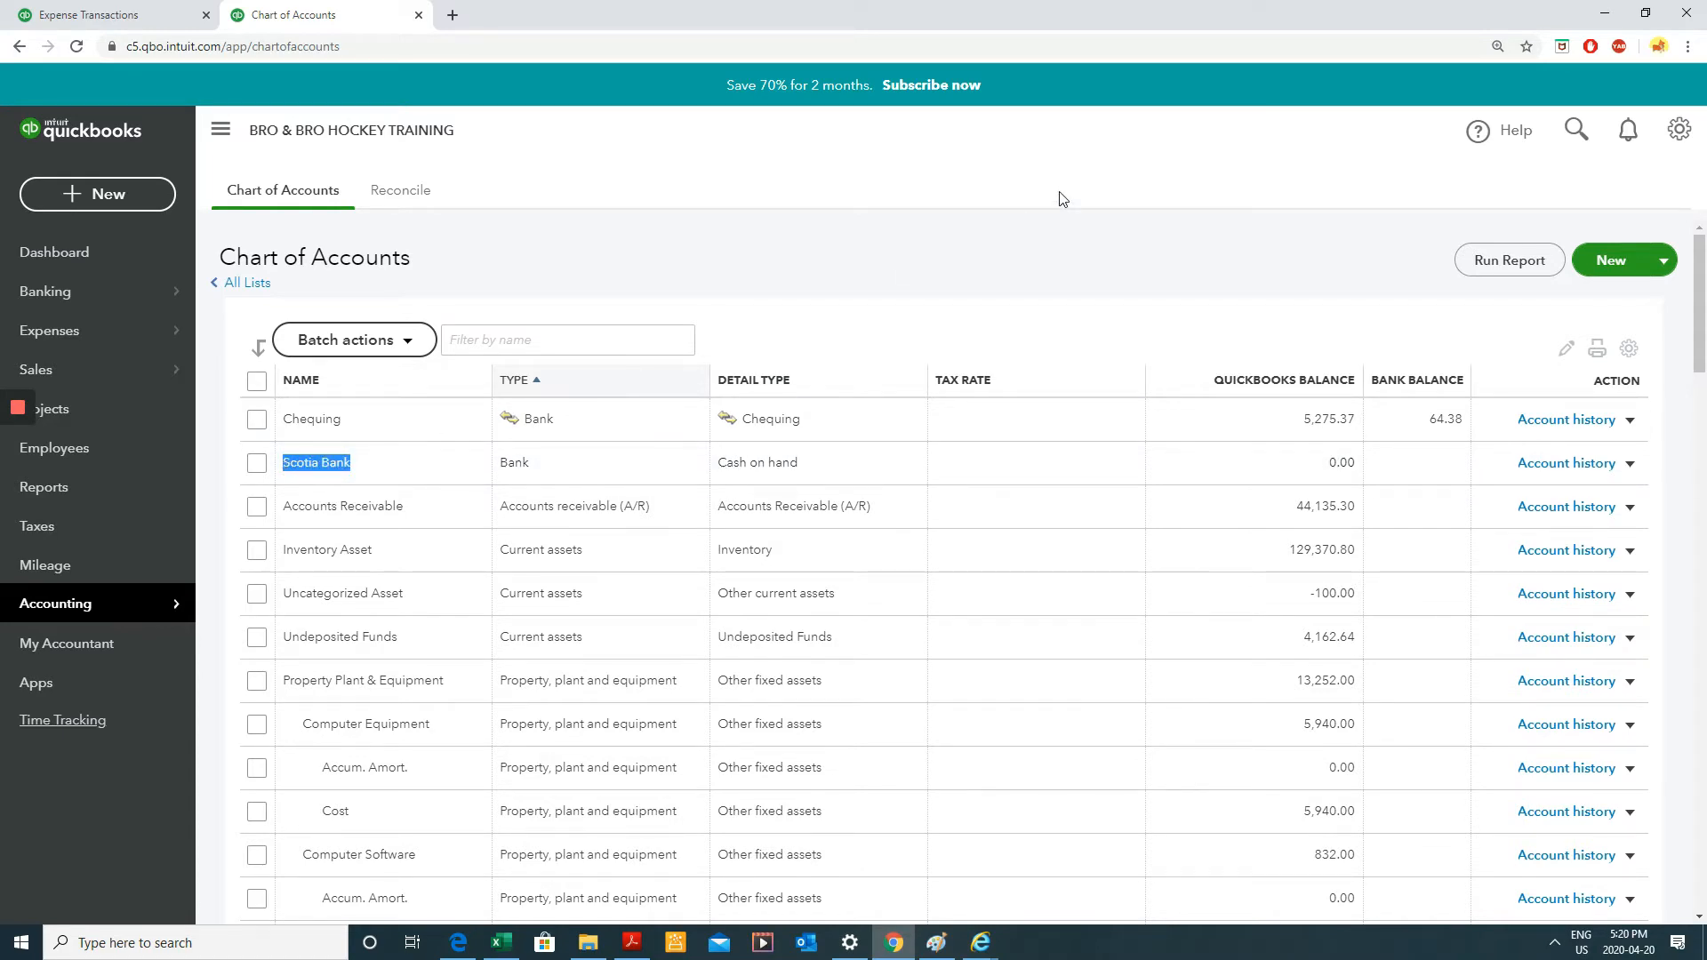
left_click(1342, 462)
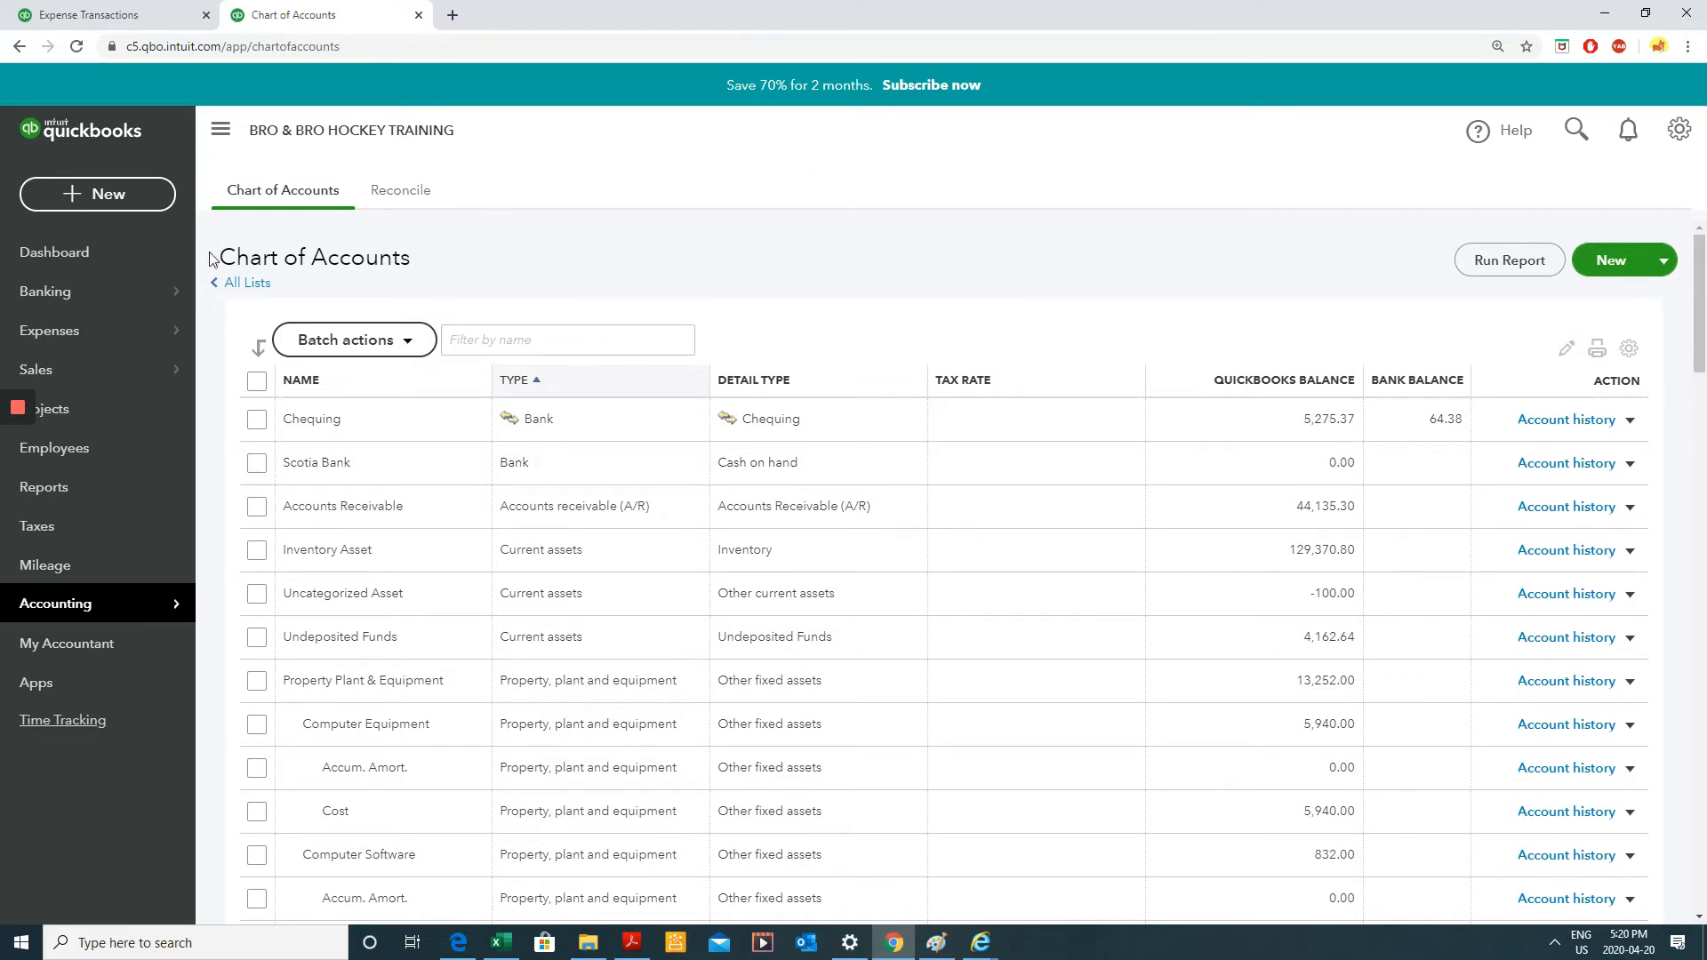
left_click(45, 290)
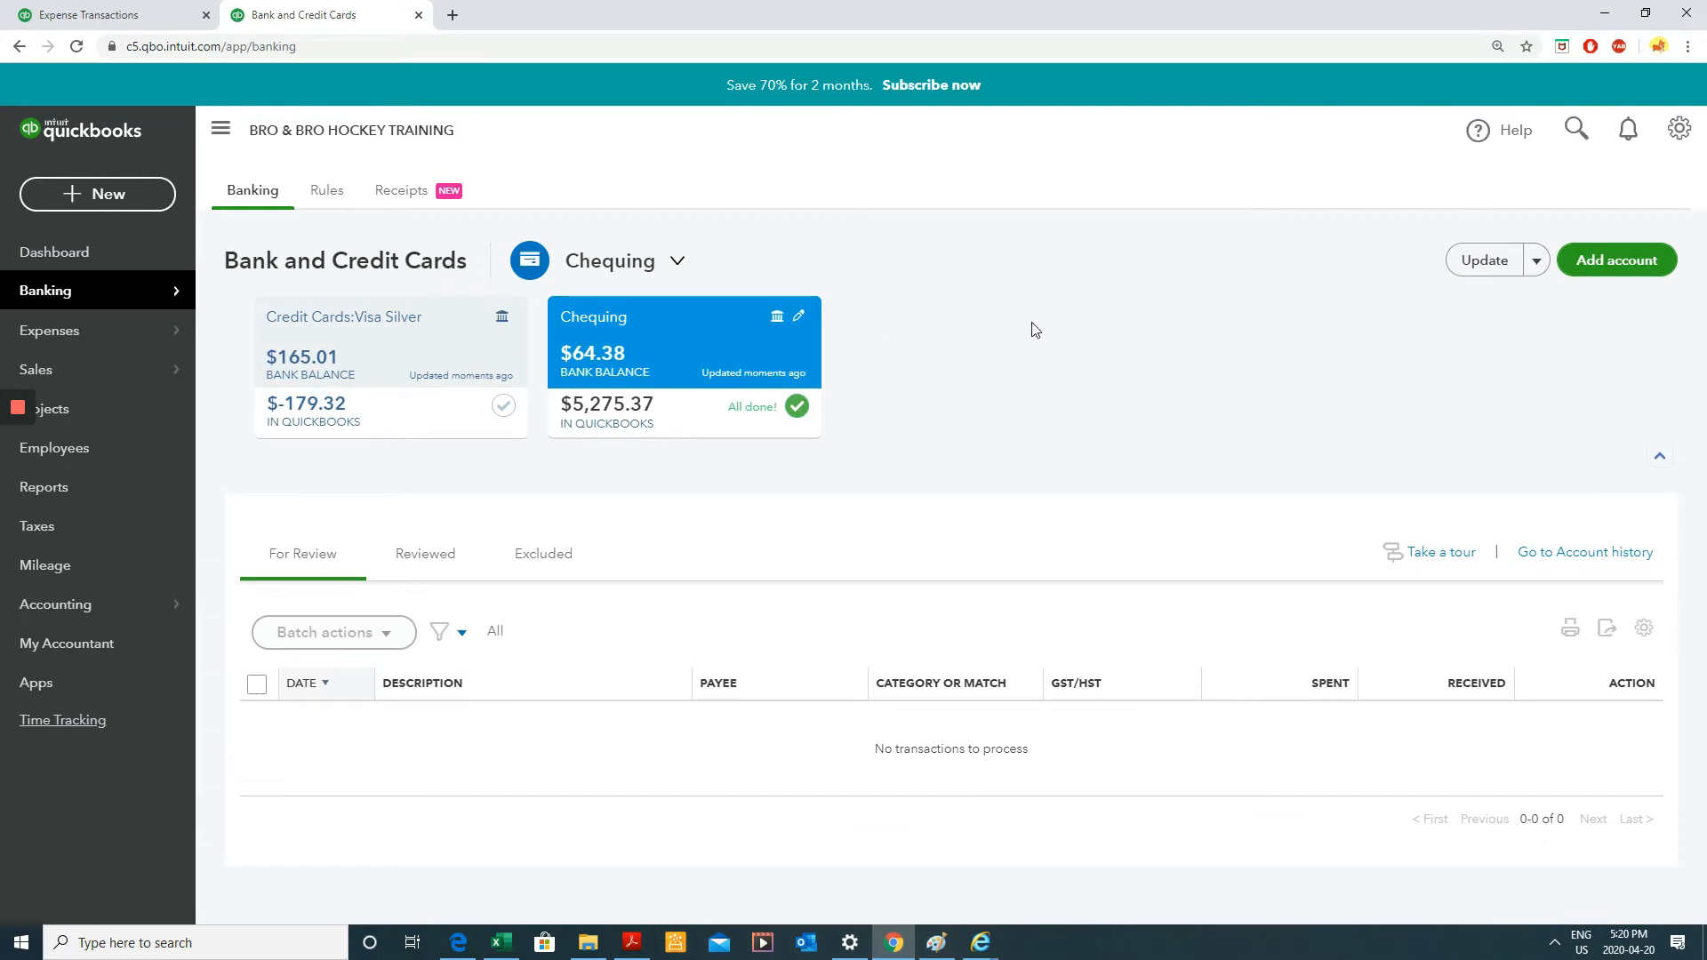
mouse_move(1083, 315)
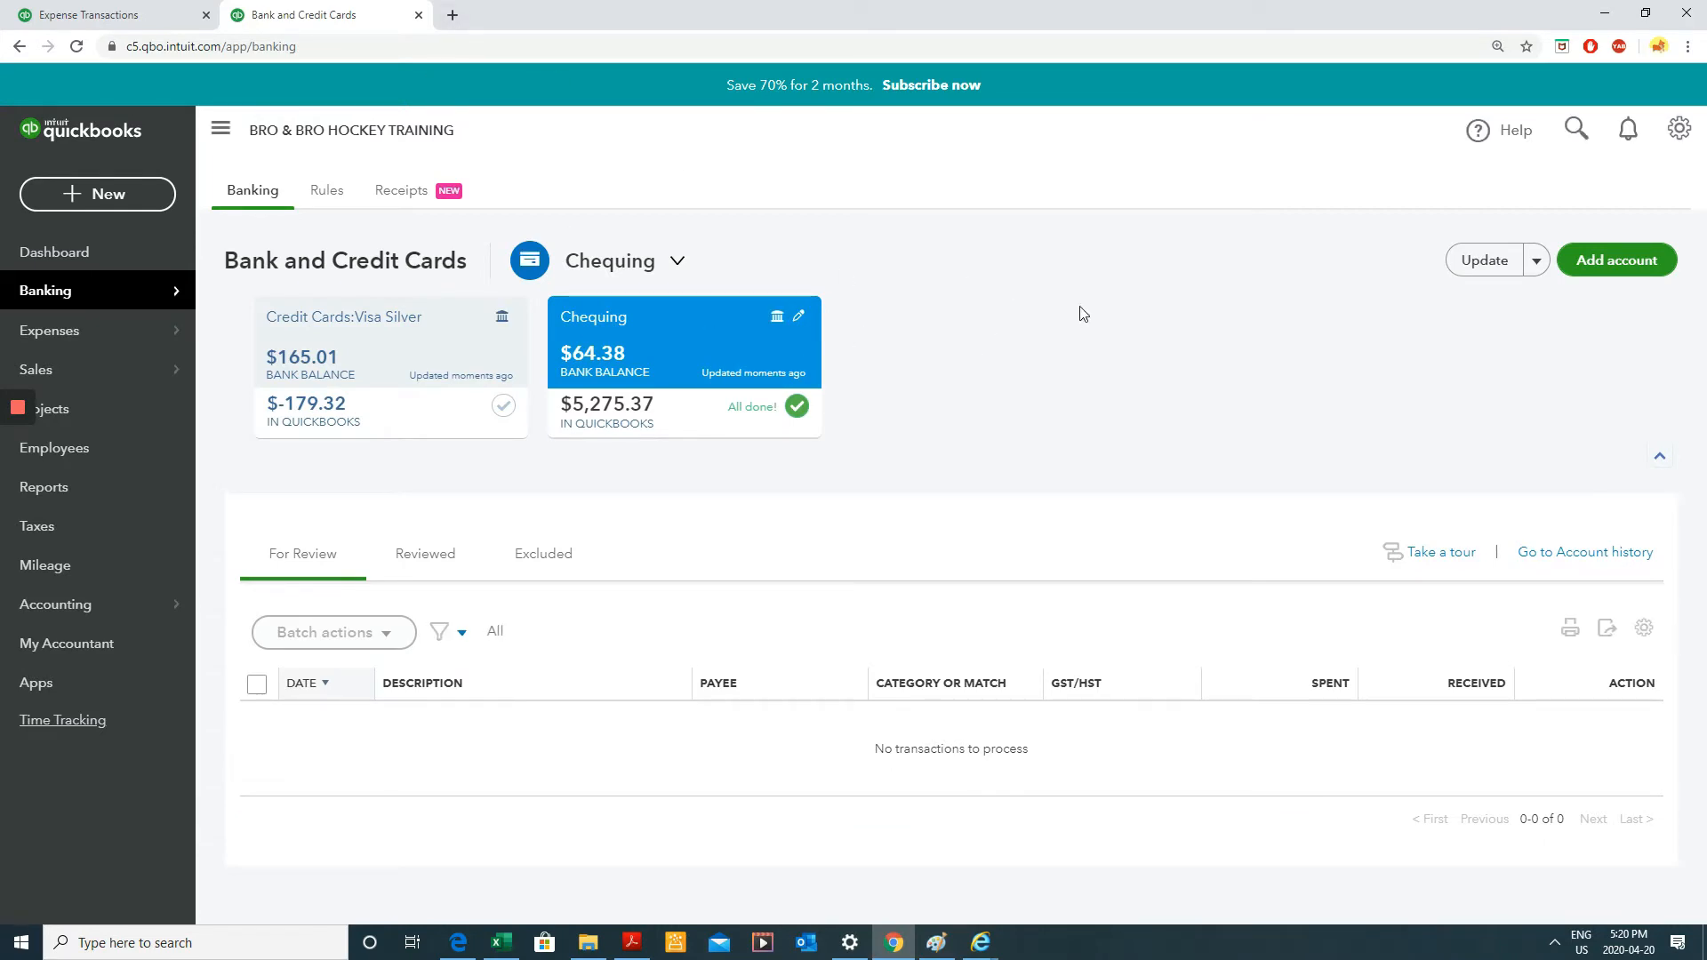
mouse_move(160, 290)
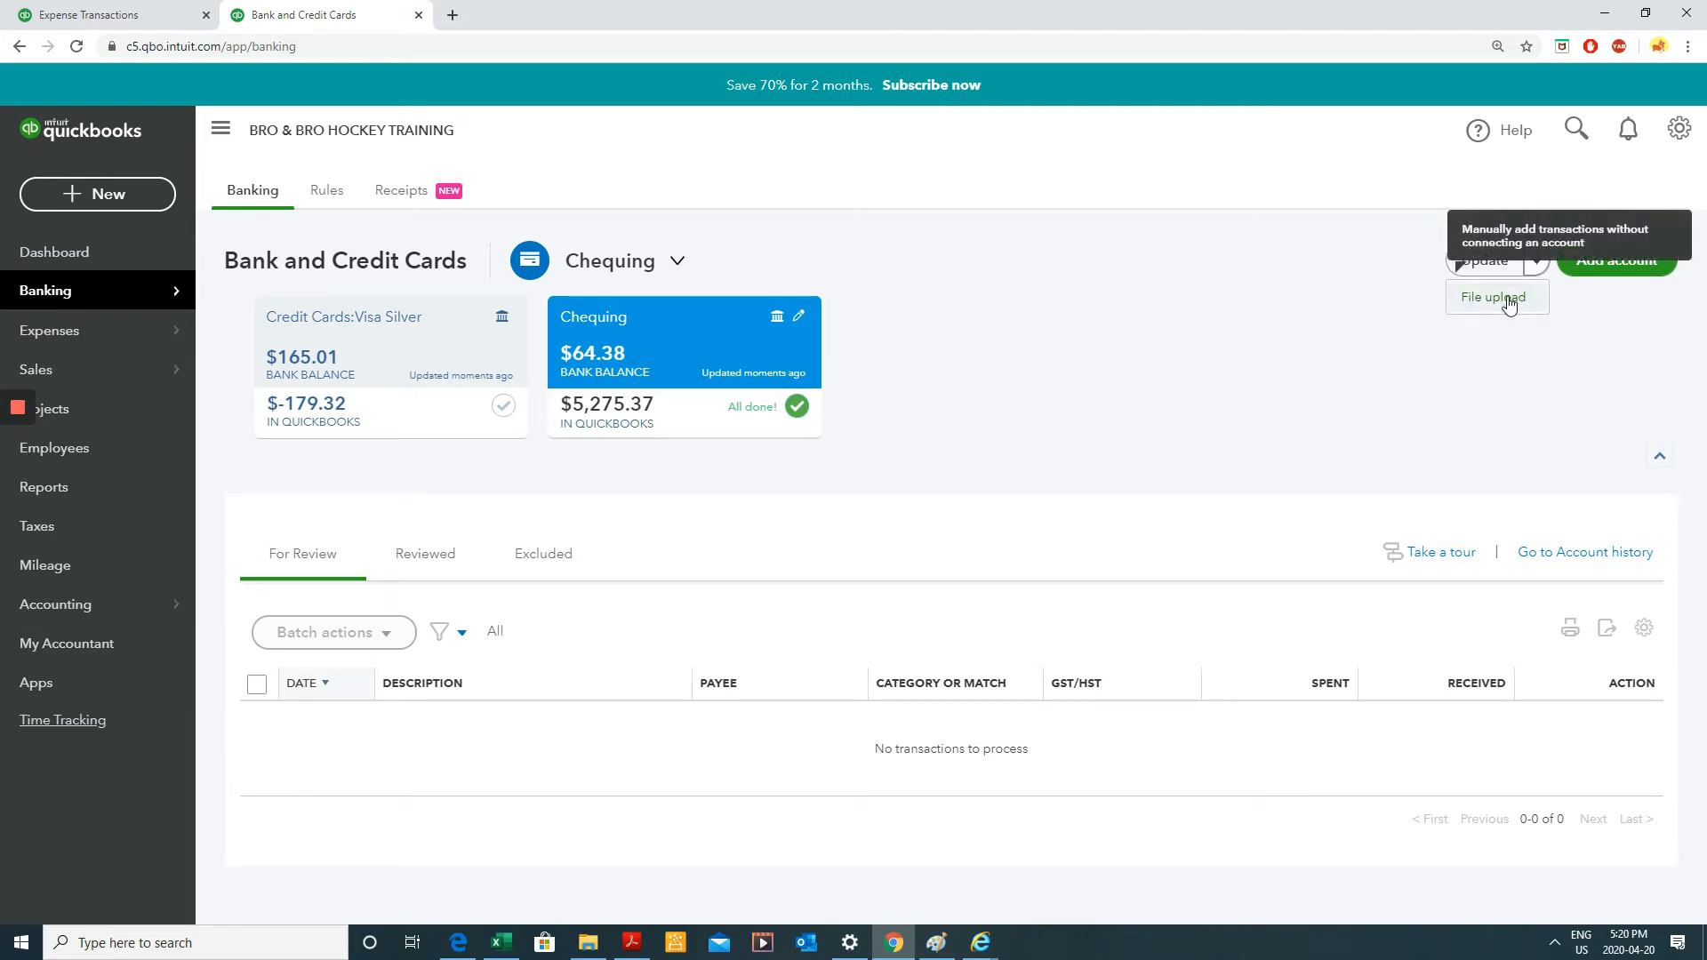
Choose File upload from the Update dropdown on the banking page.
left_click(1494, 297)
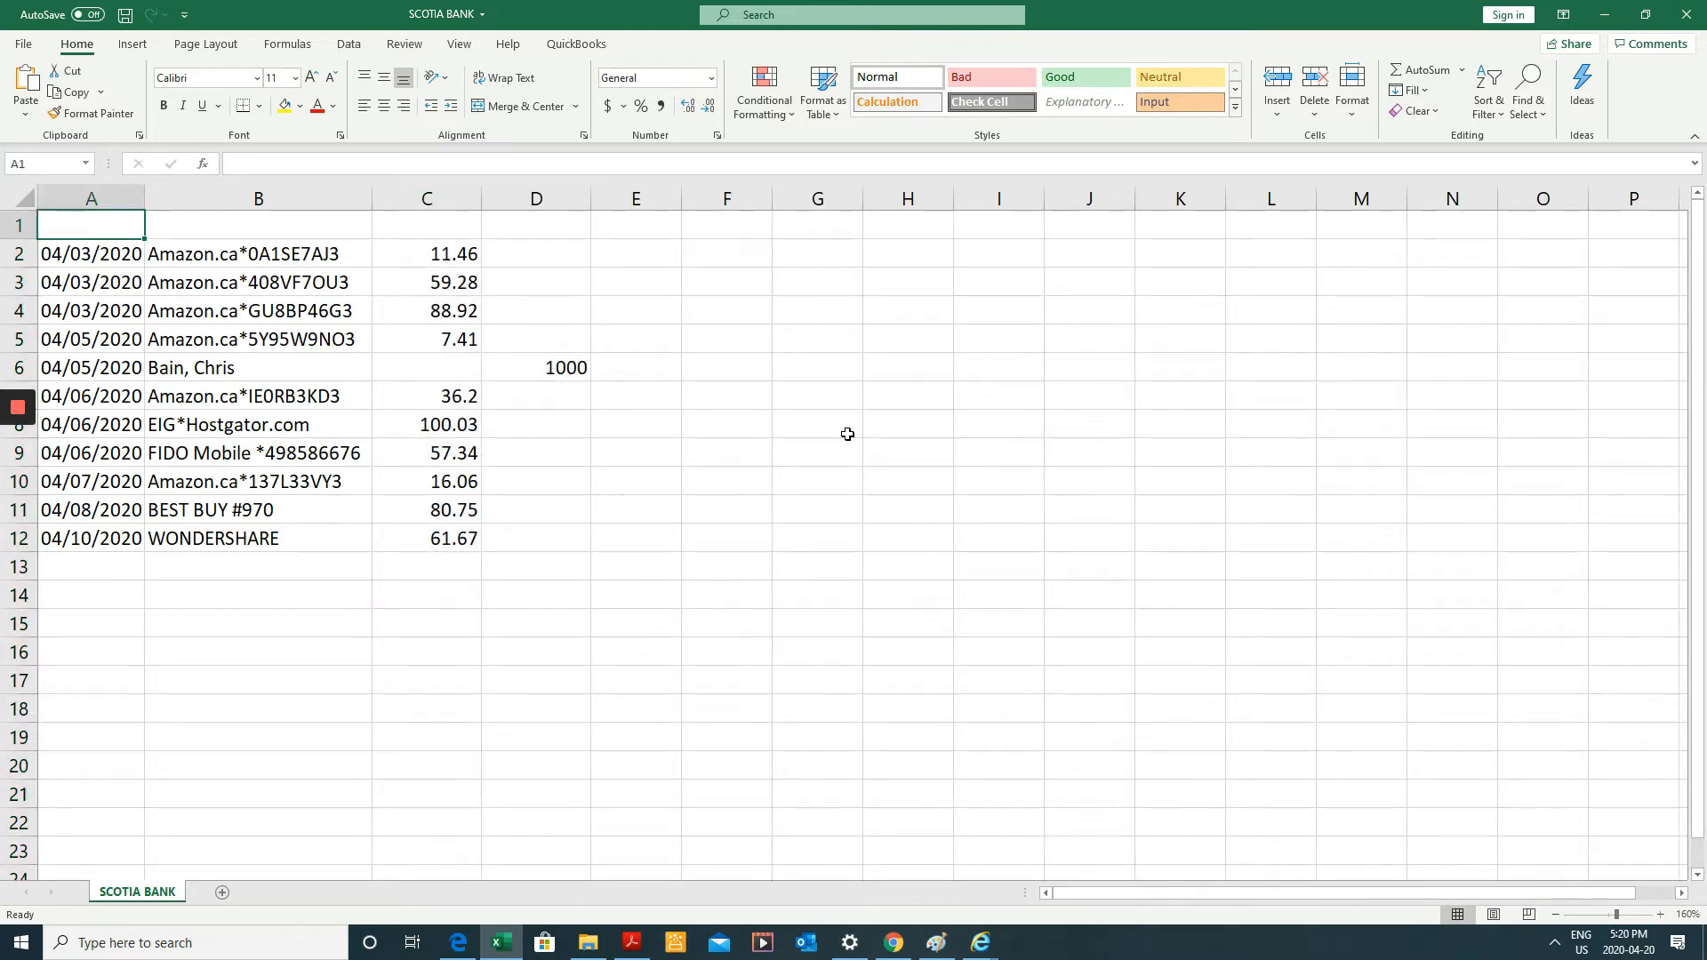
Enter the headers Date, Details, Outflow and Inflow in A1:D1 and save.
type("Date")
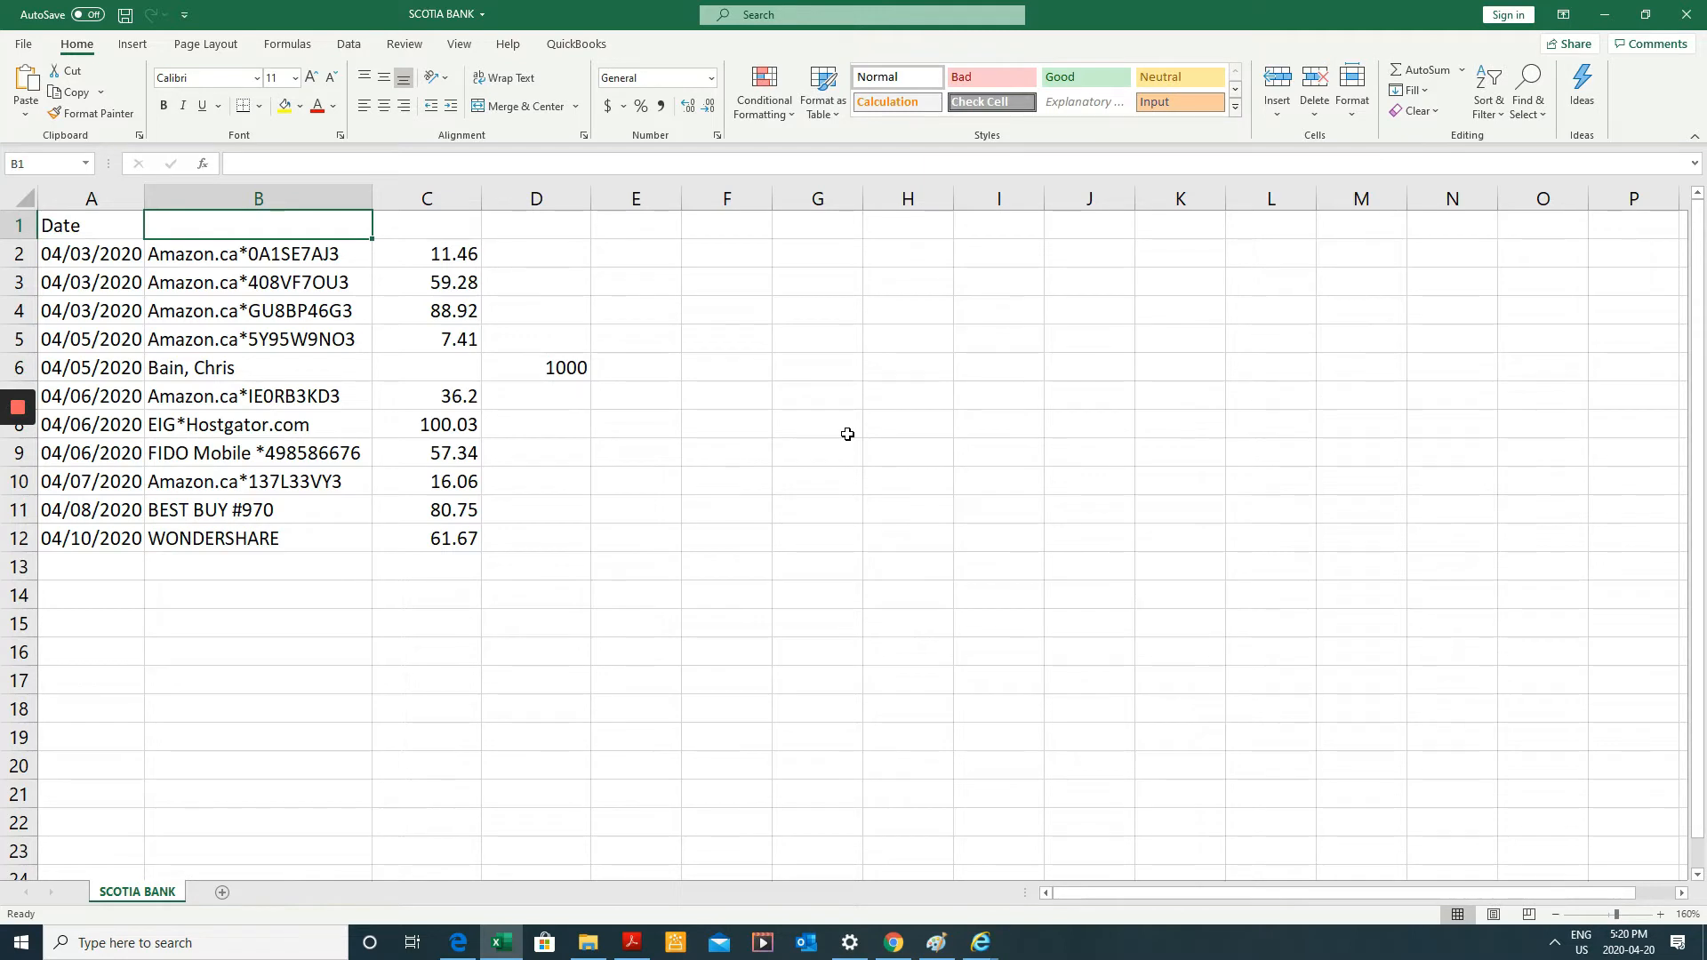
type("Details")
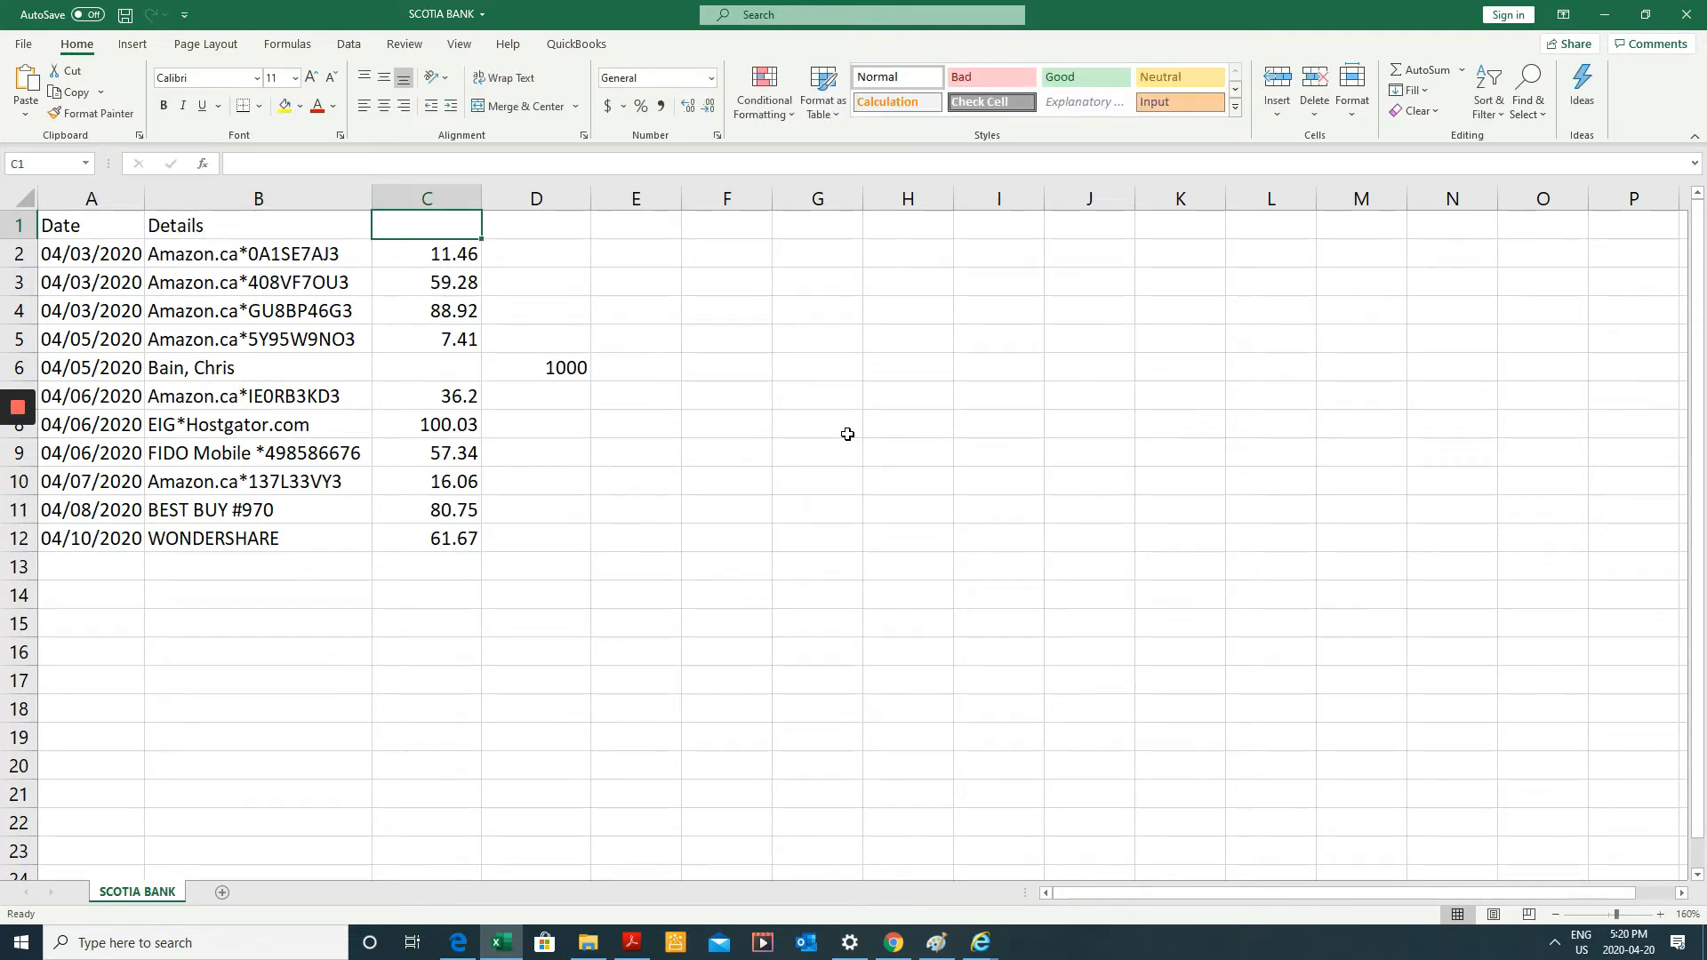
type("Out")
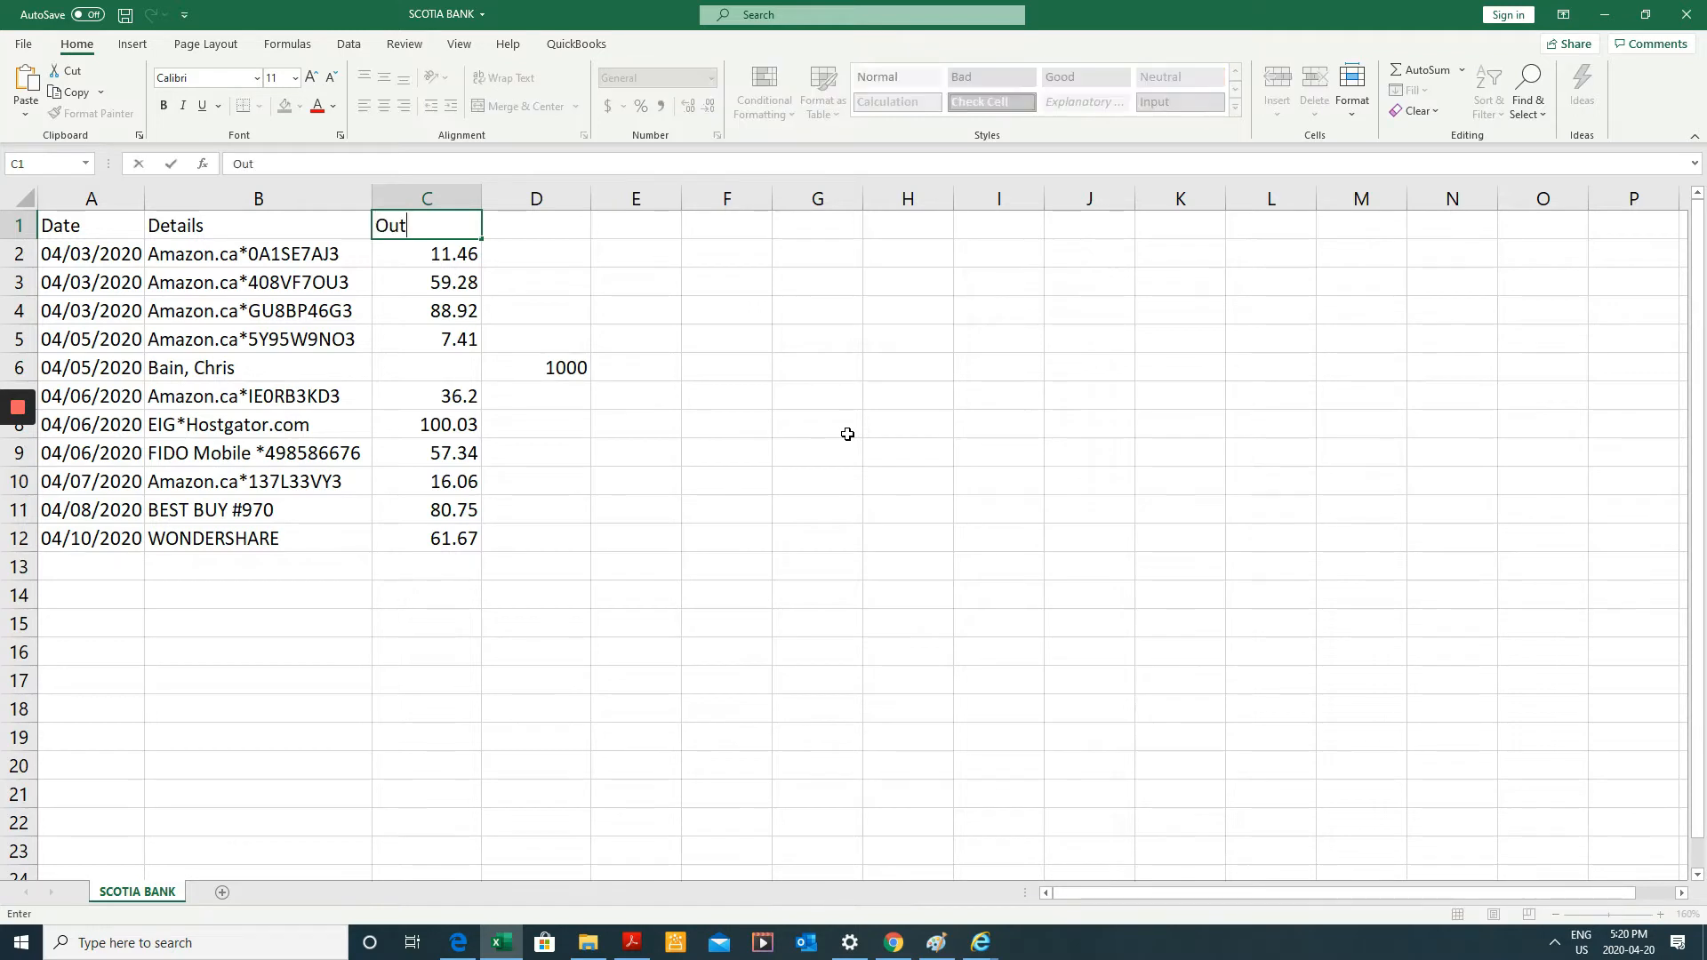
type("fol")
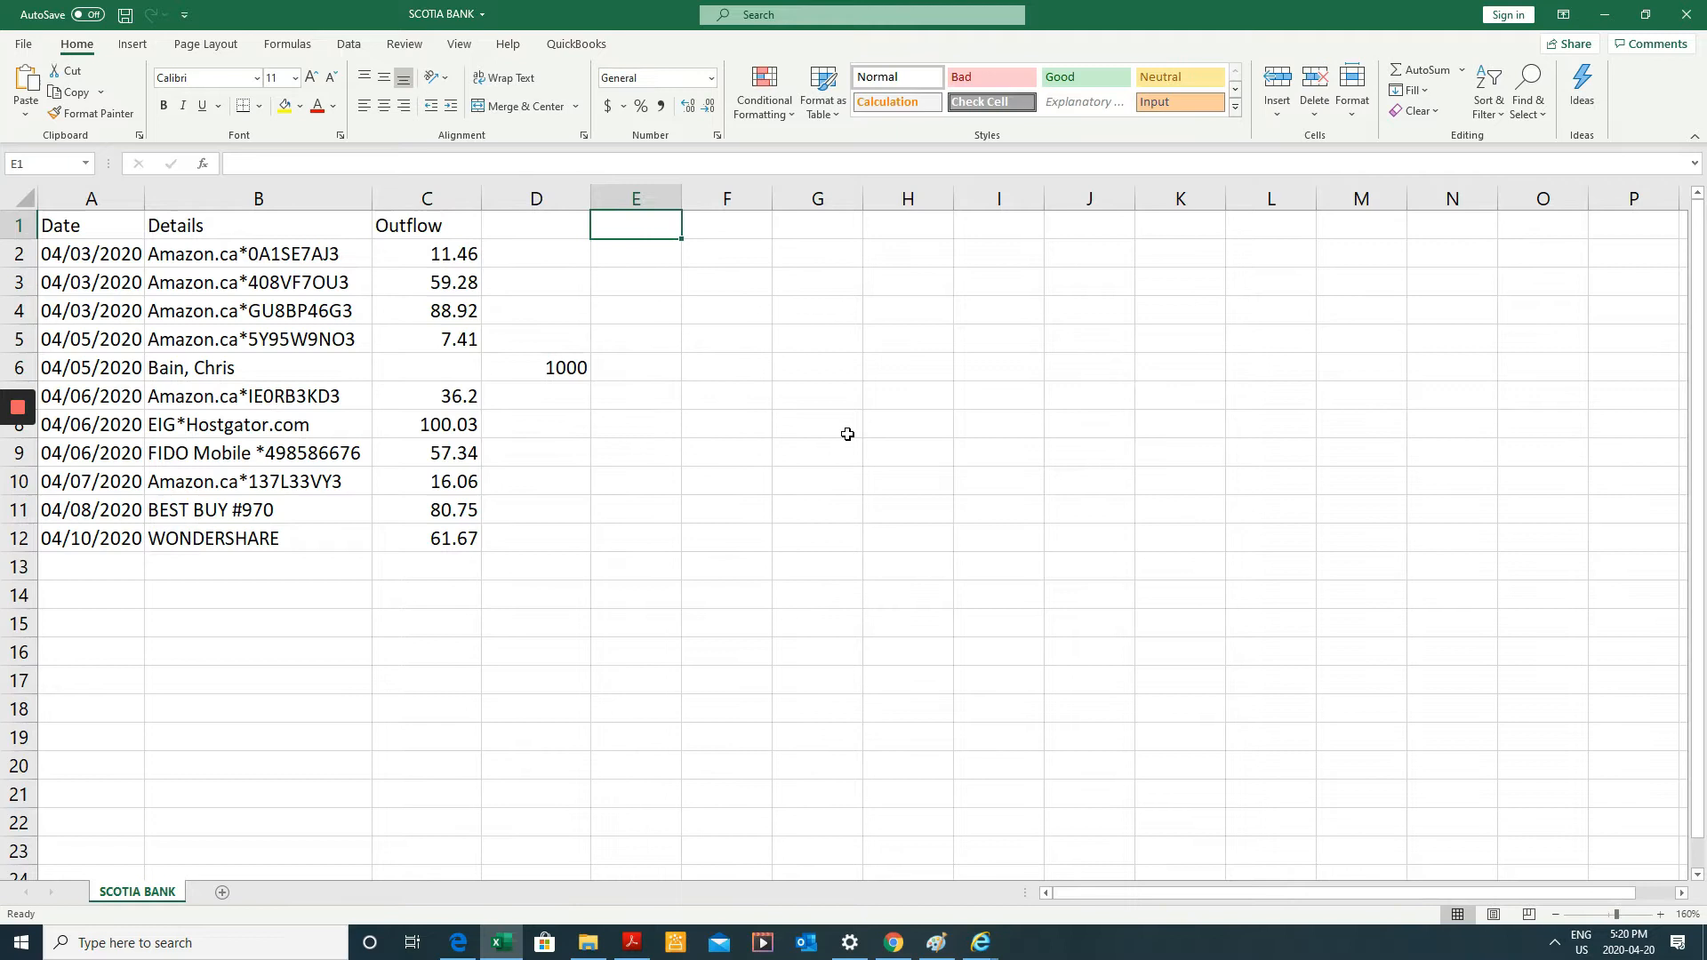
type("In")
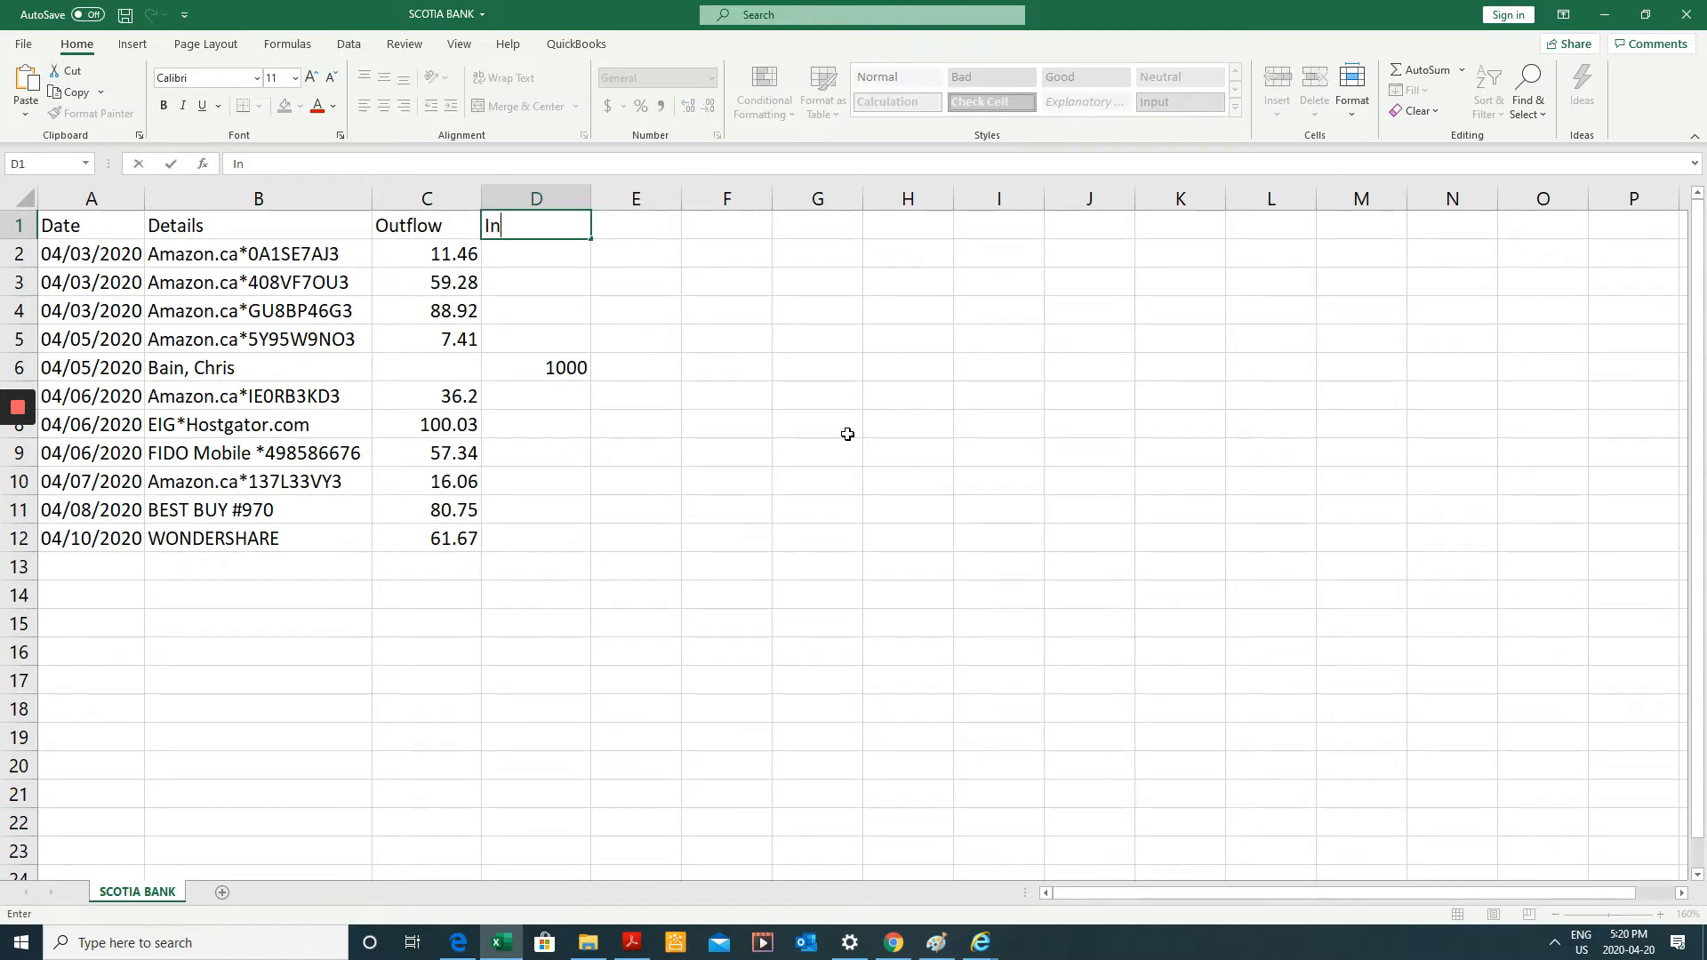
type("flow")
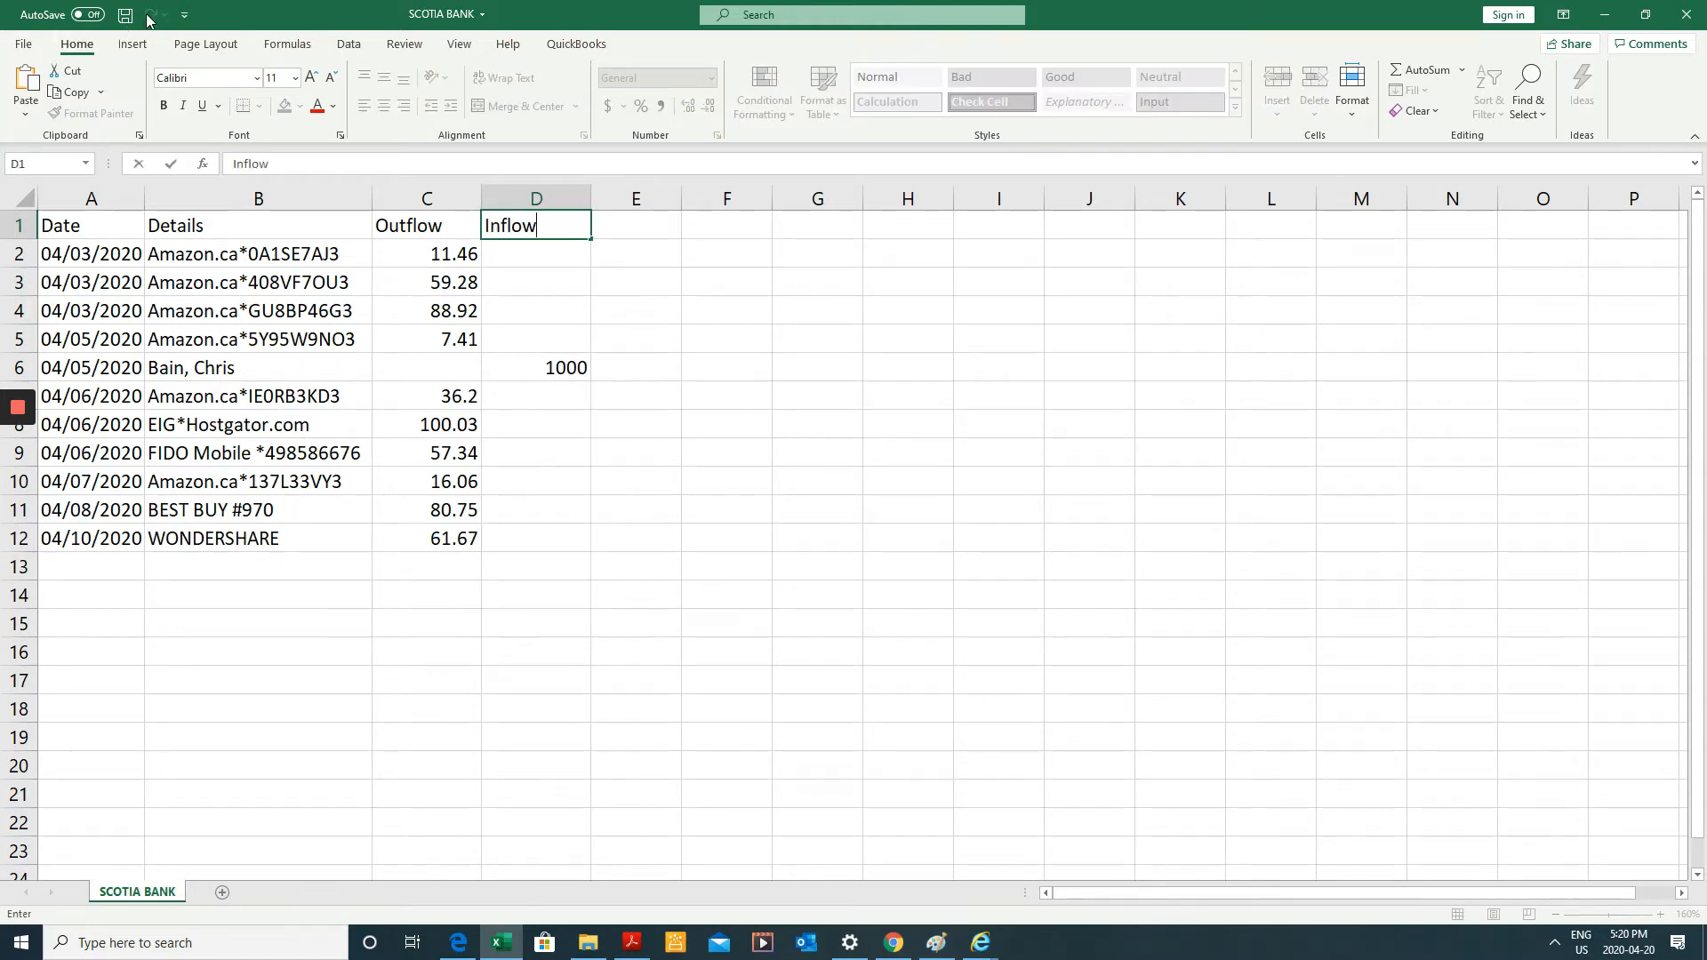
left_click(124, 15)
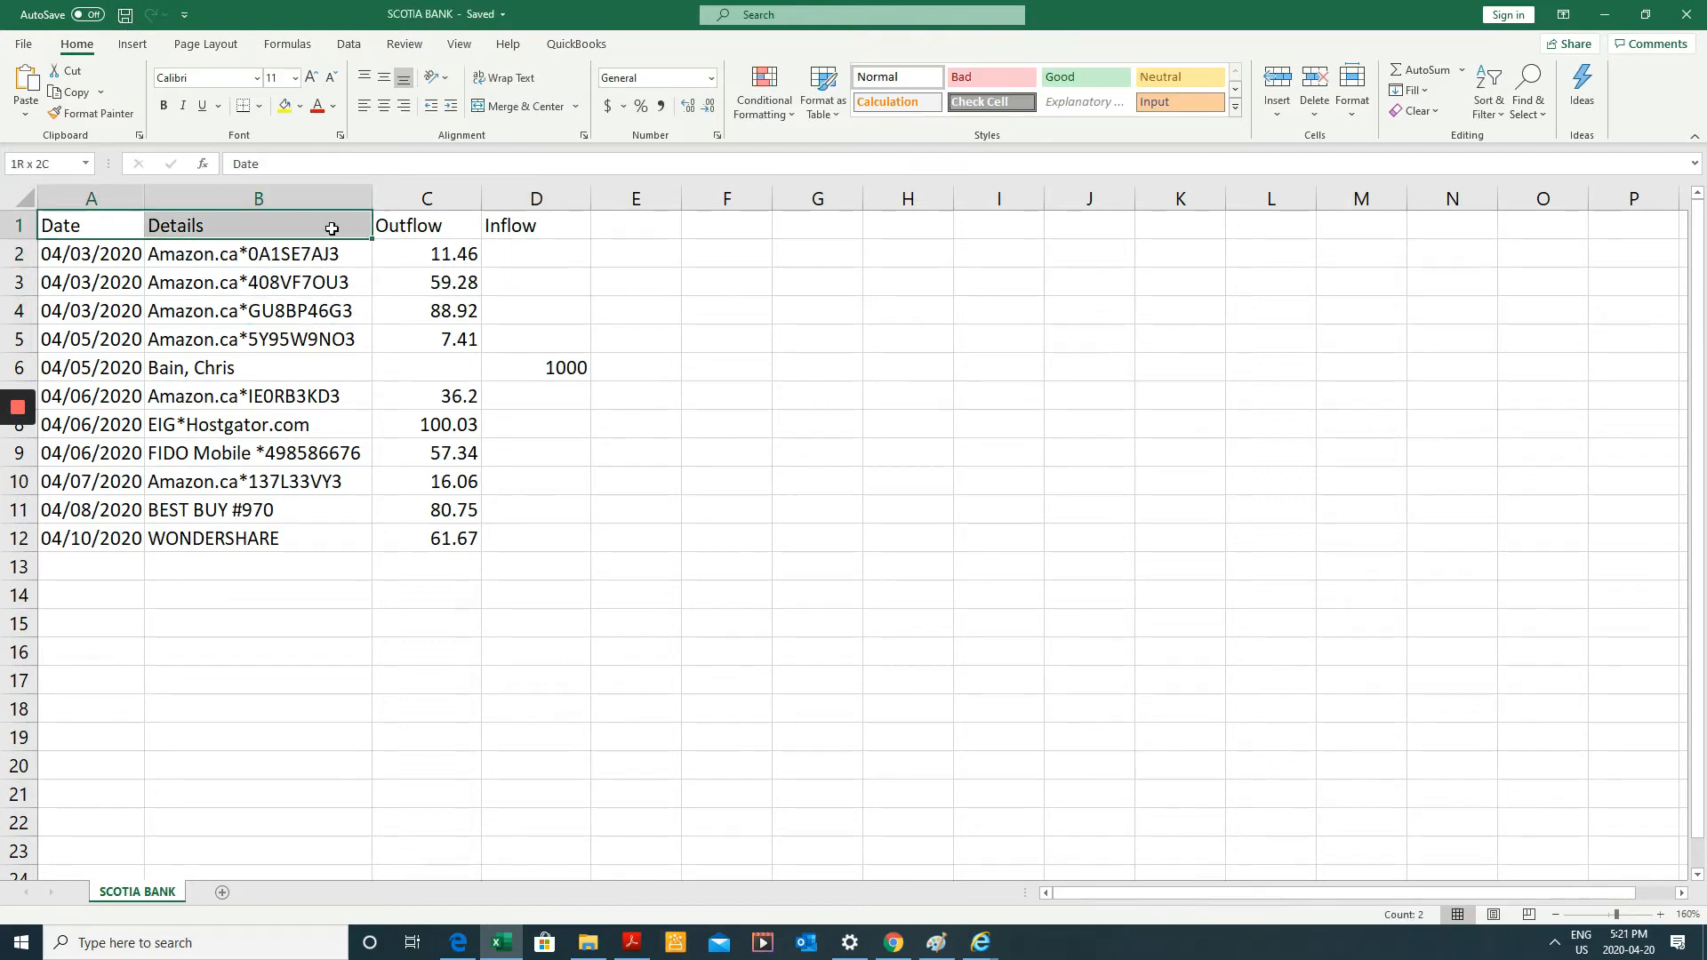
Bold the header row, save the workbook, and minimize Excel.
left_click(257, 254)
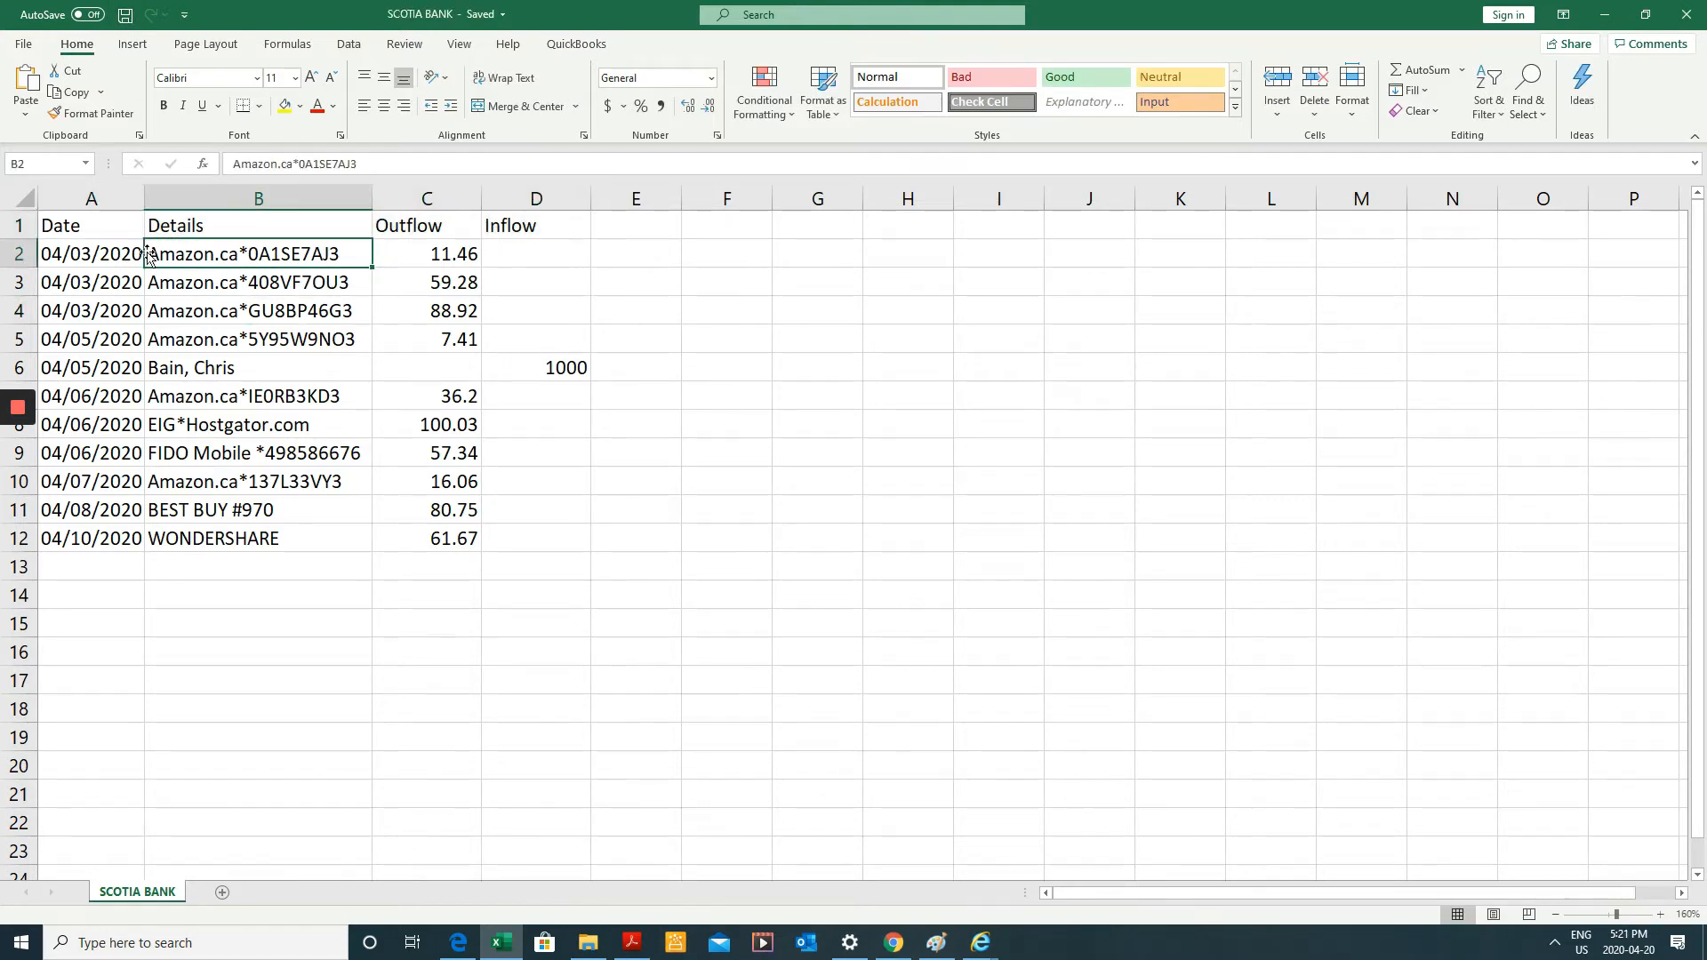
mouse_move(428, 291)
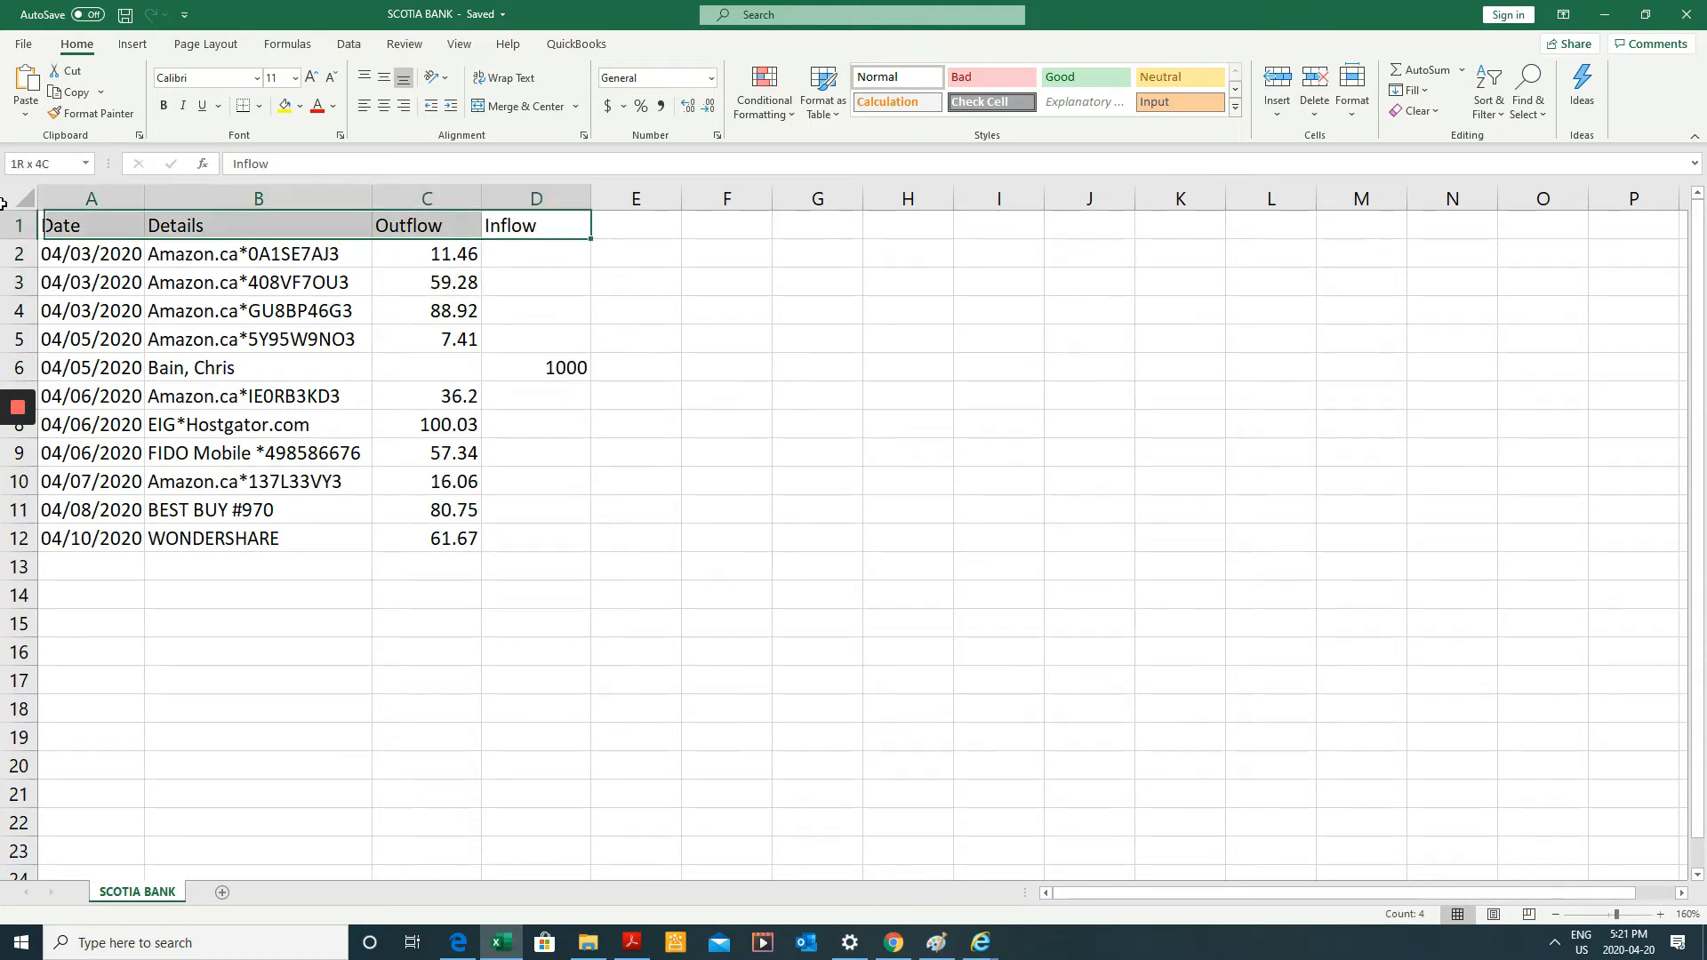
left_click(258, 453)
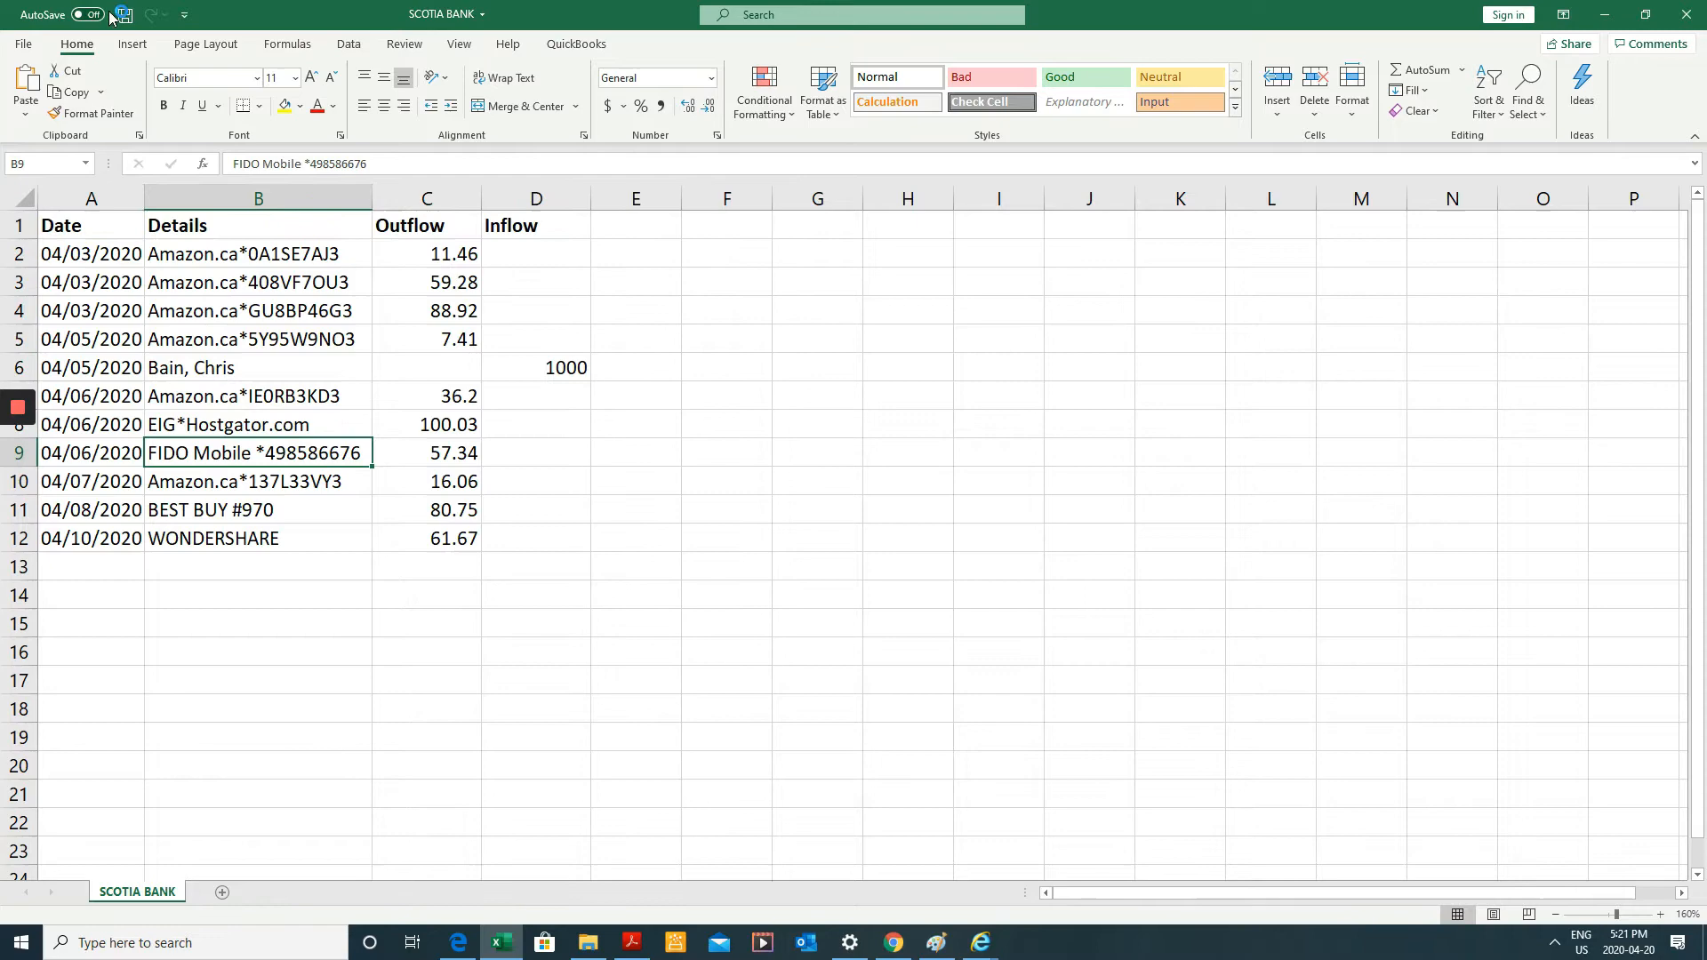
left_click(124, 14)
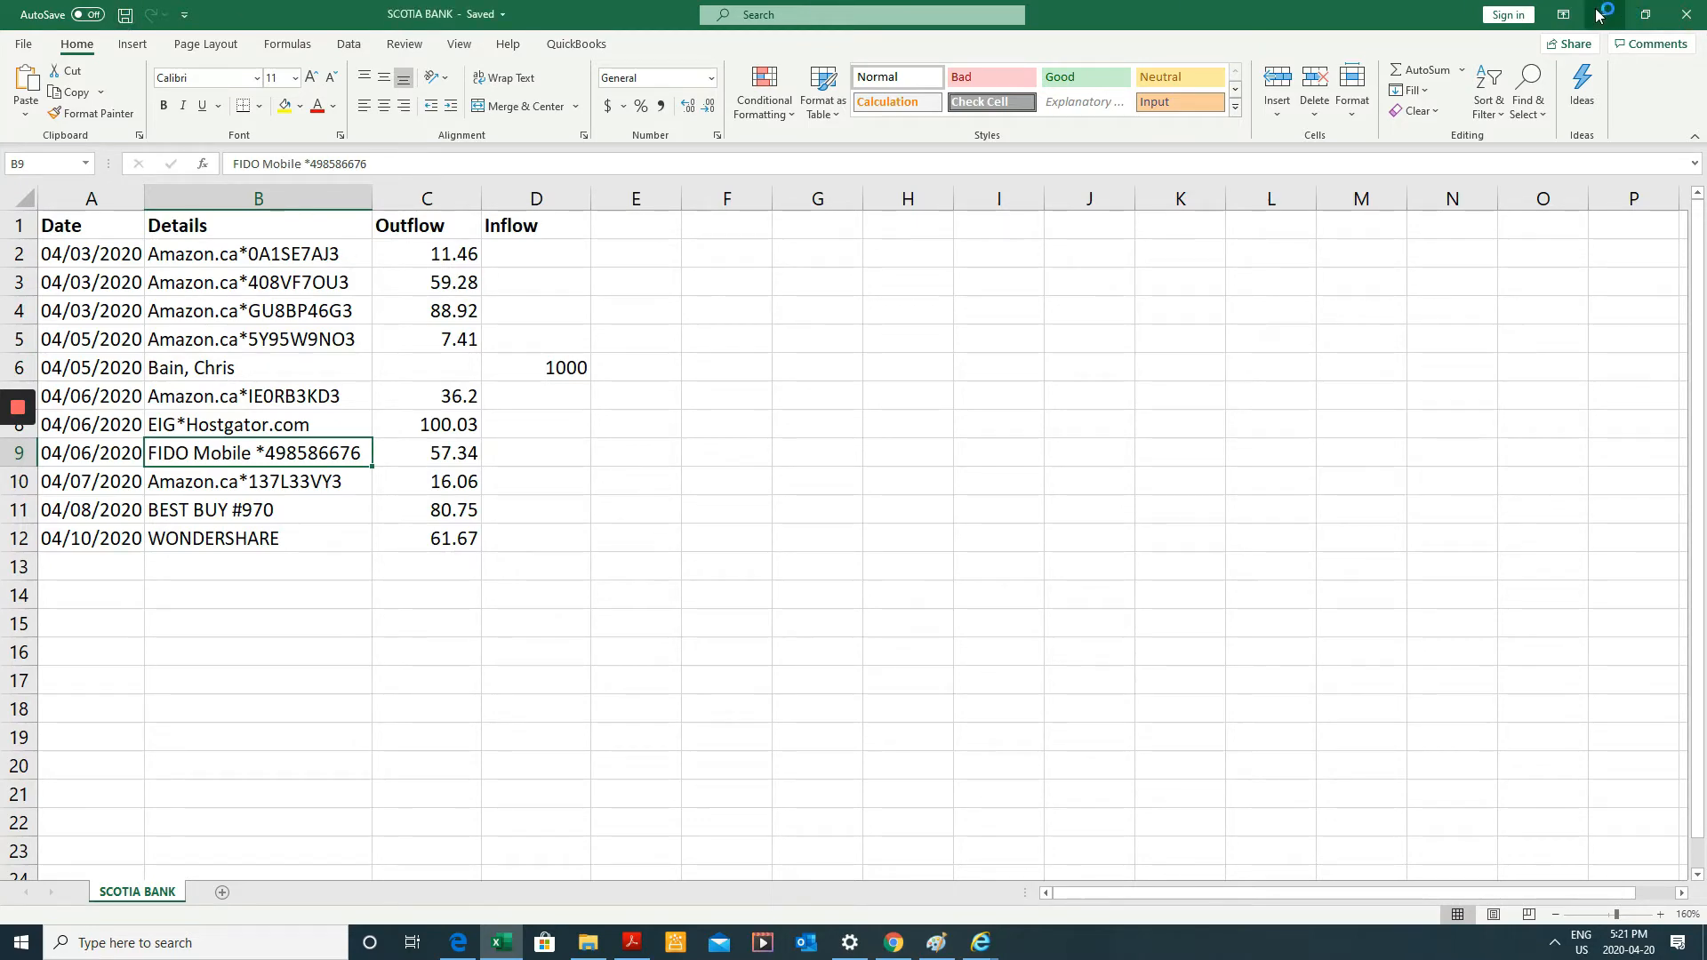
left_click(891, 941)
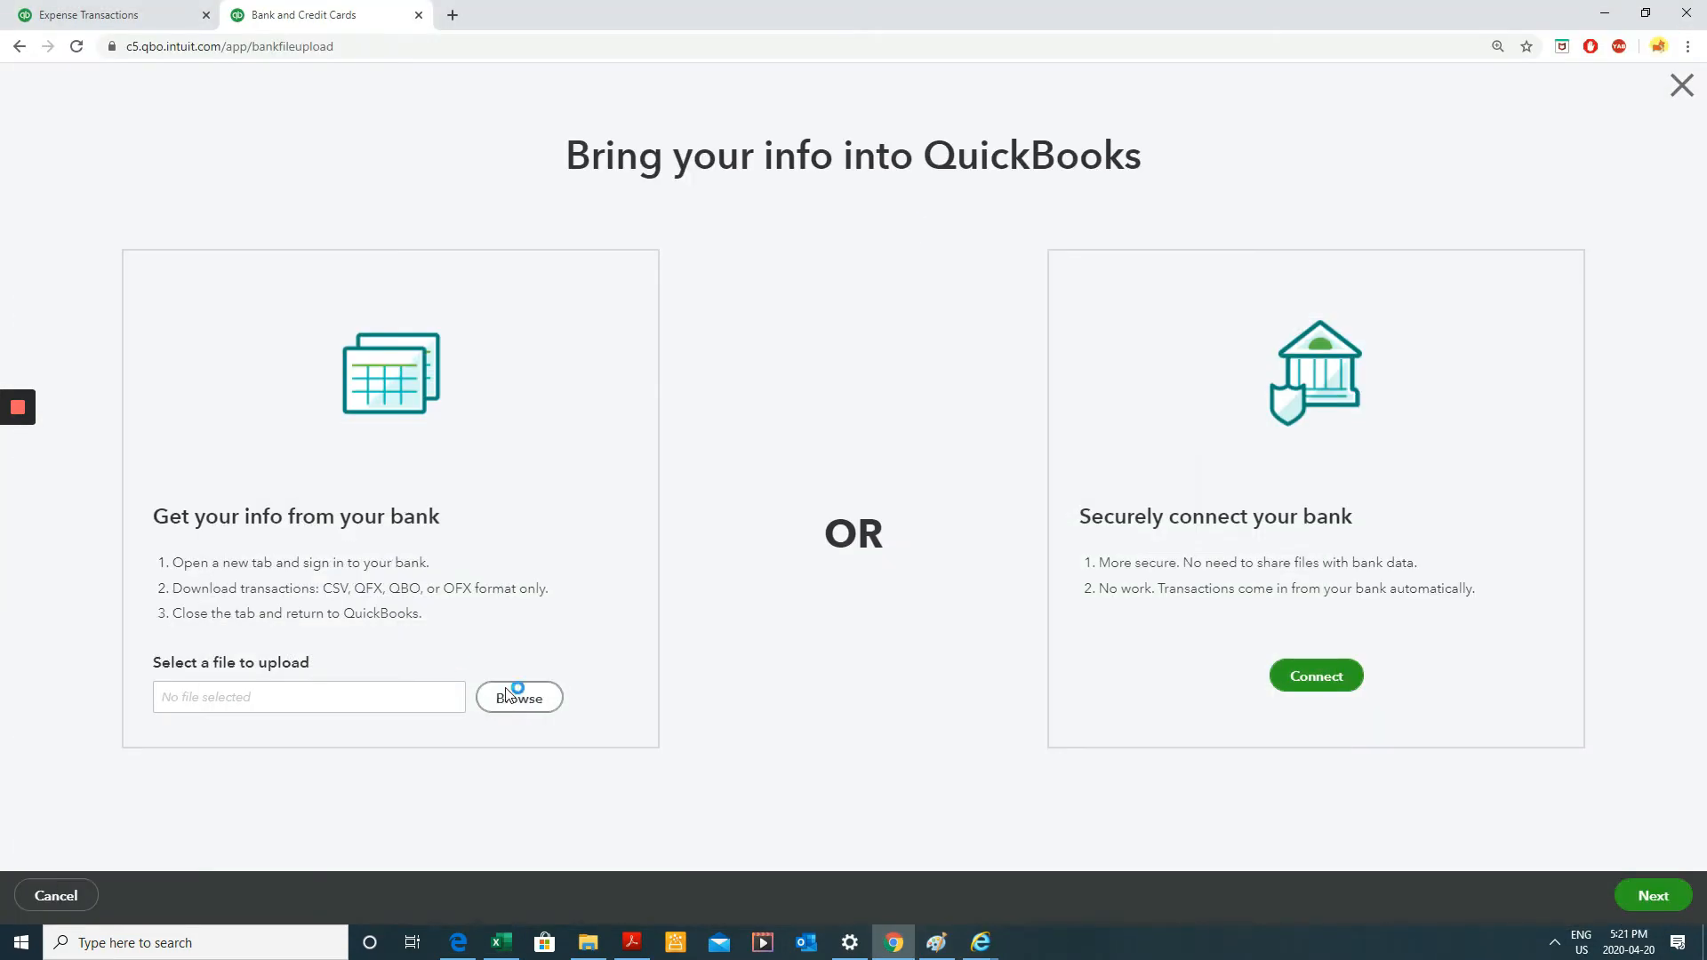
Upload SCOTIA BANK.csv, select its QuickBooks account, and continue to column mapping.
left_click(518, 698)
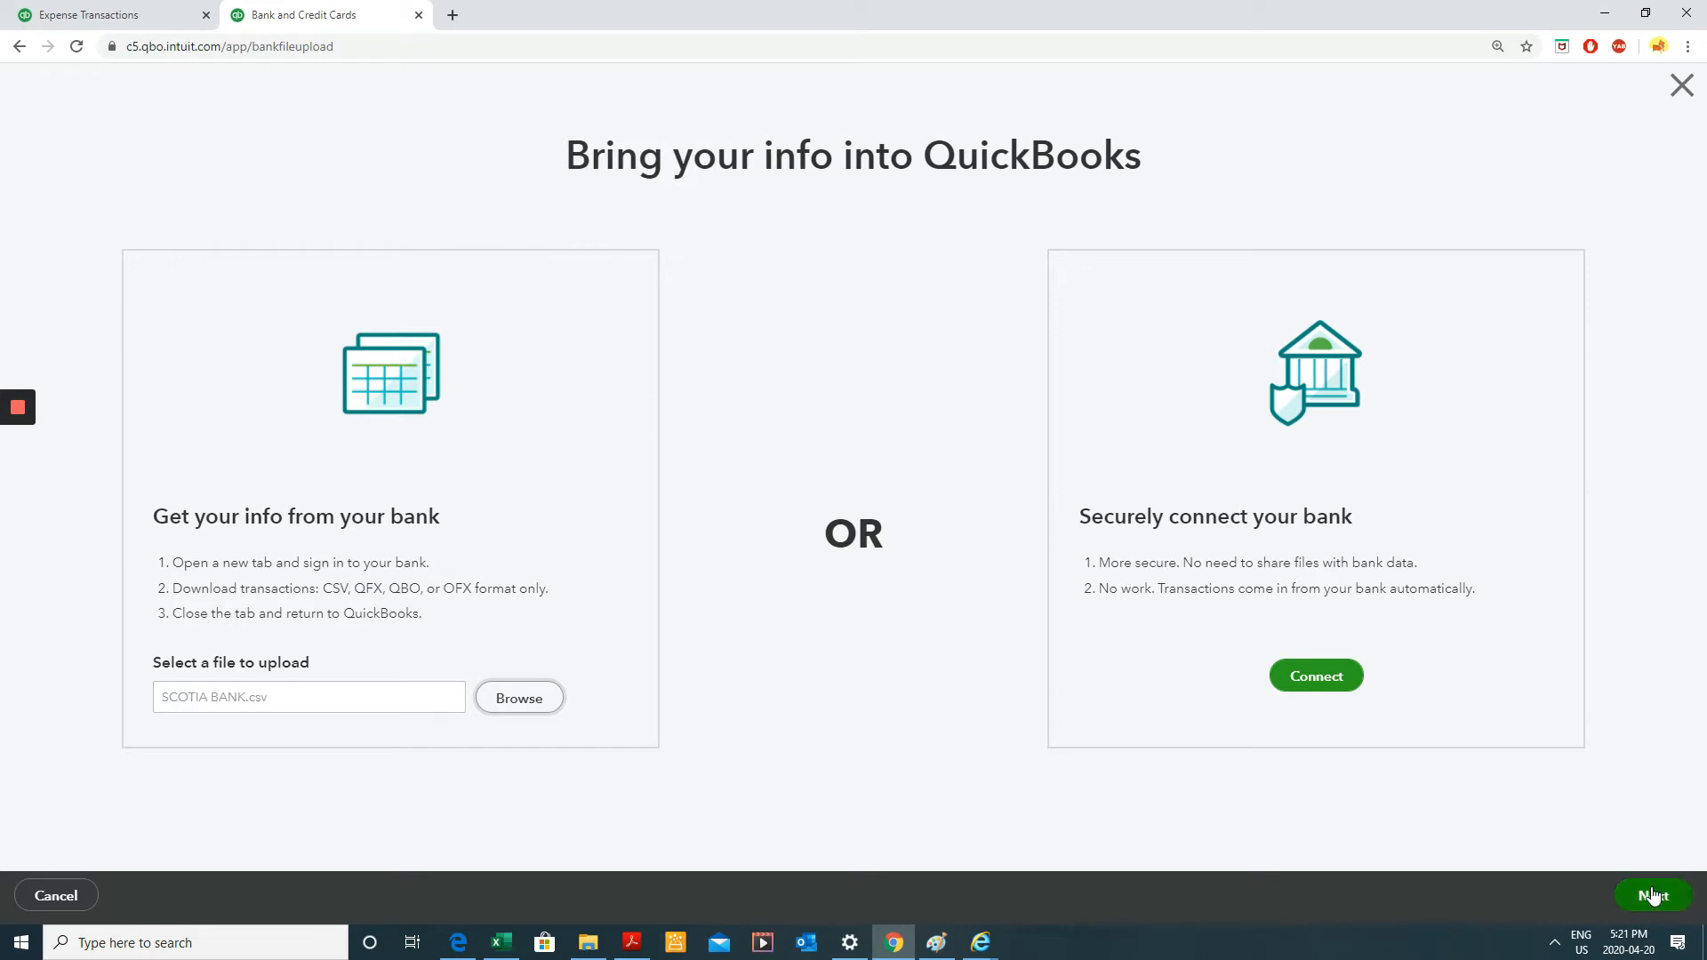
left_click(1653, 896)
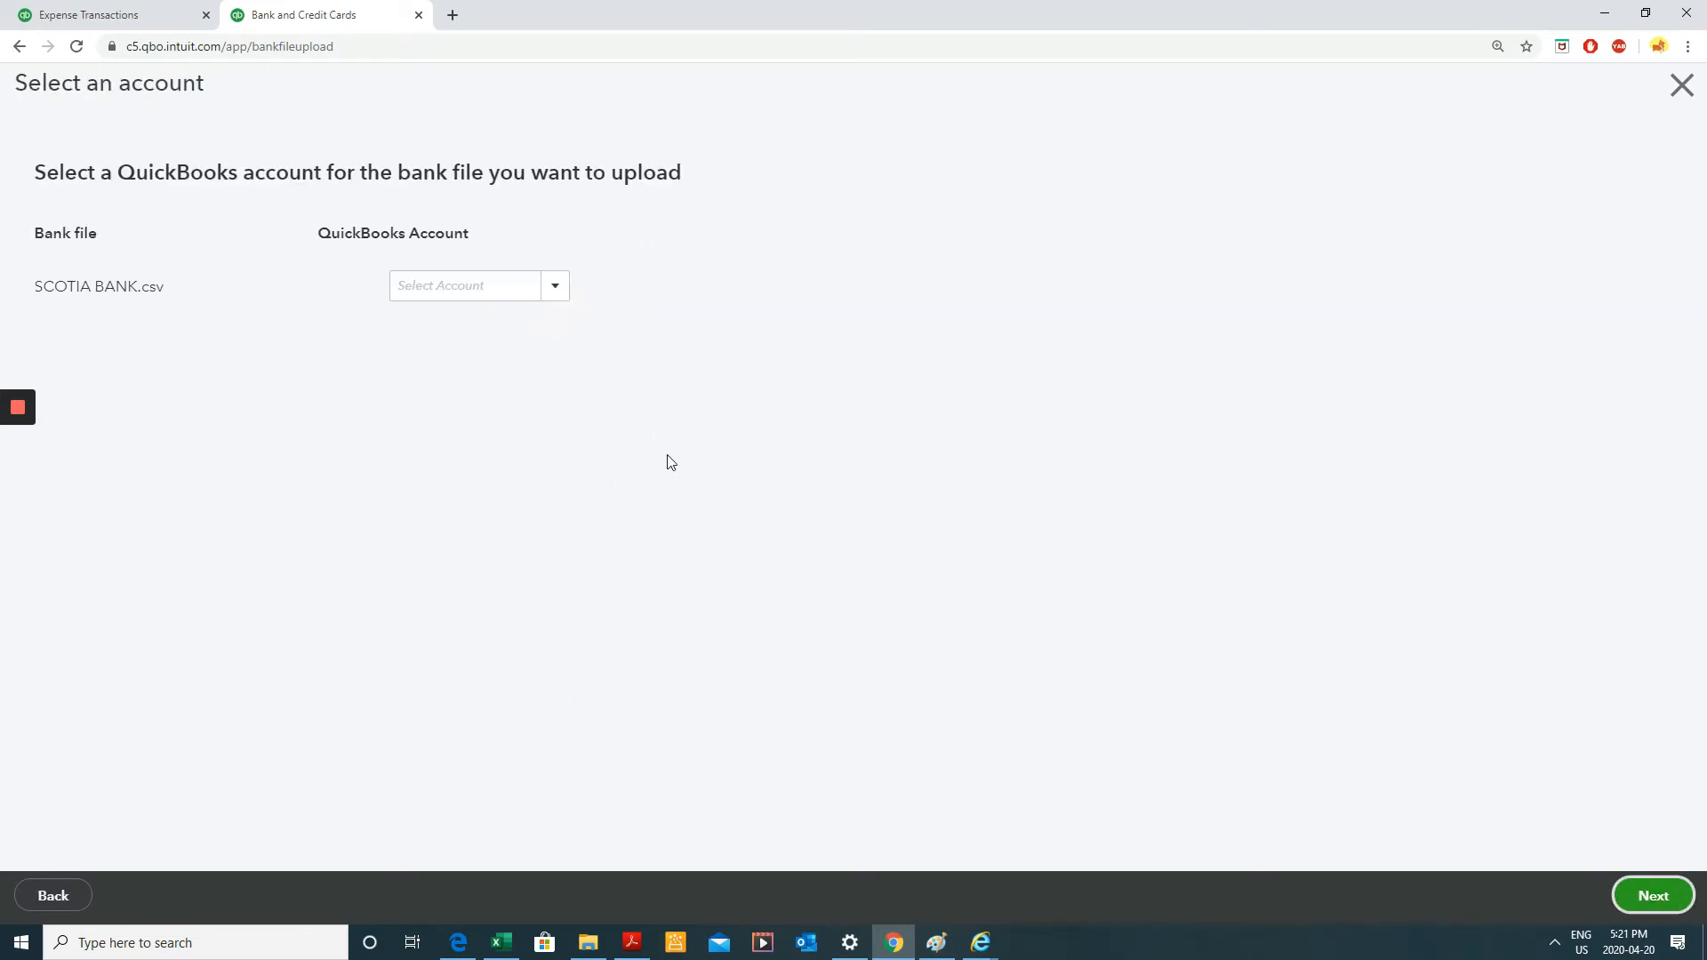
double_click(151, 287)
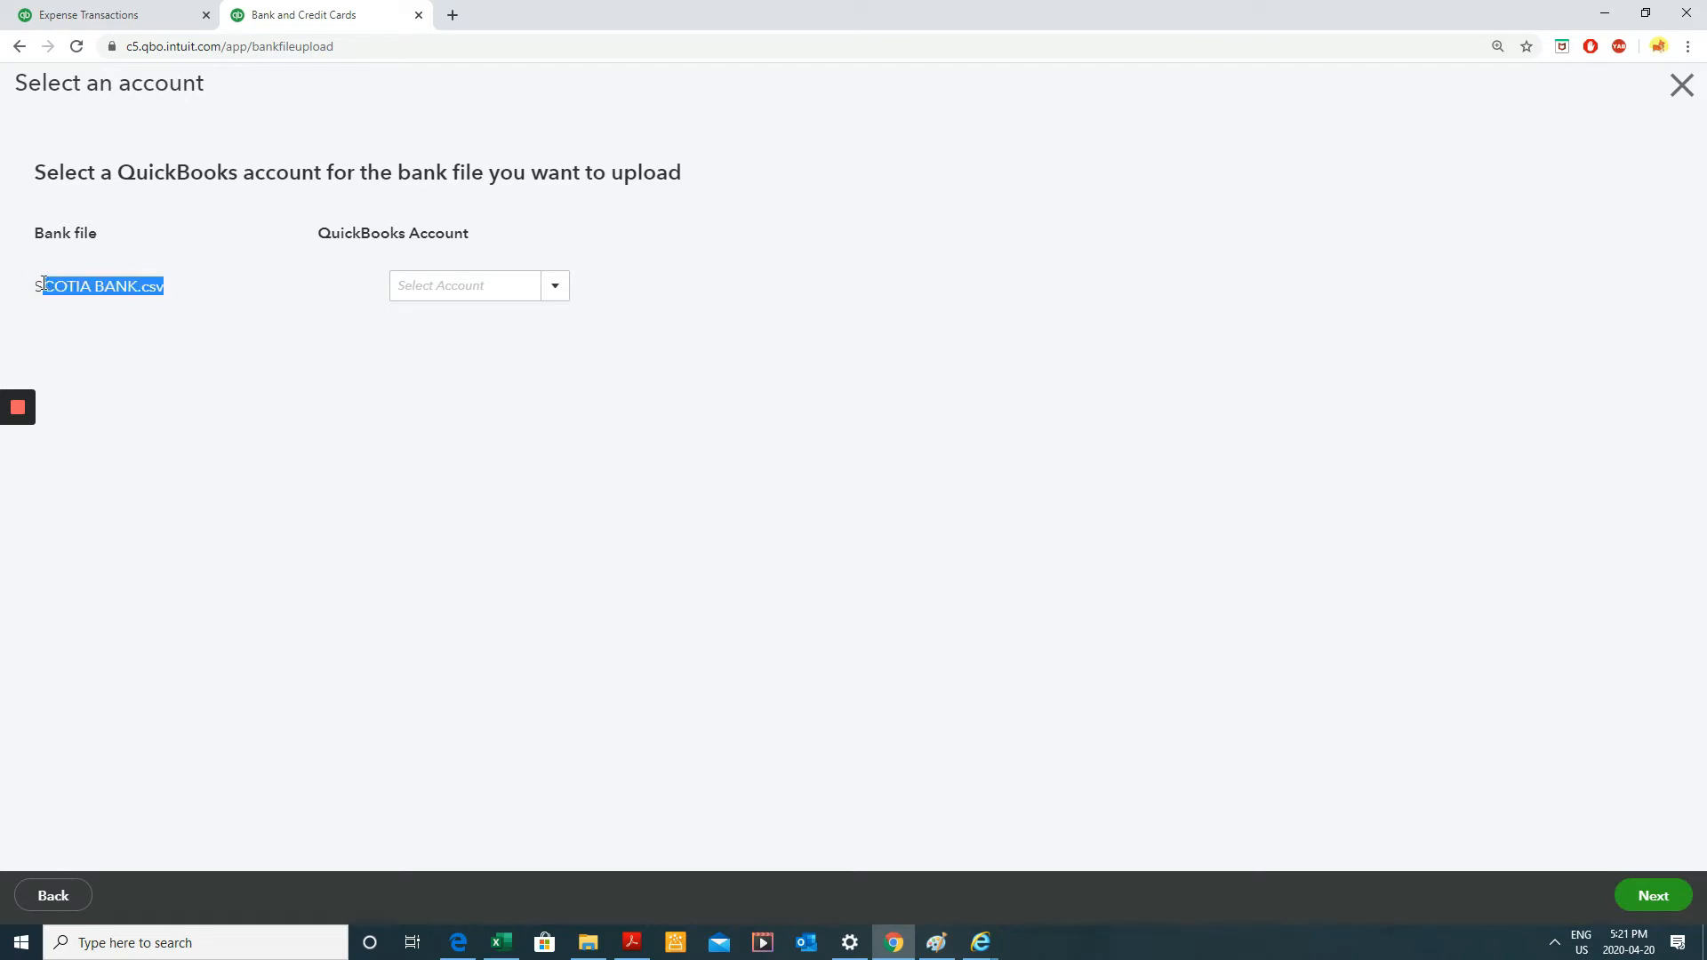
left_click(326, 236)
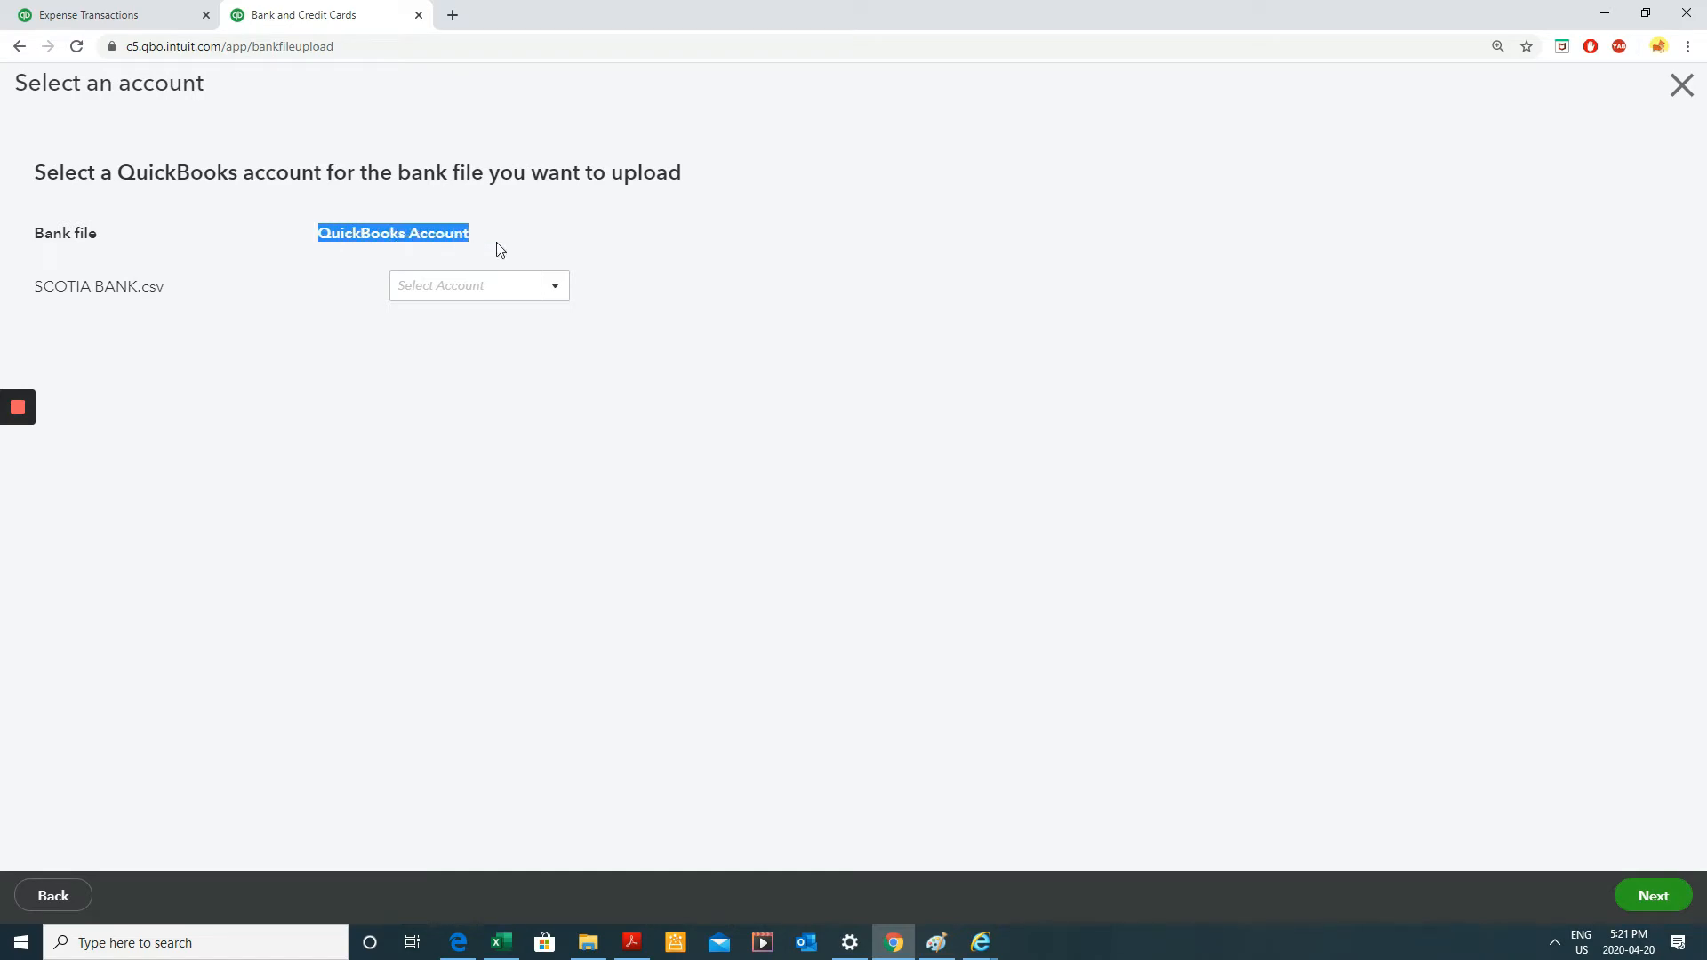
left_click(470, 286)
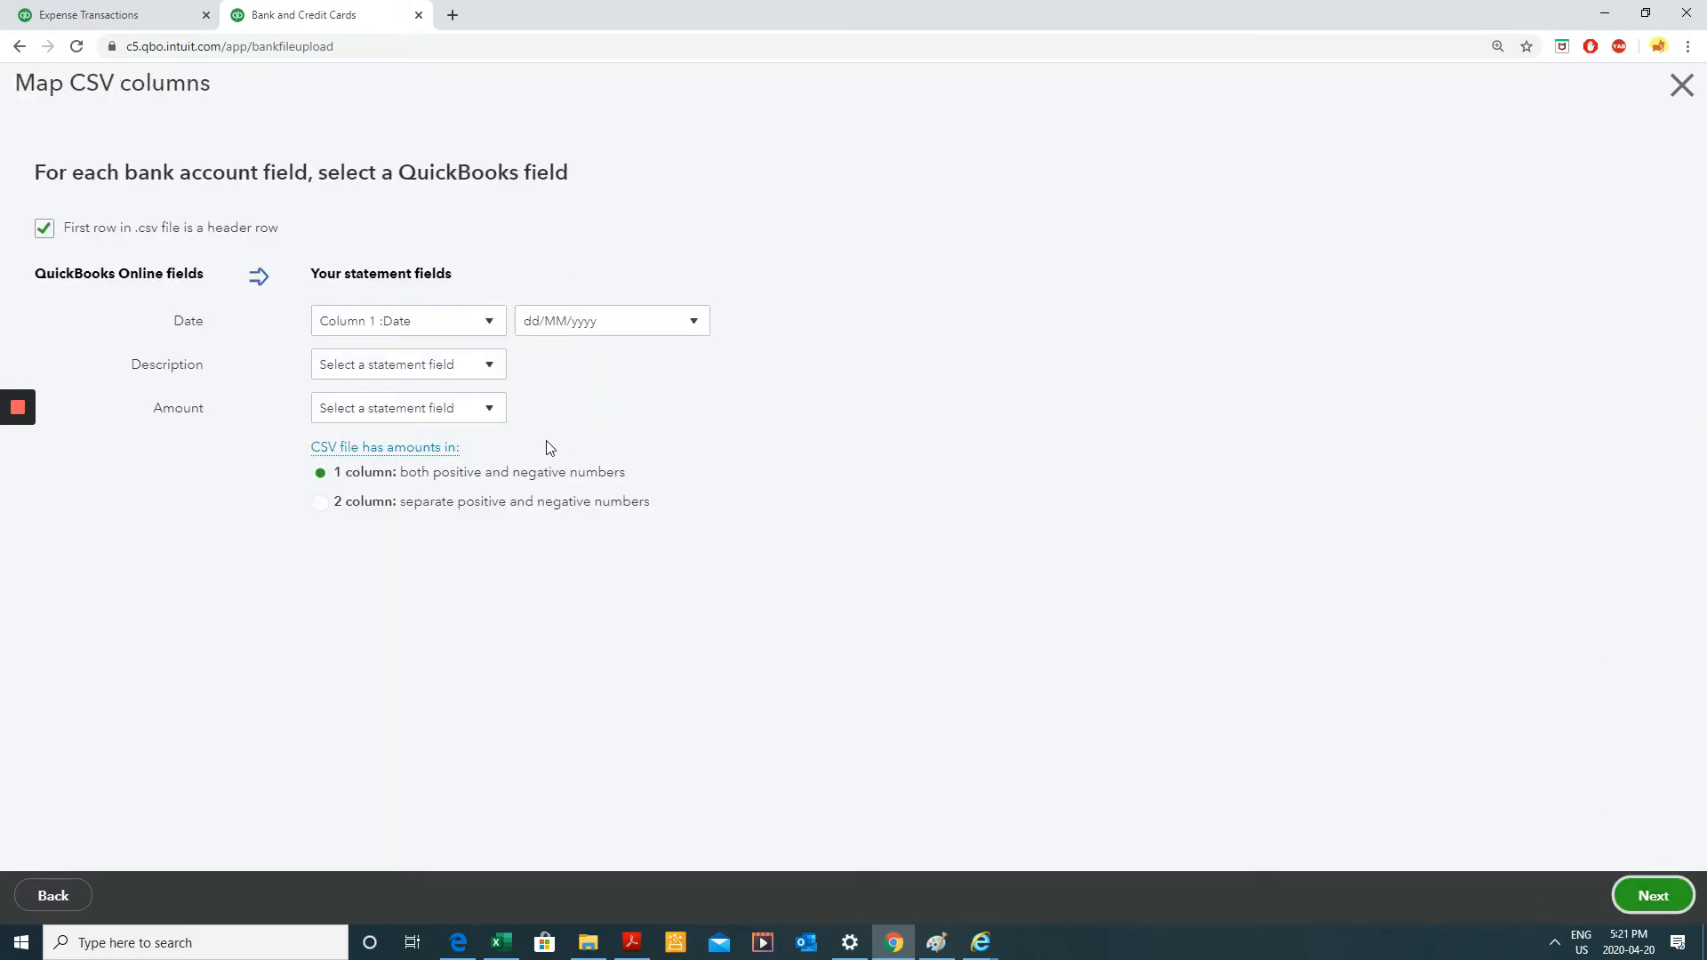
mouse_move(566, 202)
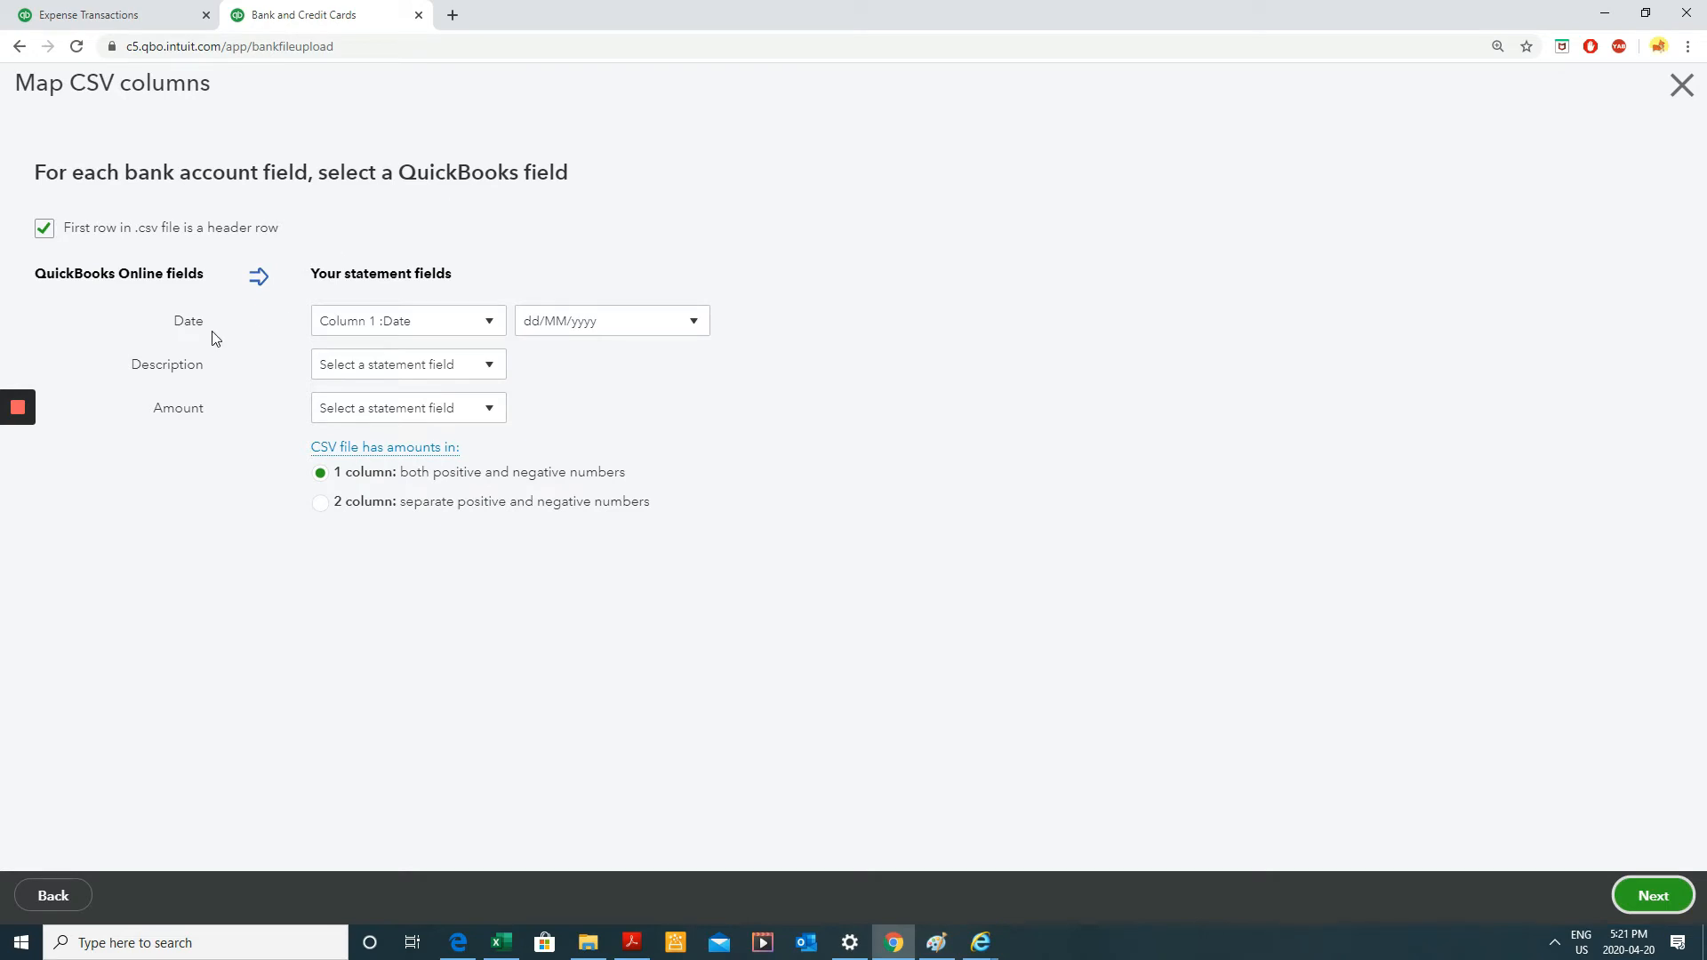
mouse_move(128, 269)
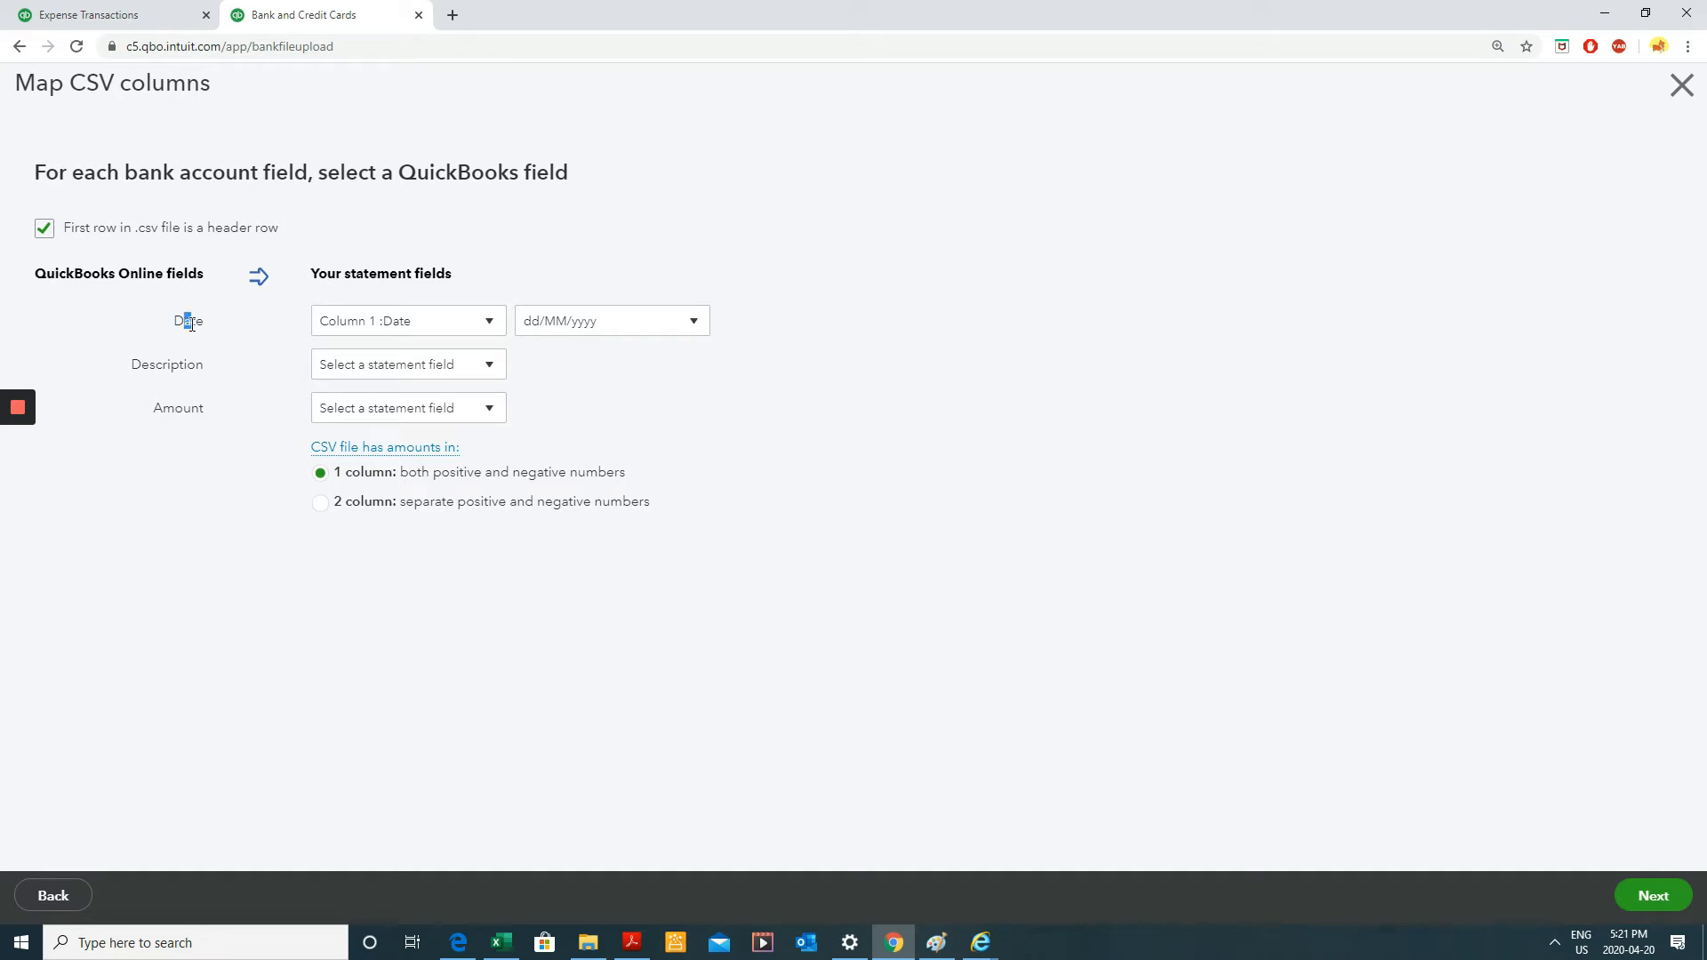
Try other column choices for Date, then keep it on Column 1 :Date.
double_click(188, 320)
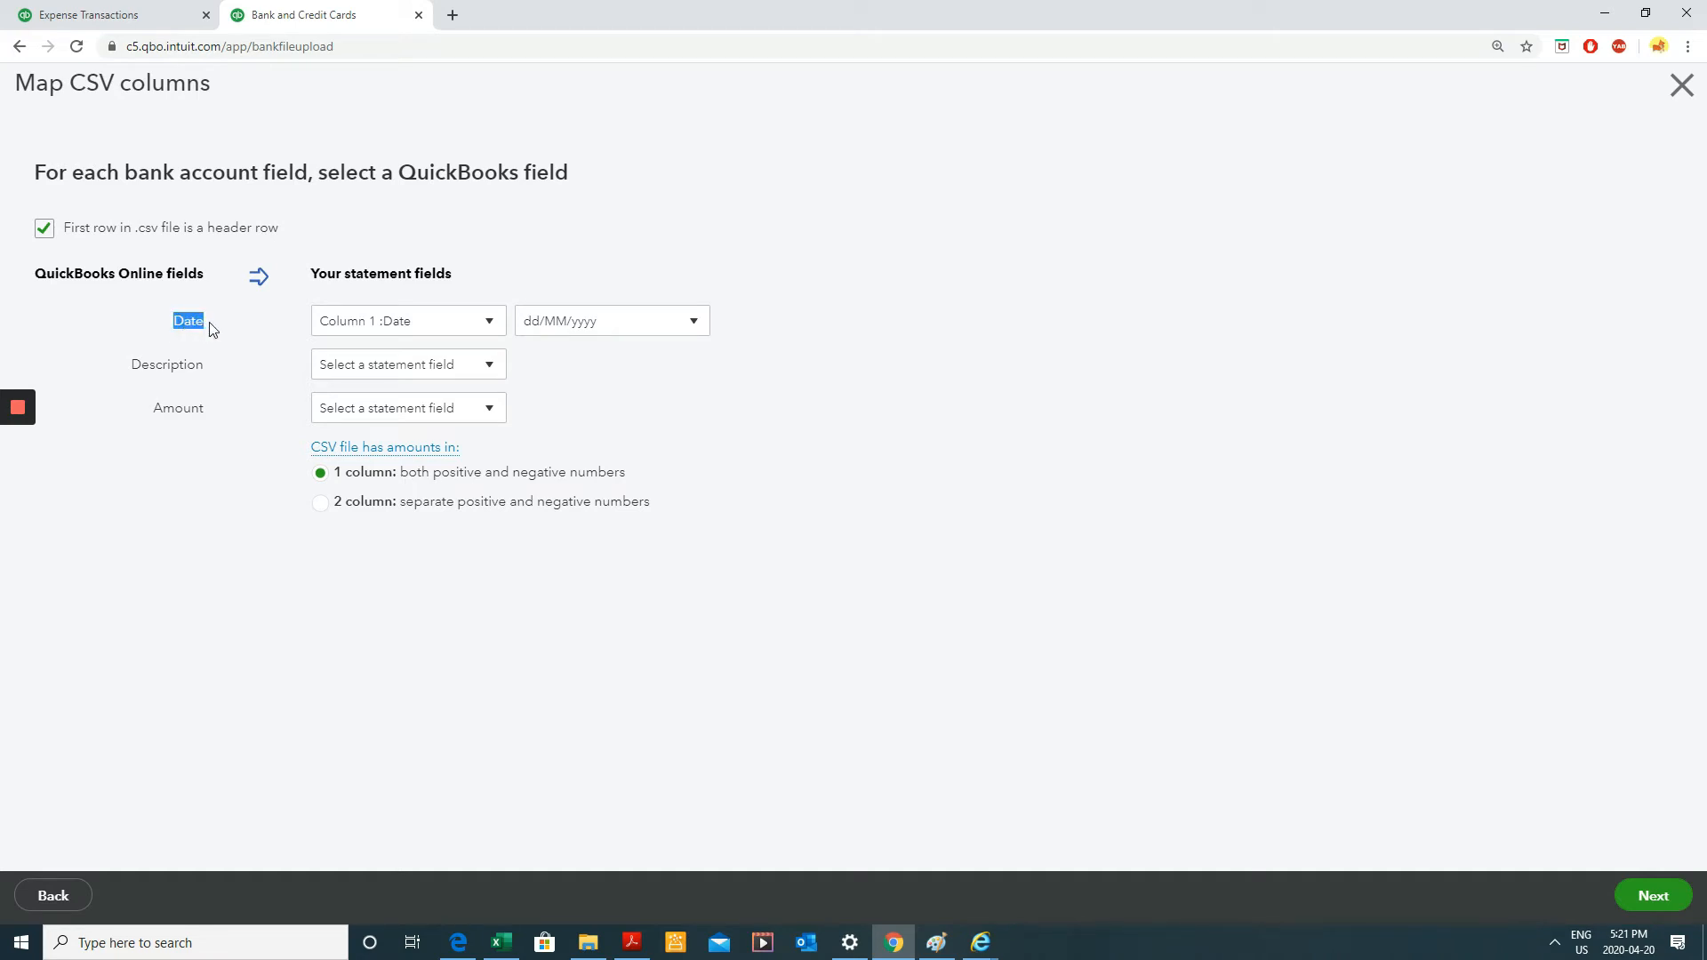
mouse_move(471, 258)
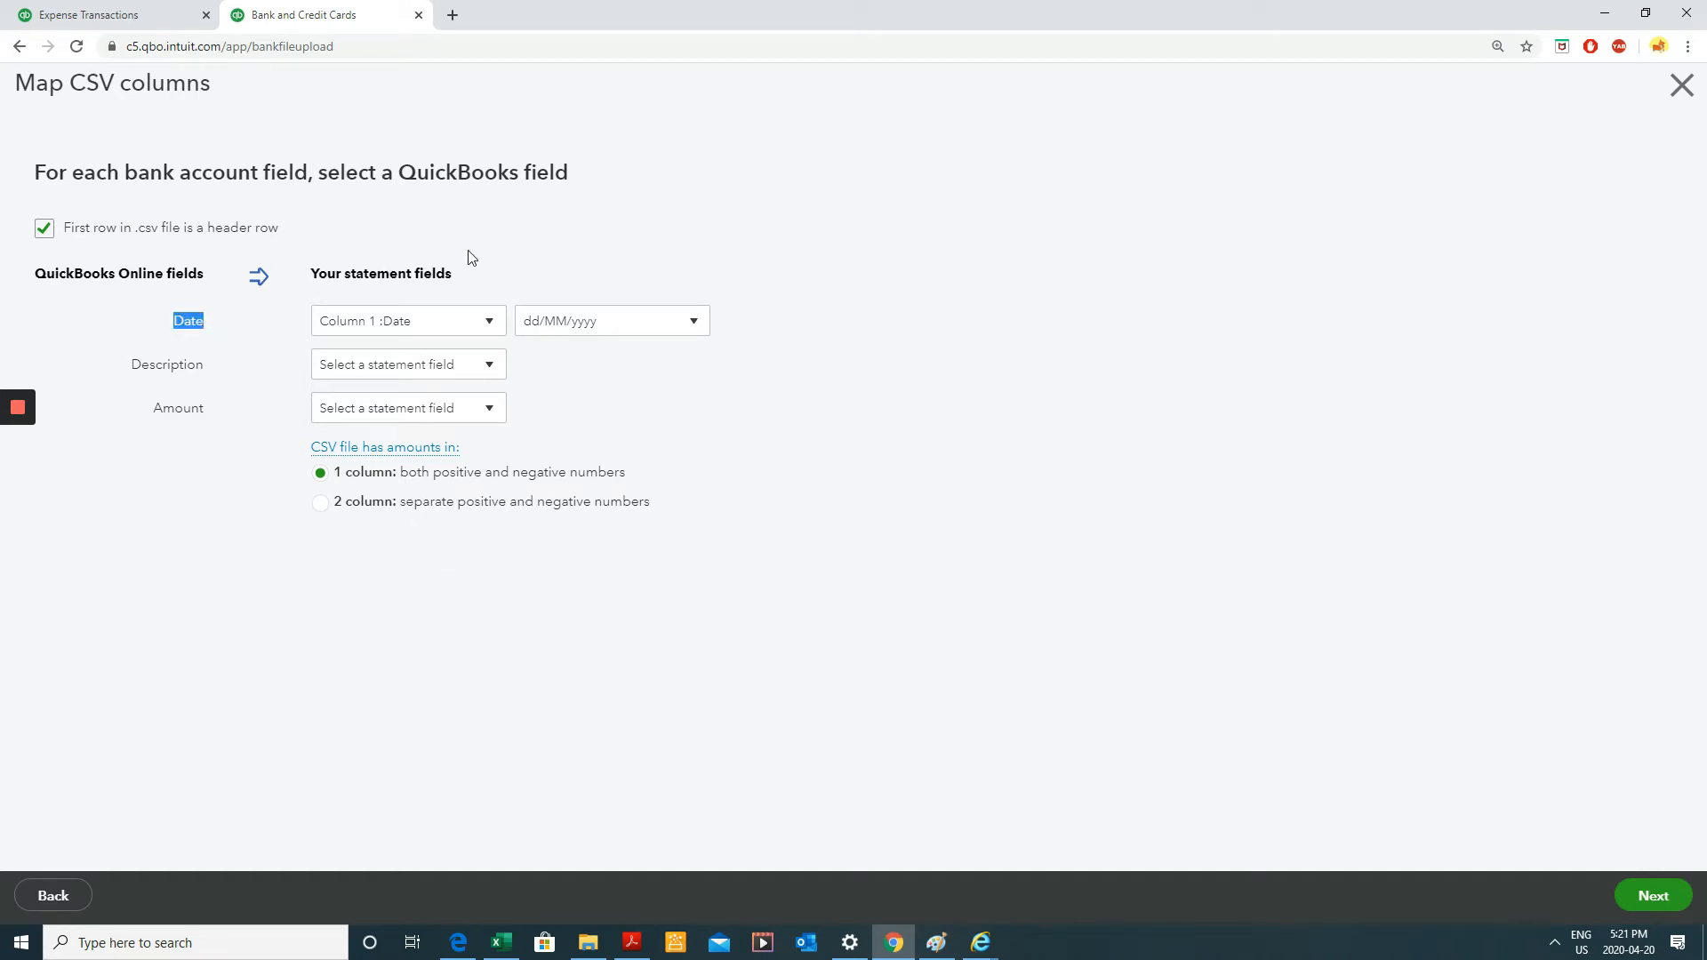
mouse_move(433, 299)
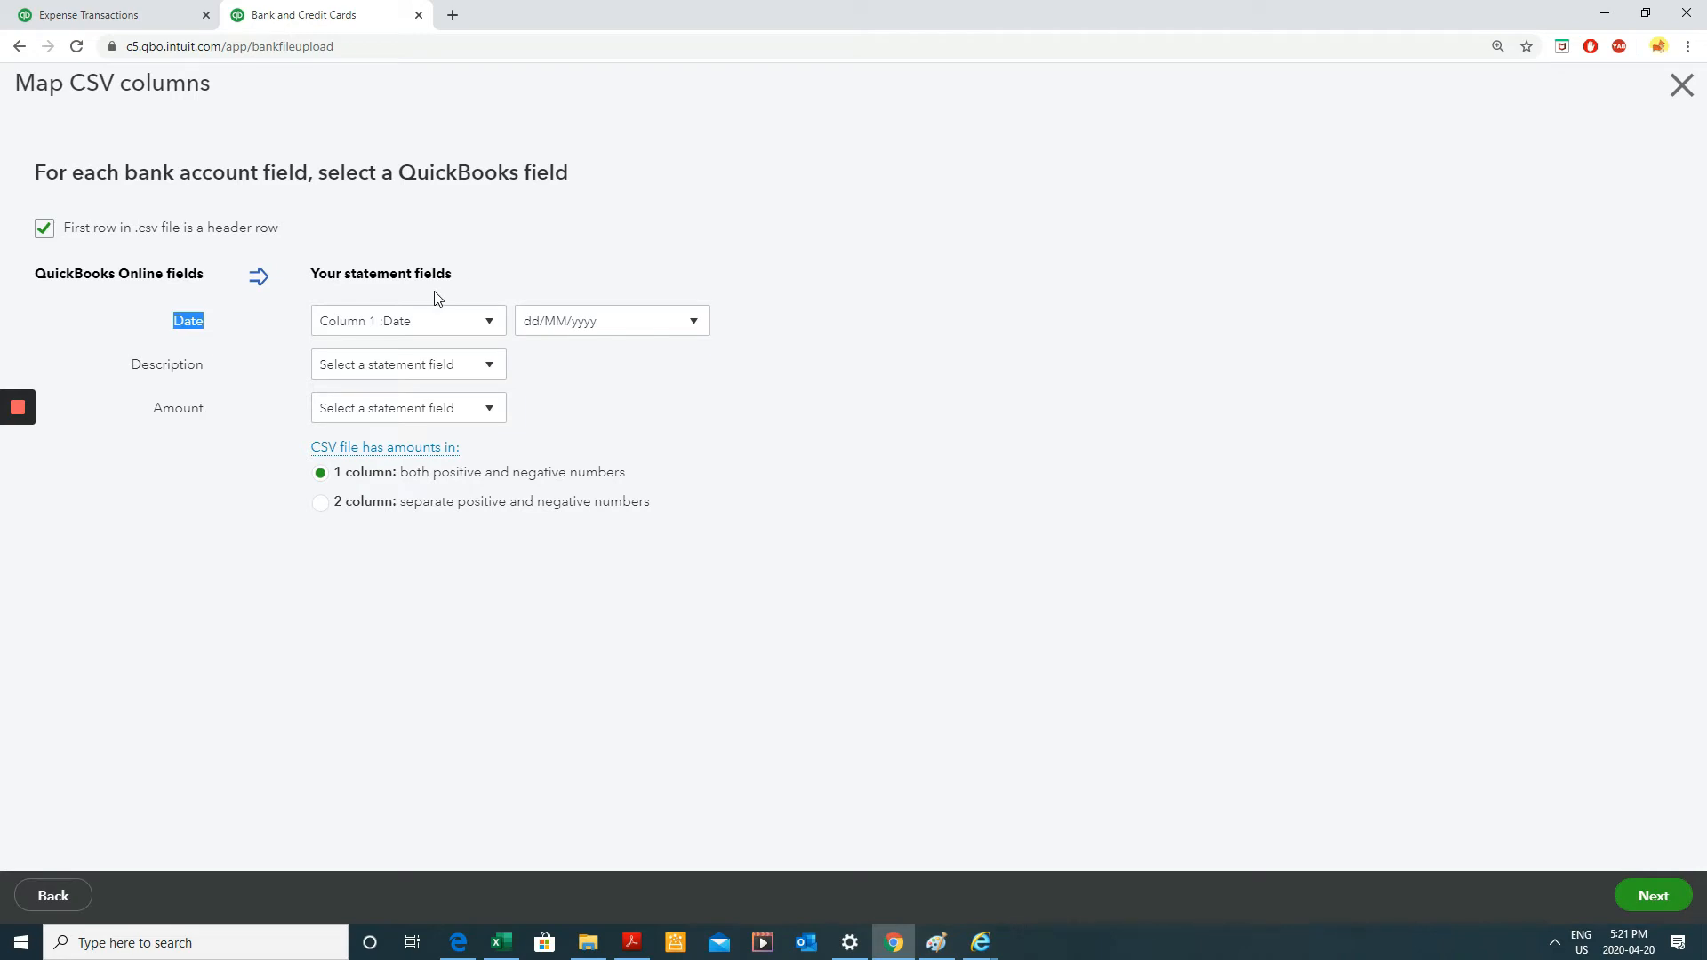
left_click(407, 320)
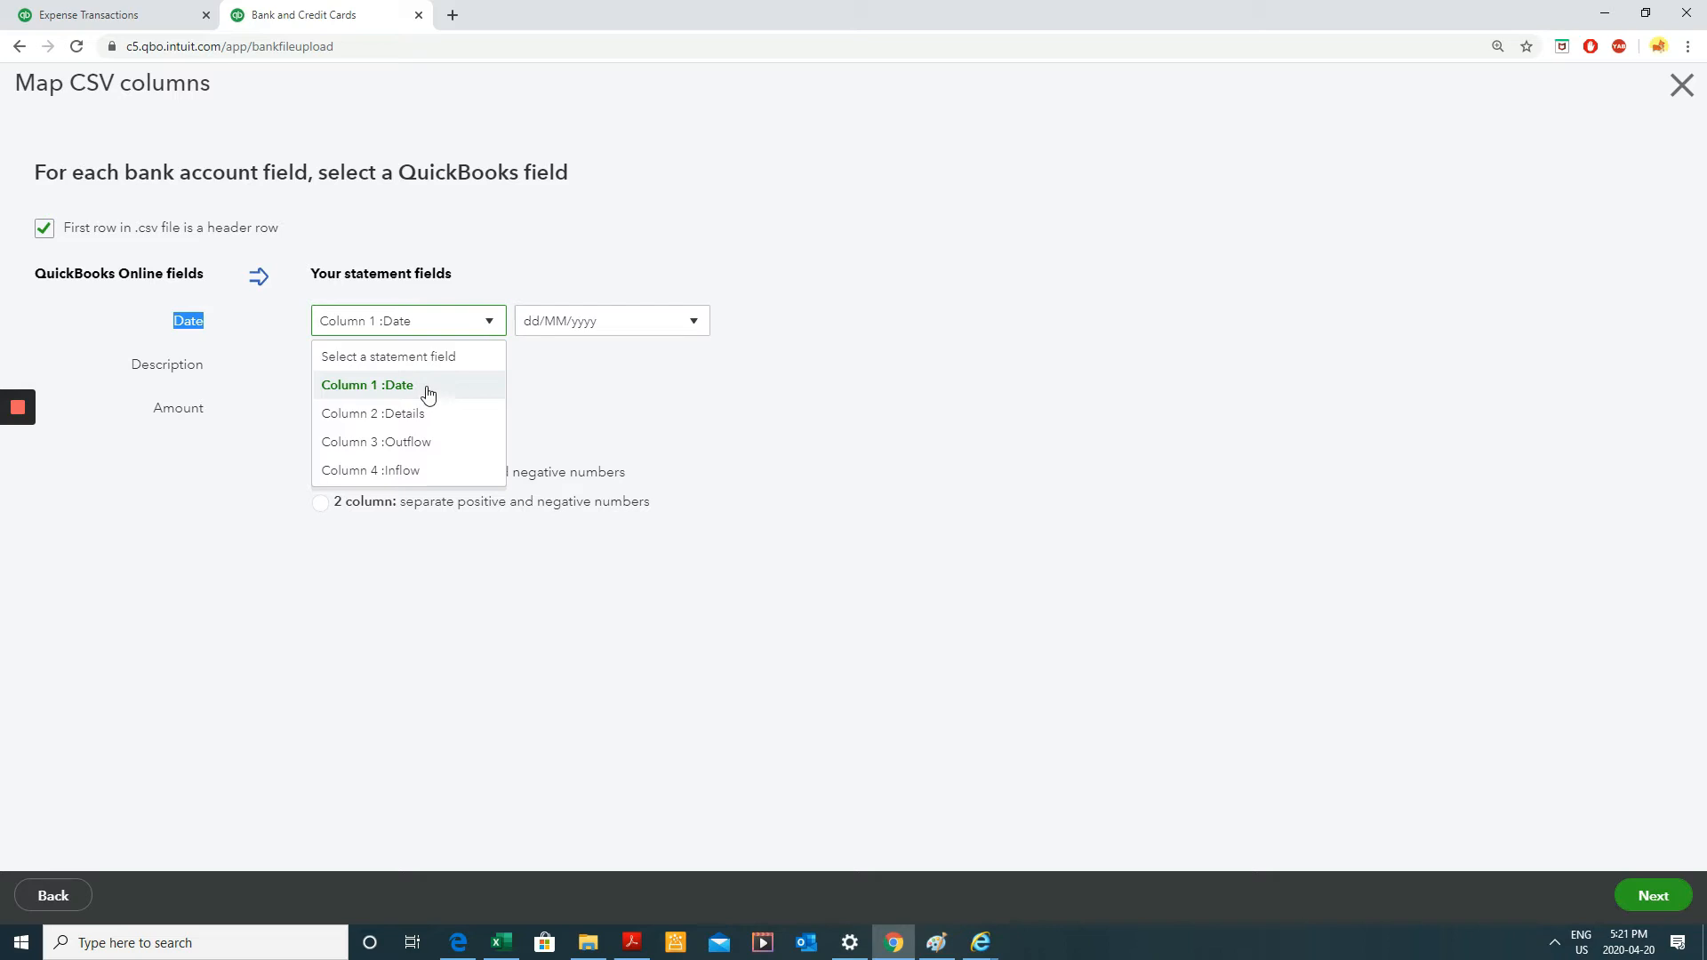
mouse_move(444, 397)
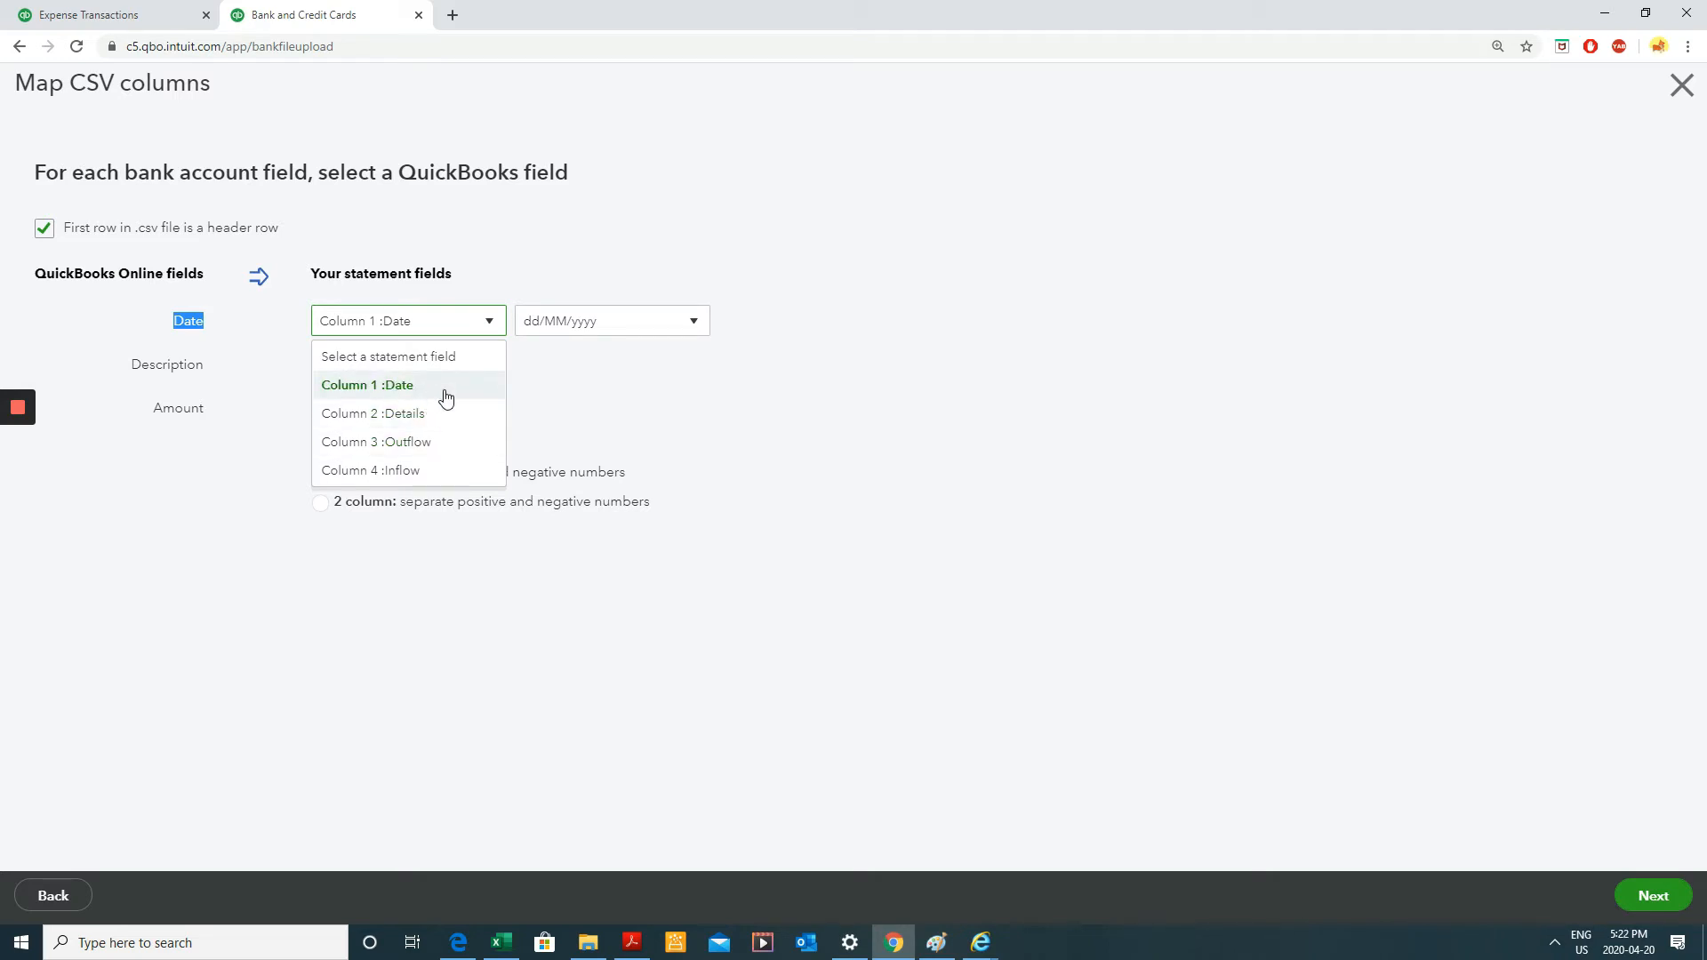
mouse_move(433, 422)
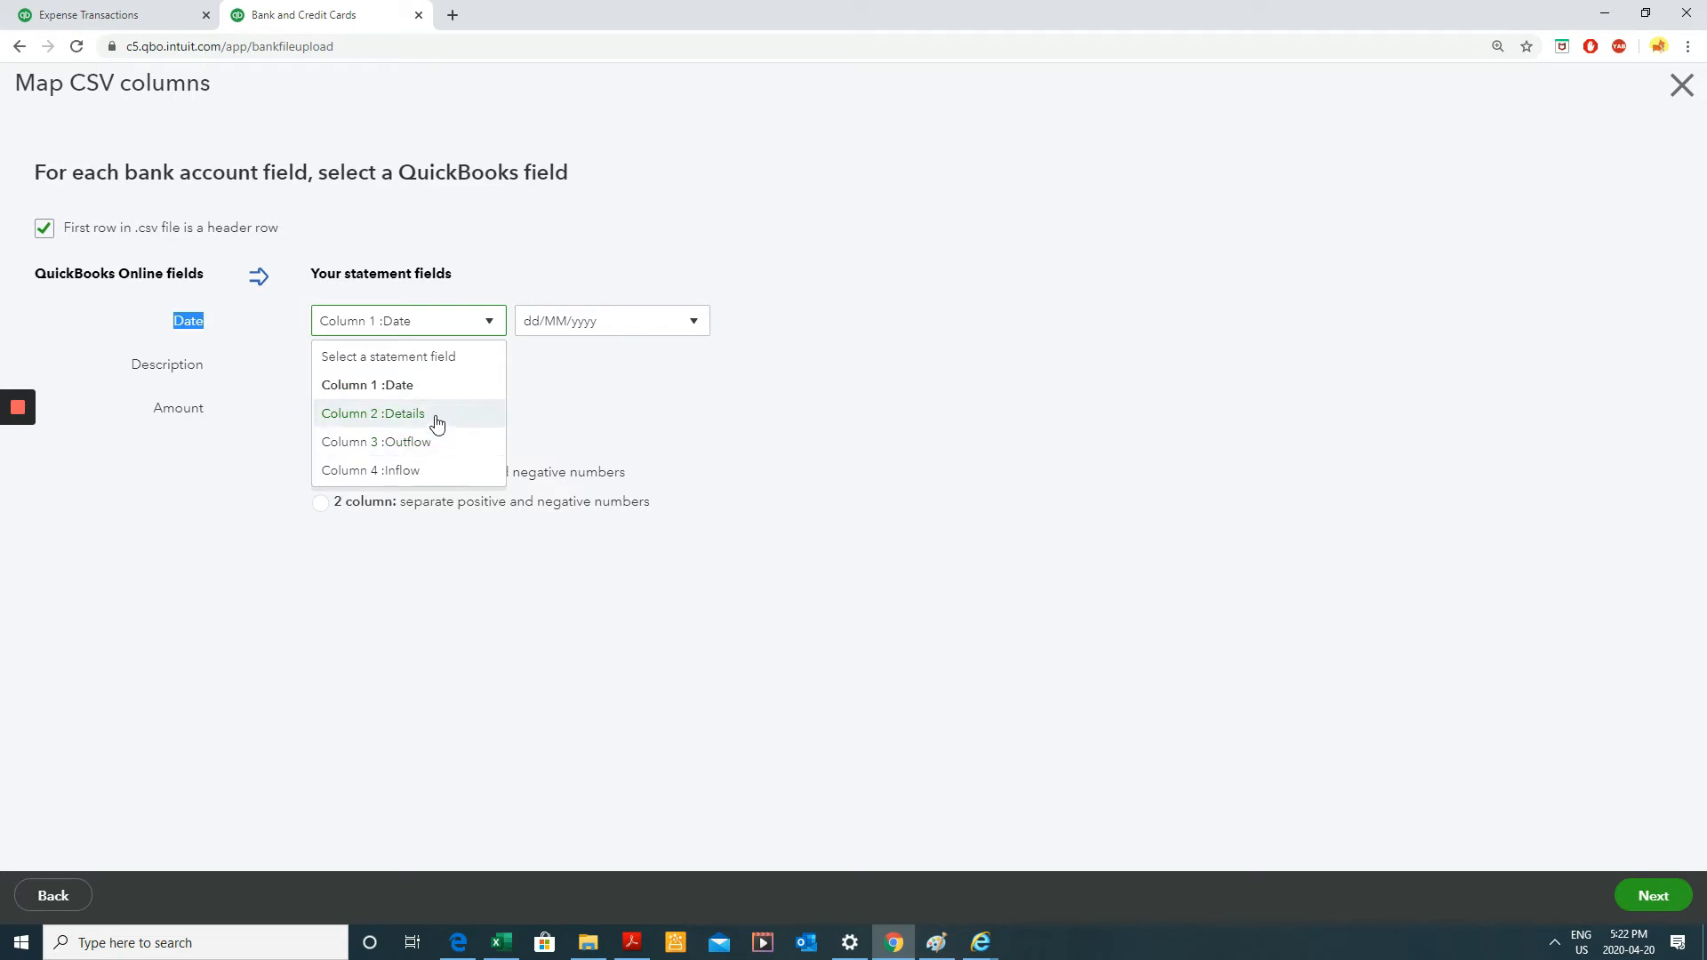
left_click(373, 412)
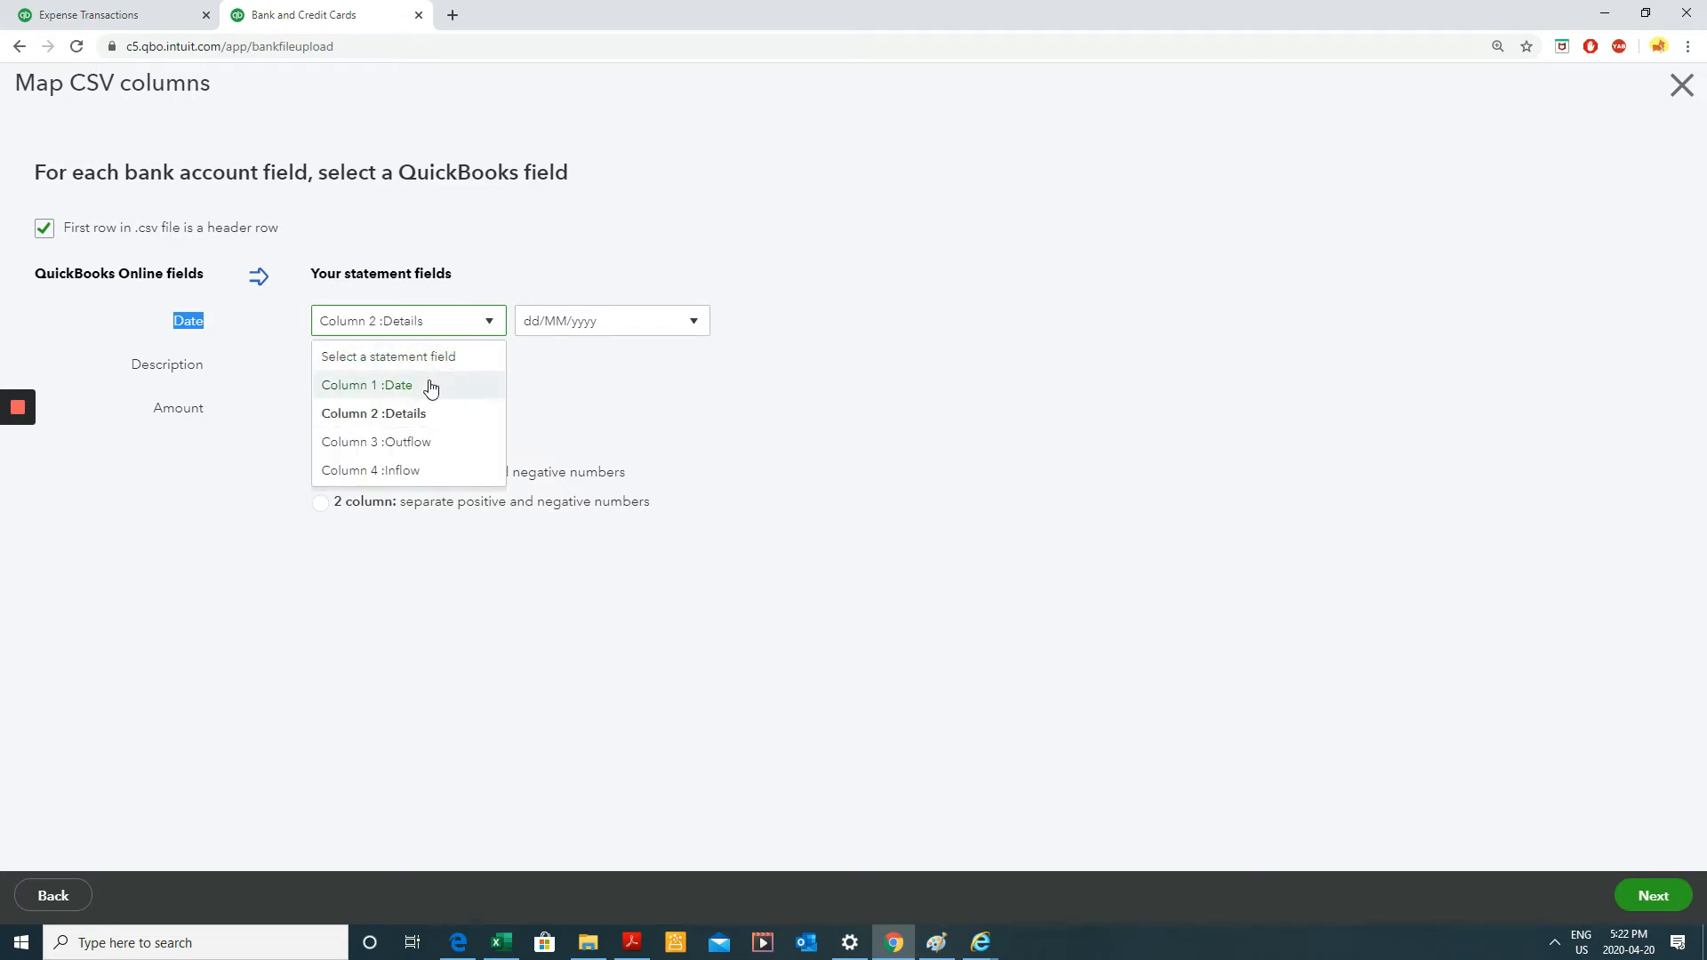
left_click(367, 384)
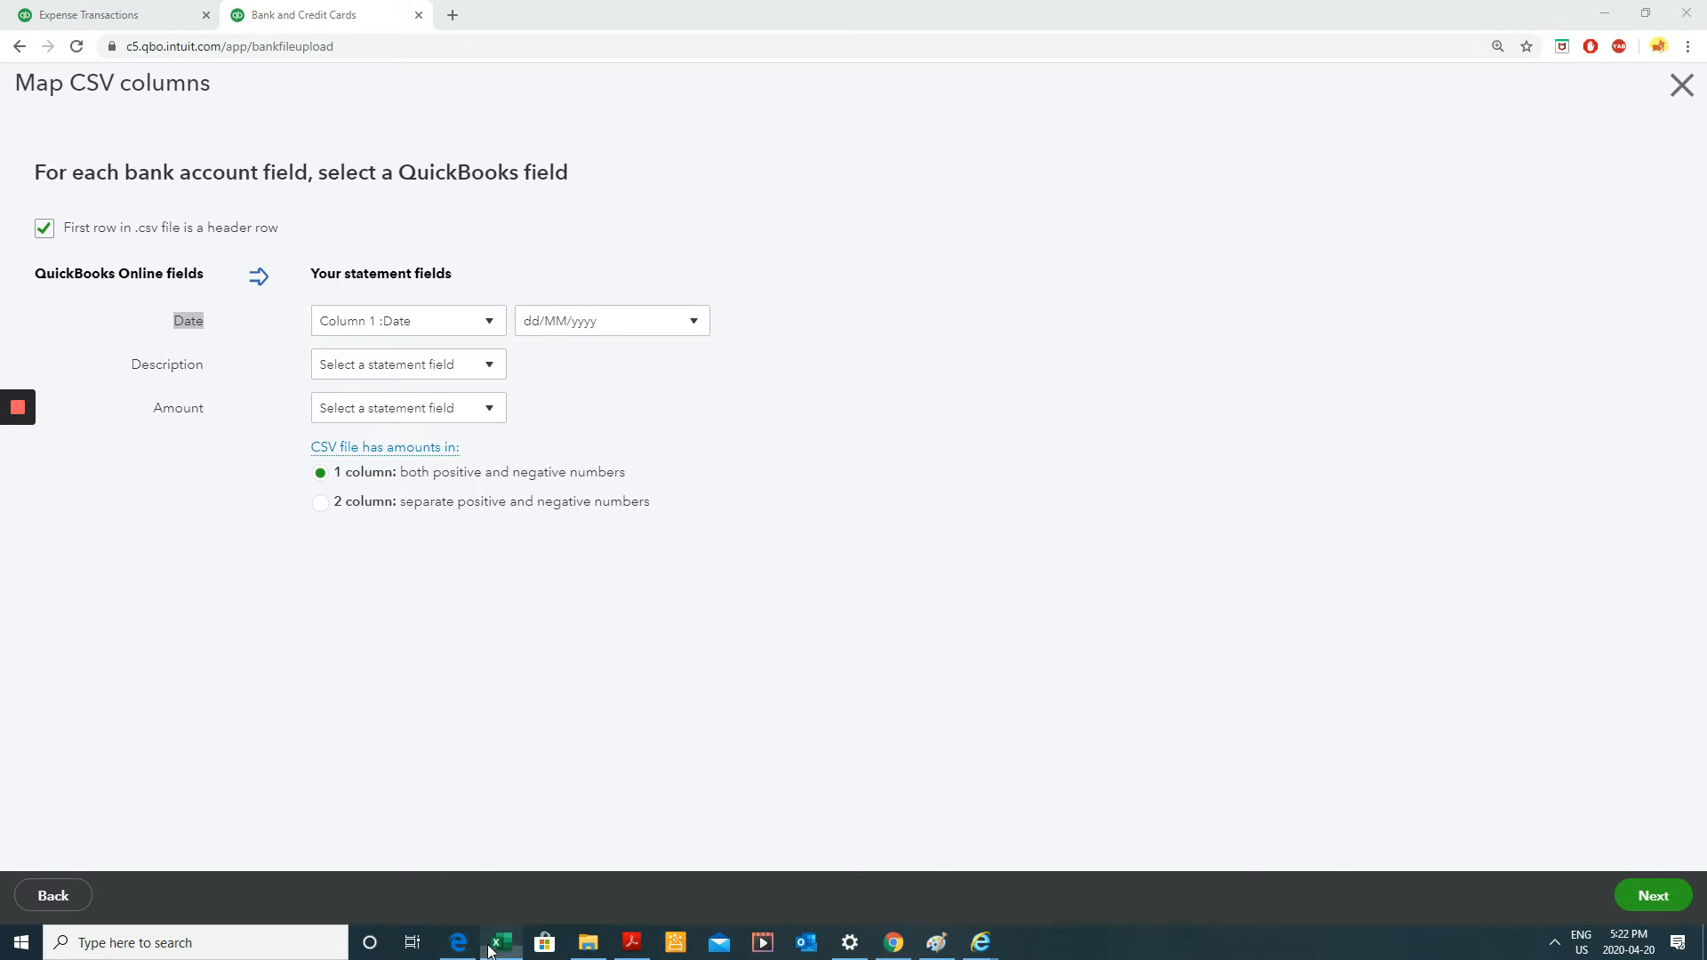
Map Description to Column 2 :Details and shade Excel's Details column orange.
left_click(499, 943)
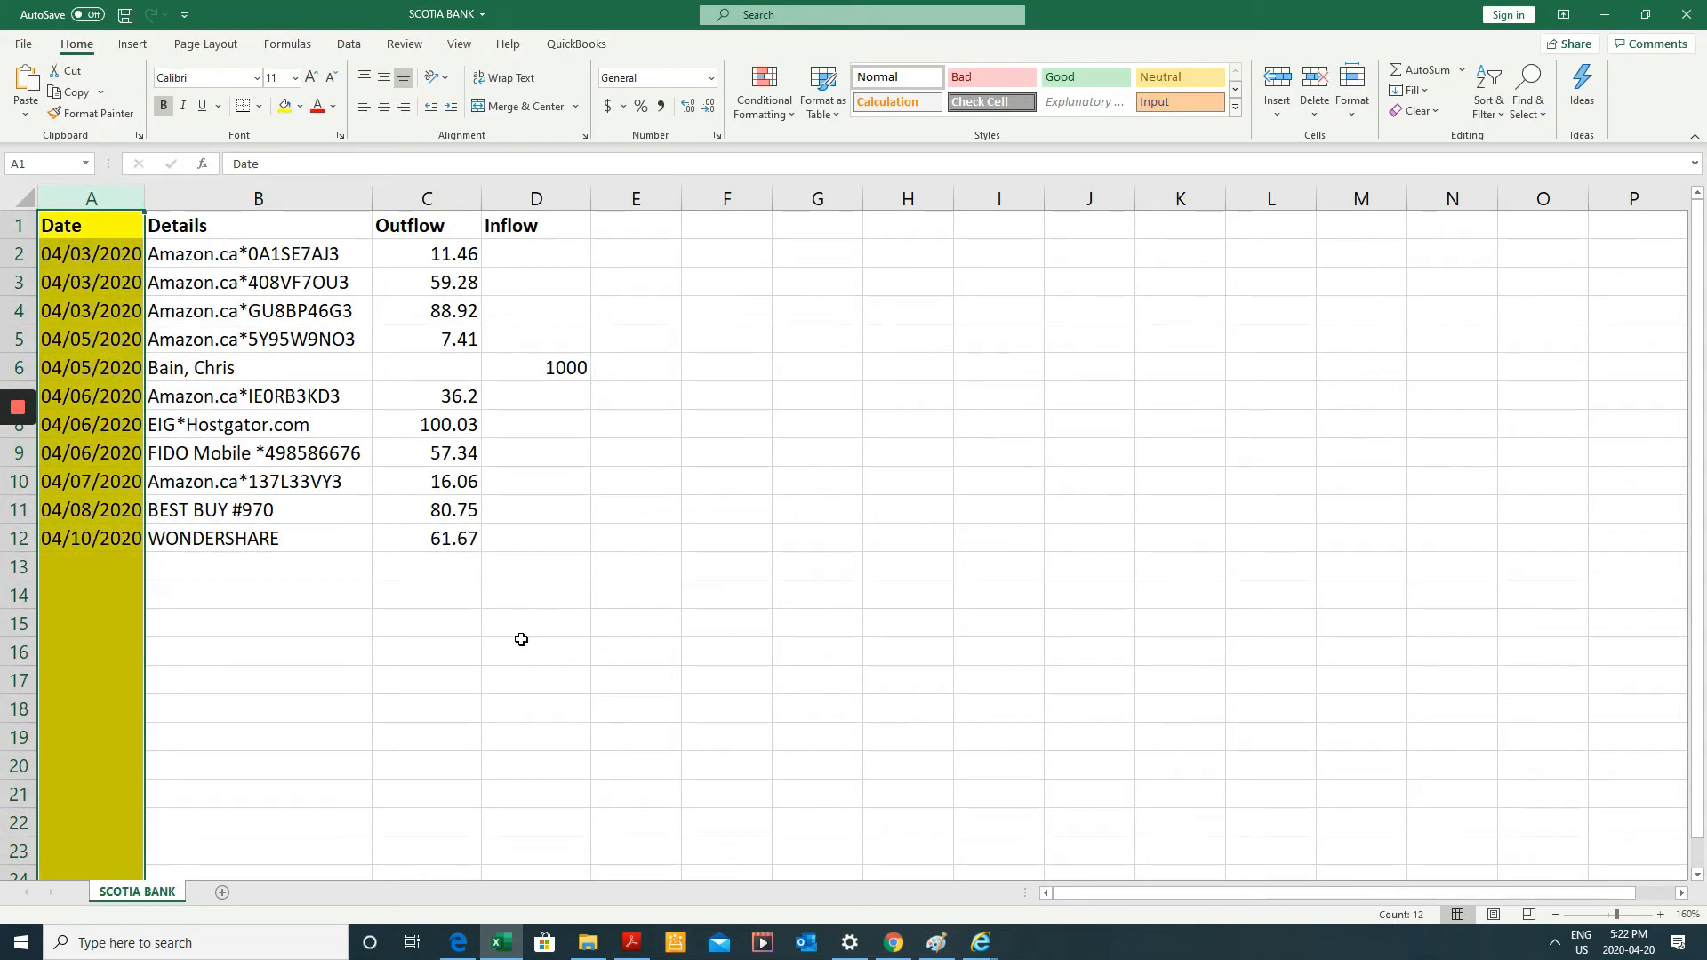
left_click(890, 943)
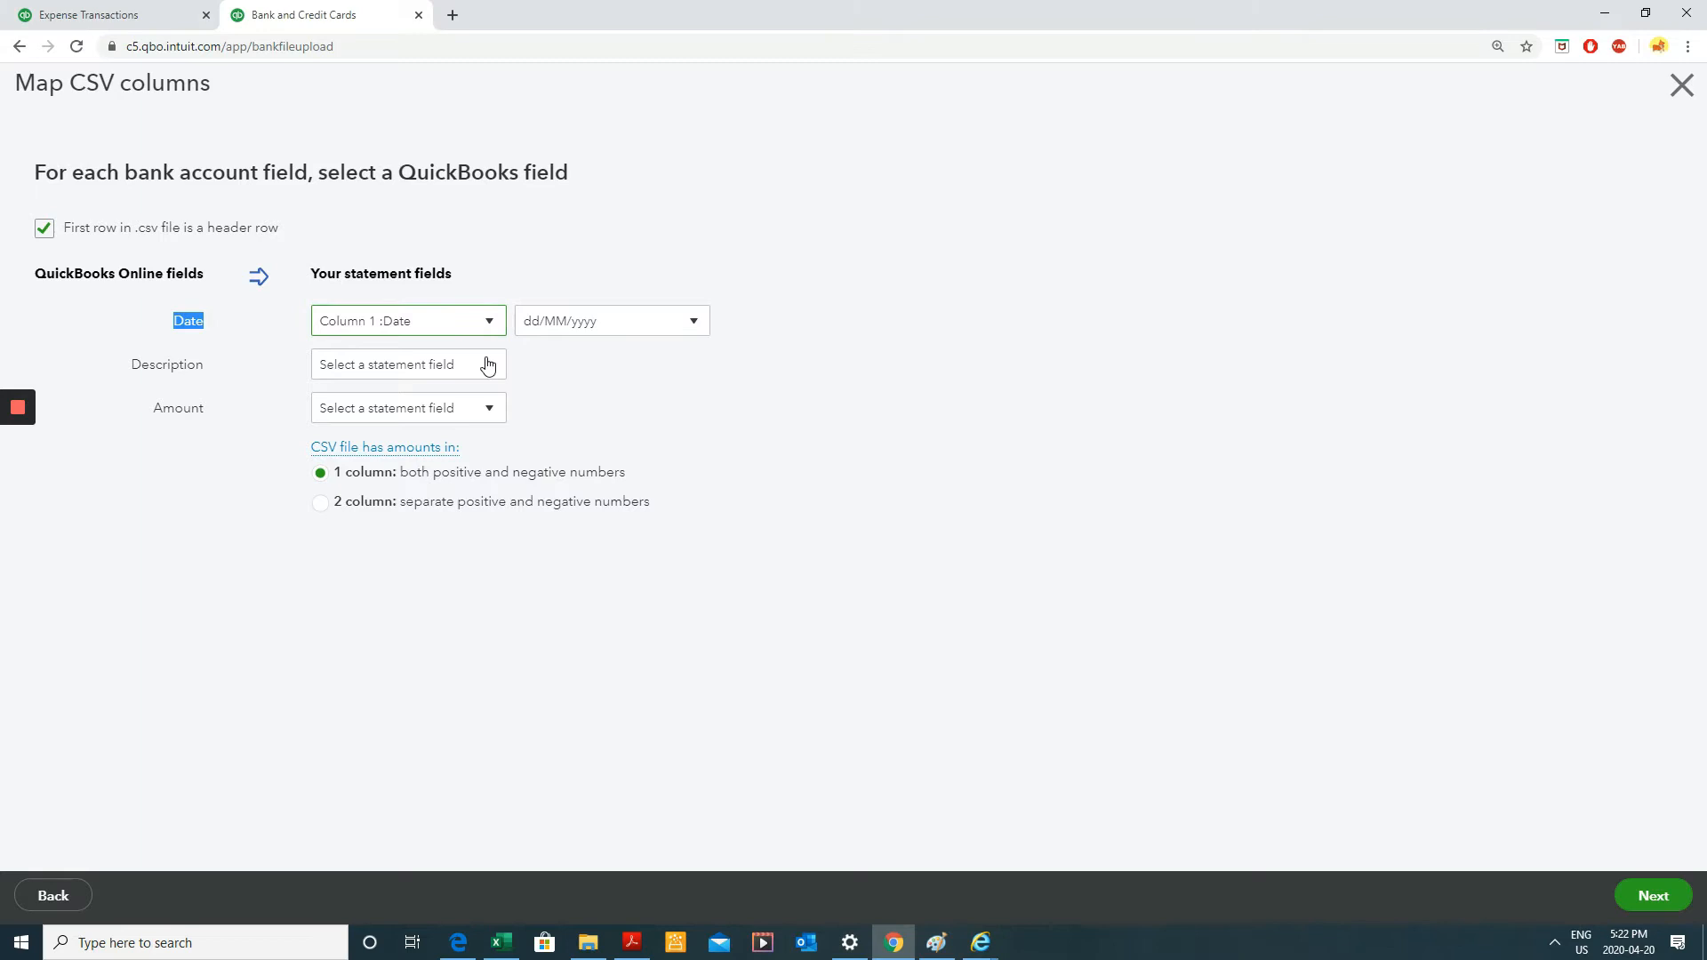
left_click(407, 364)
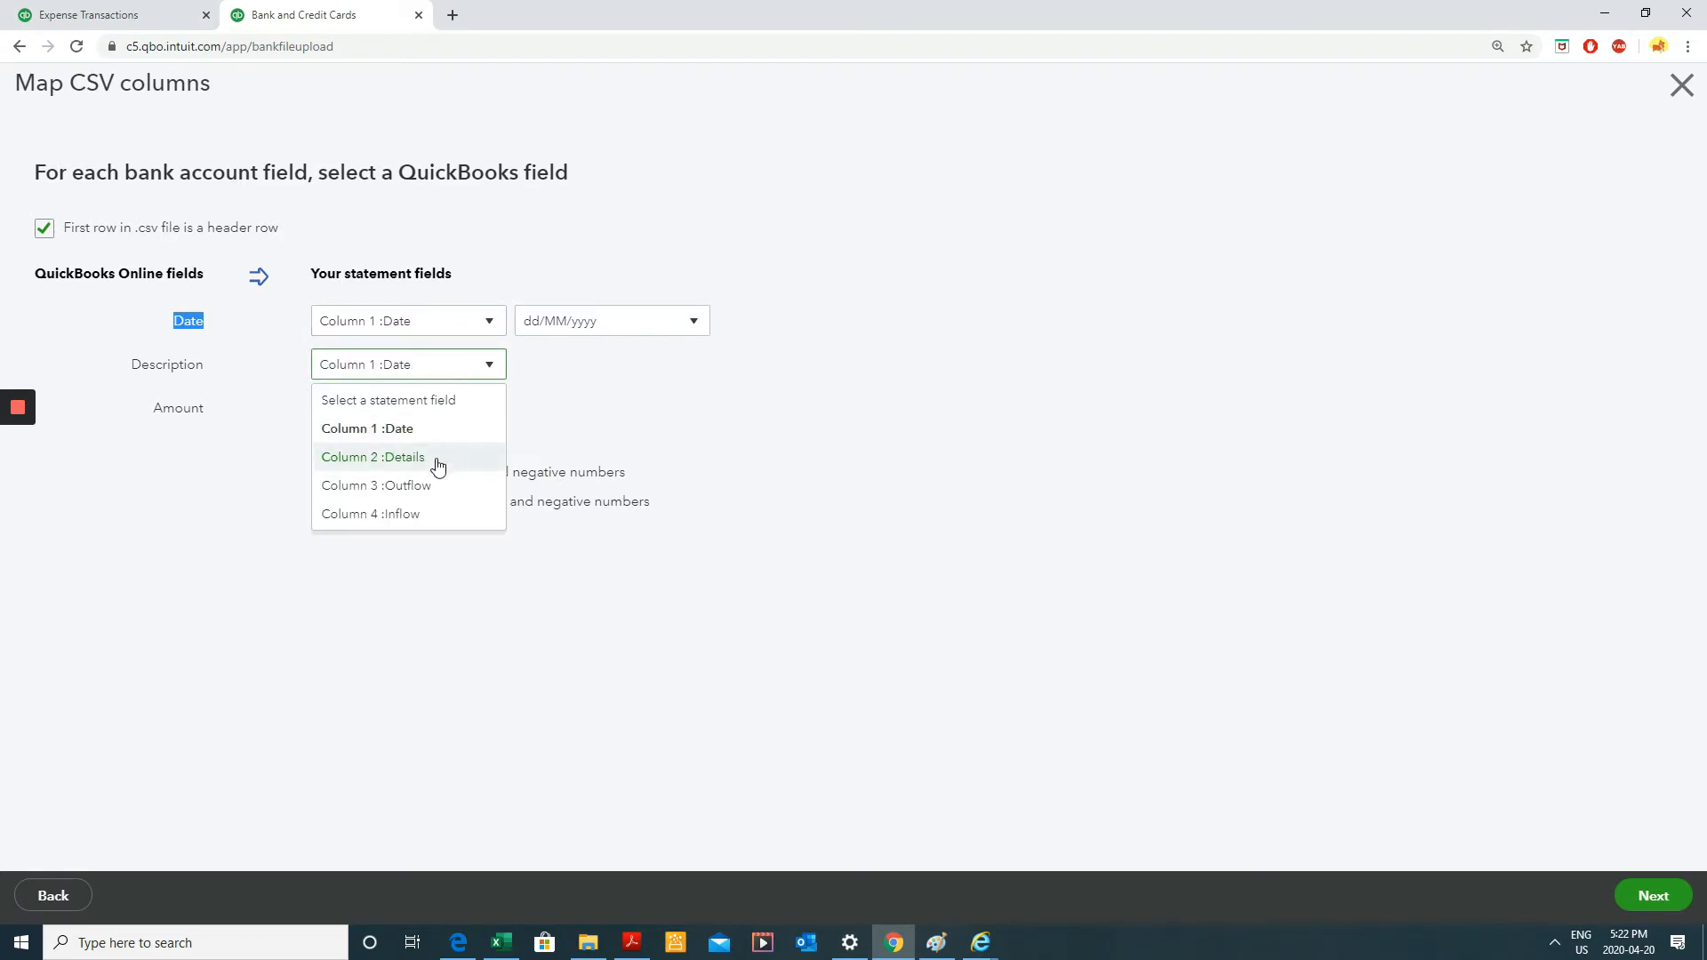
left_click(373, 456)
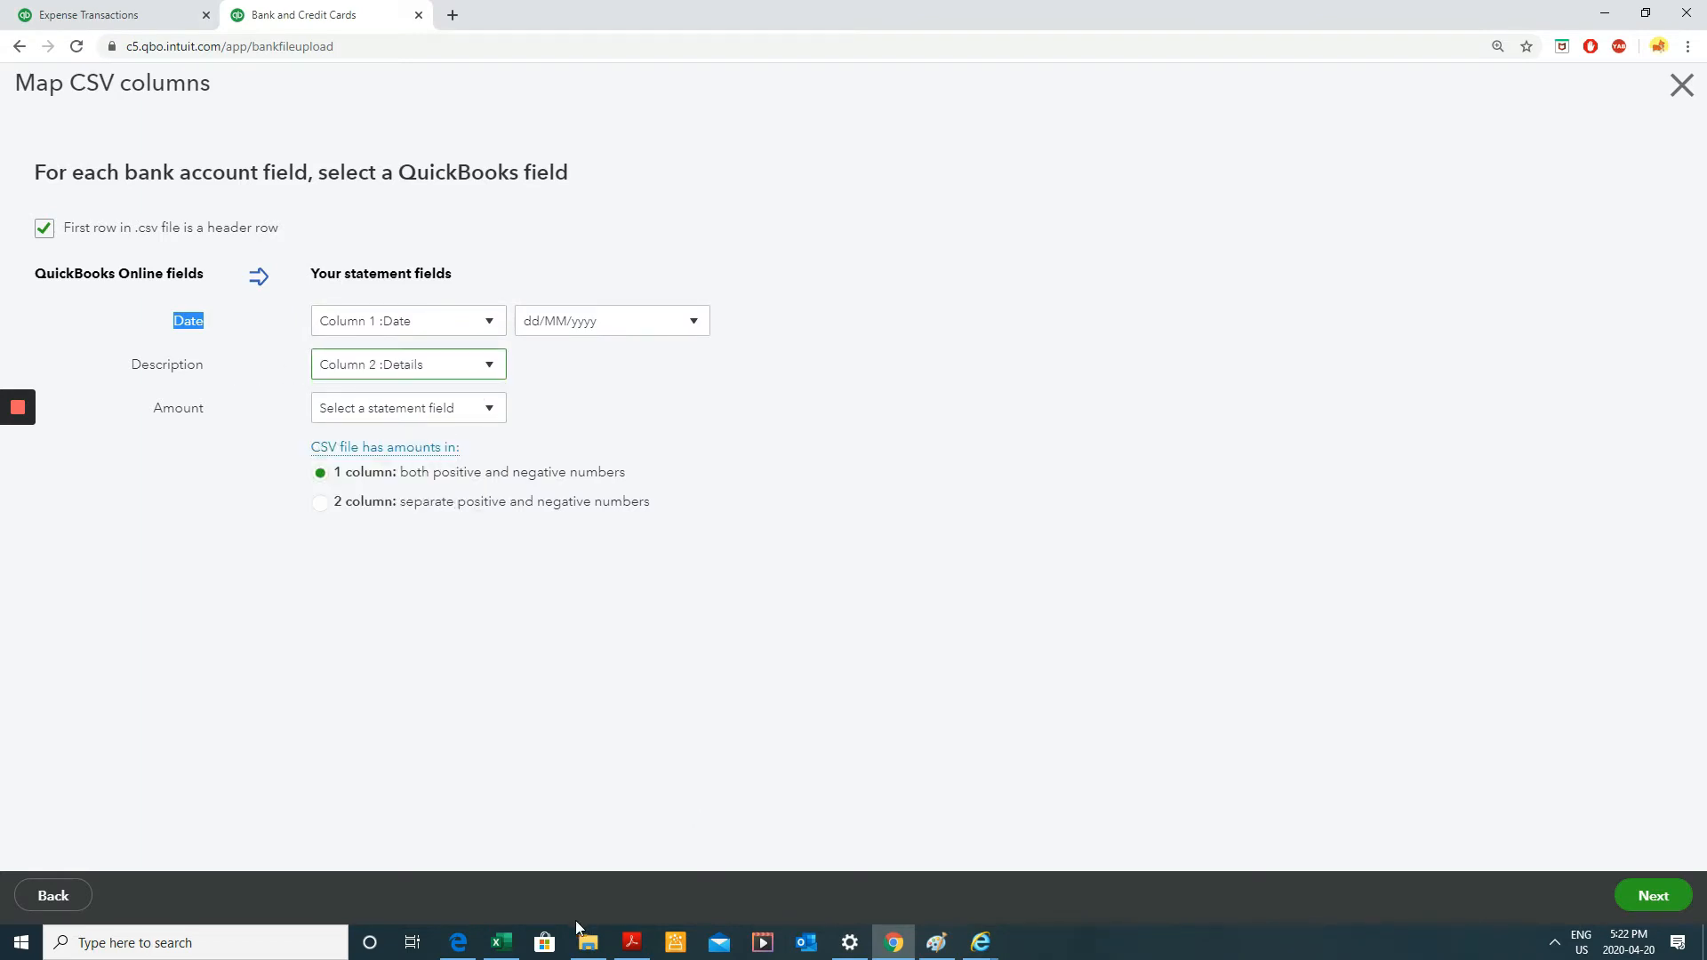
left_click(498, 942)
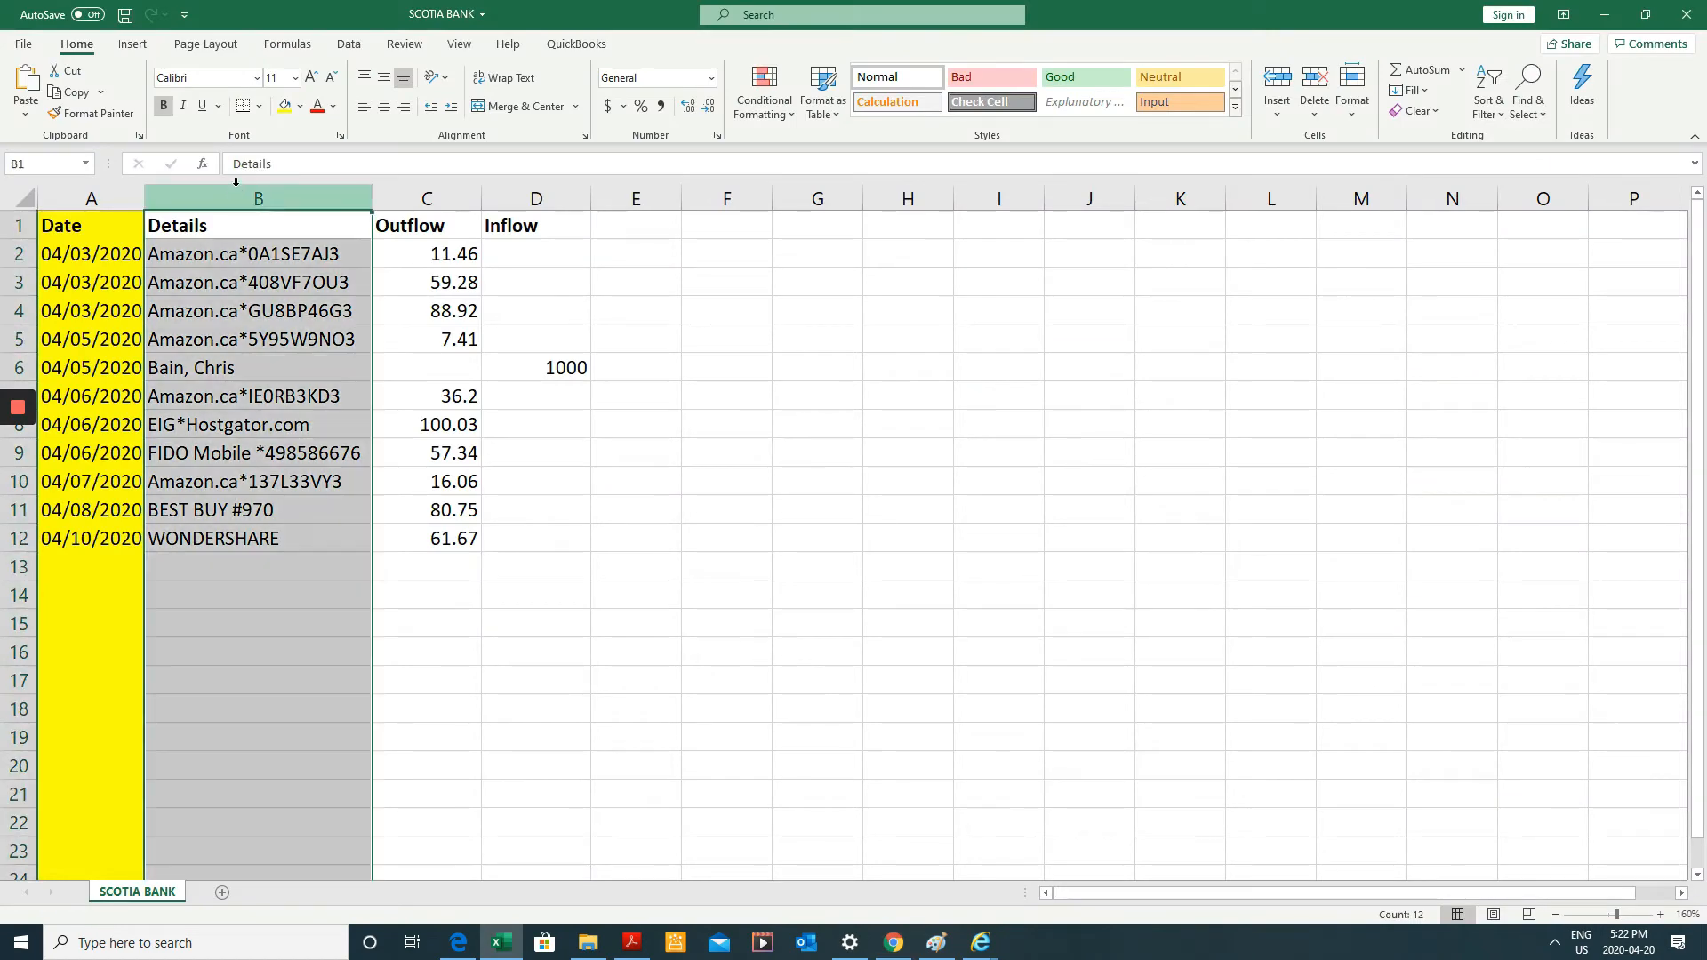
left_click(258, 198)
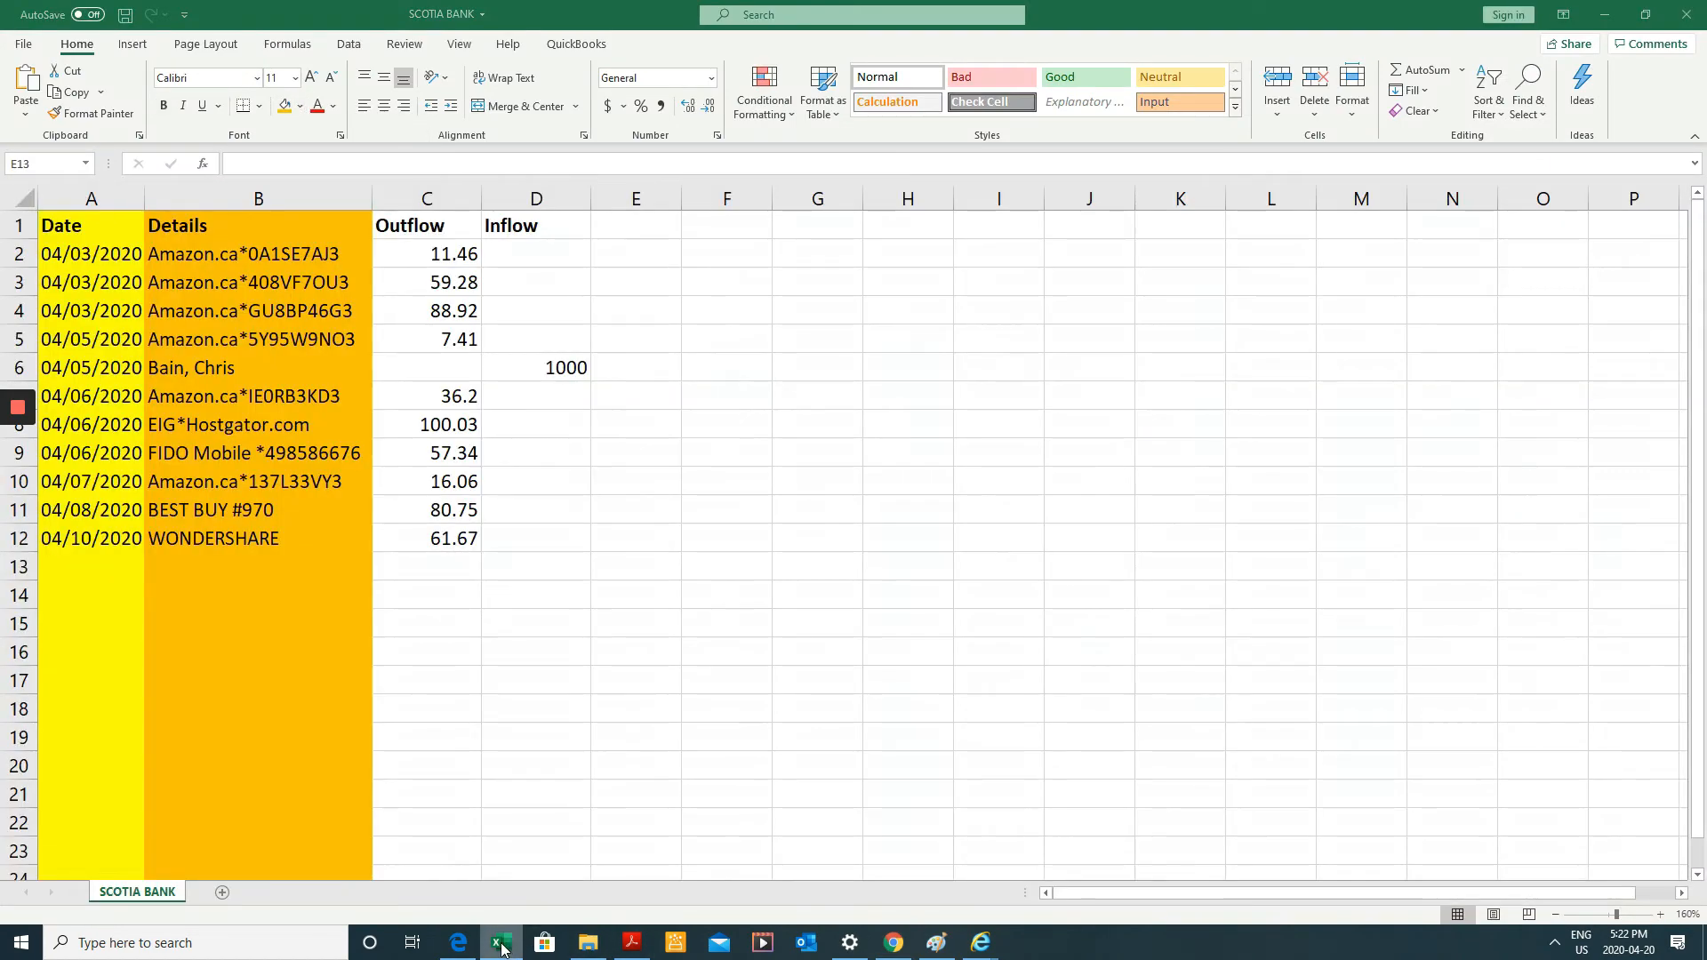
left_click(892, 943)
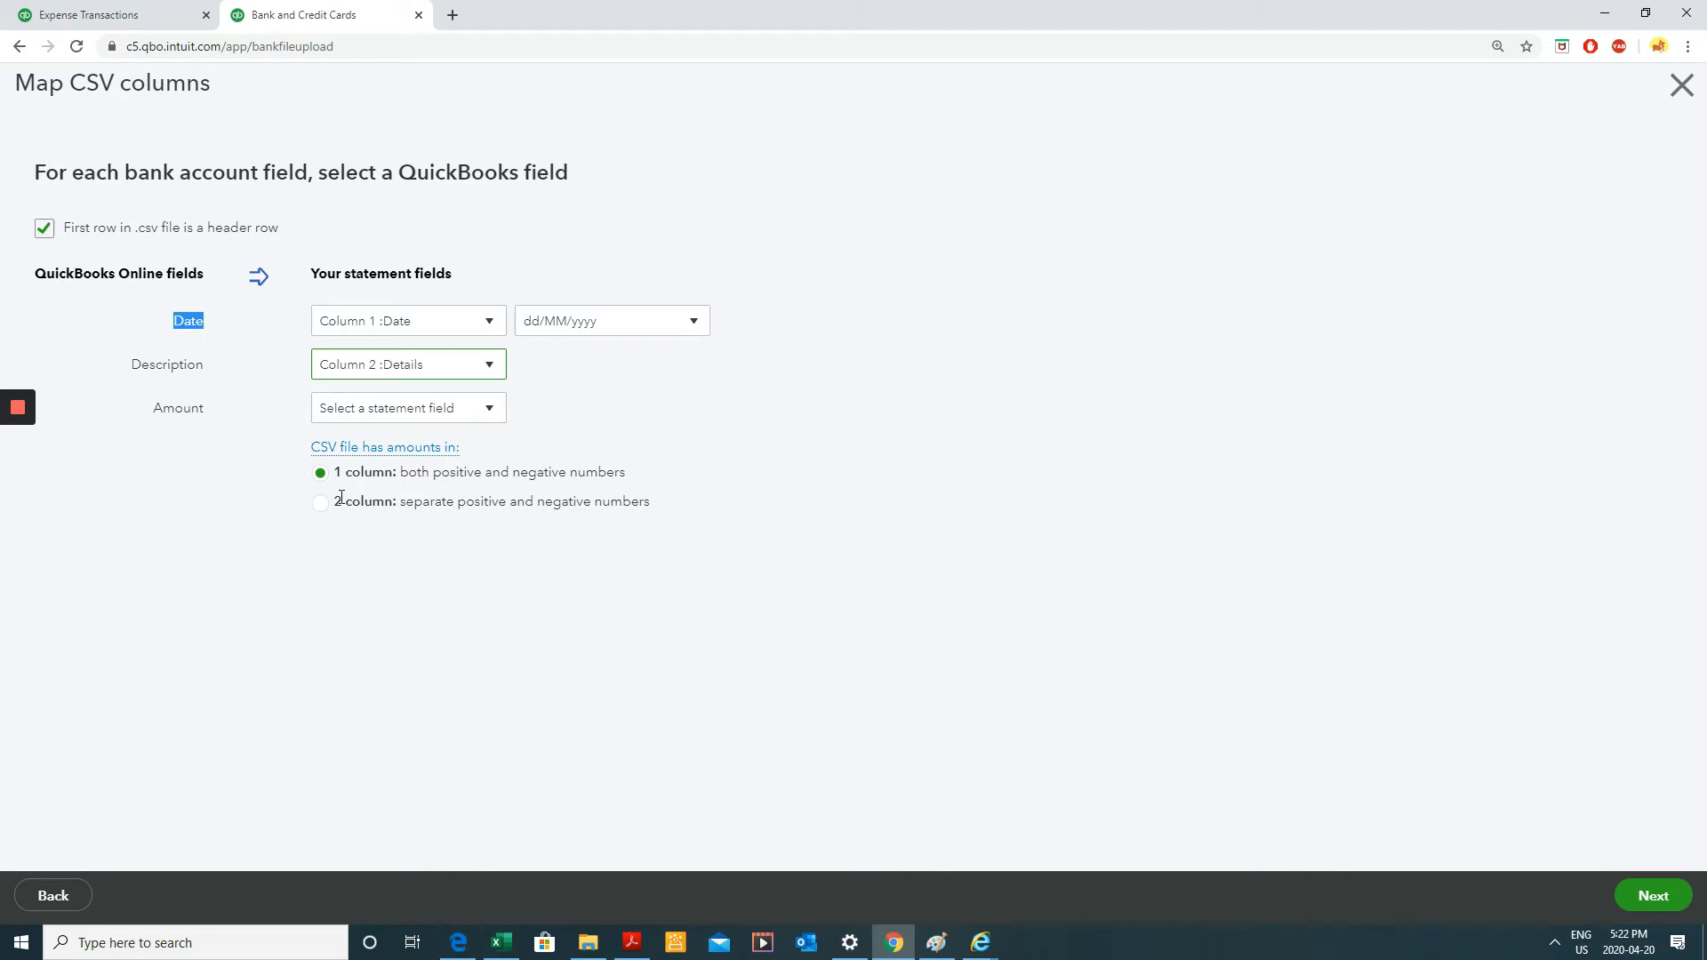
Start a =-D2 formula in cell E2 of the SCOTIA BANK sheet, then cancel it.
left_click(499, 942)
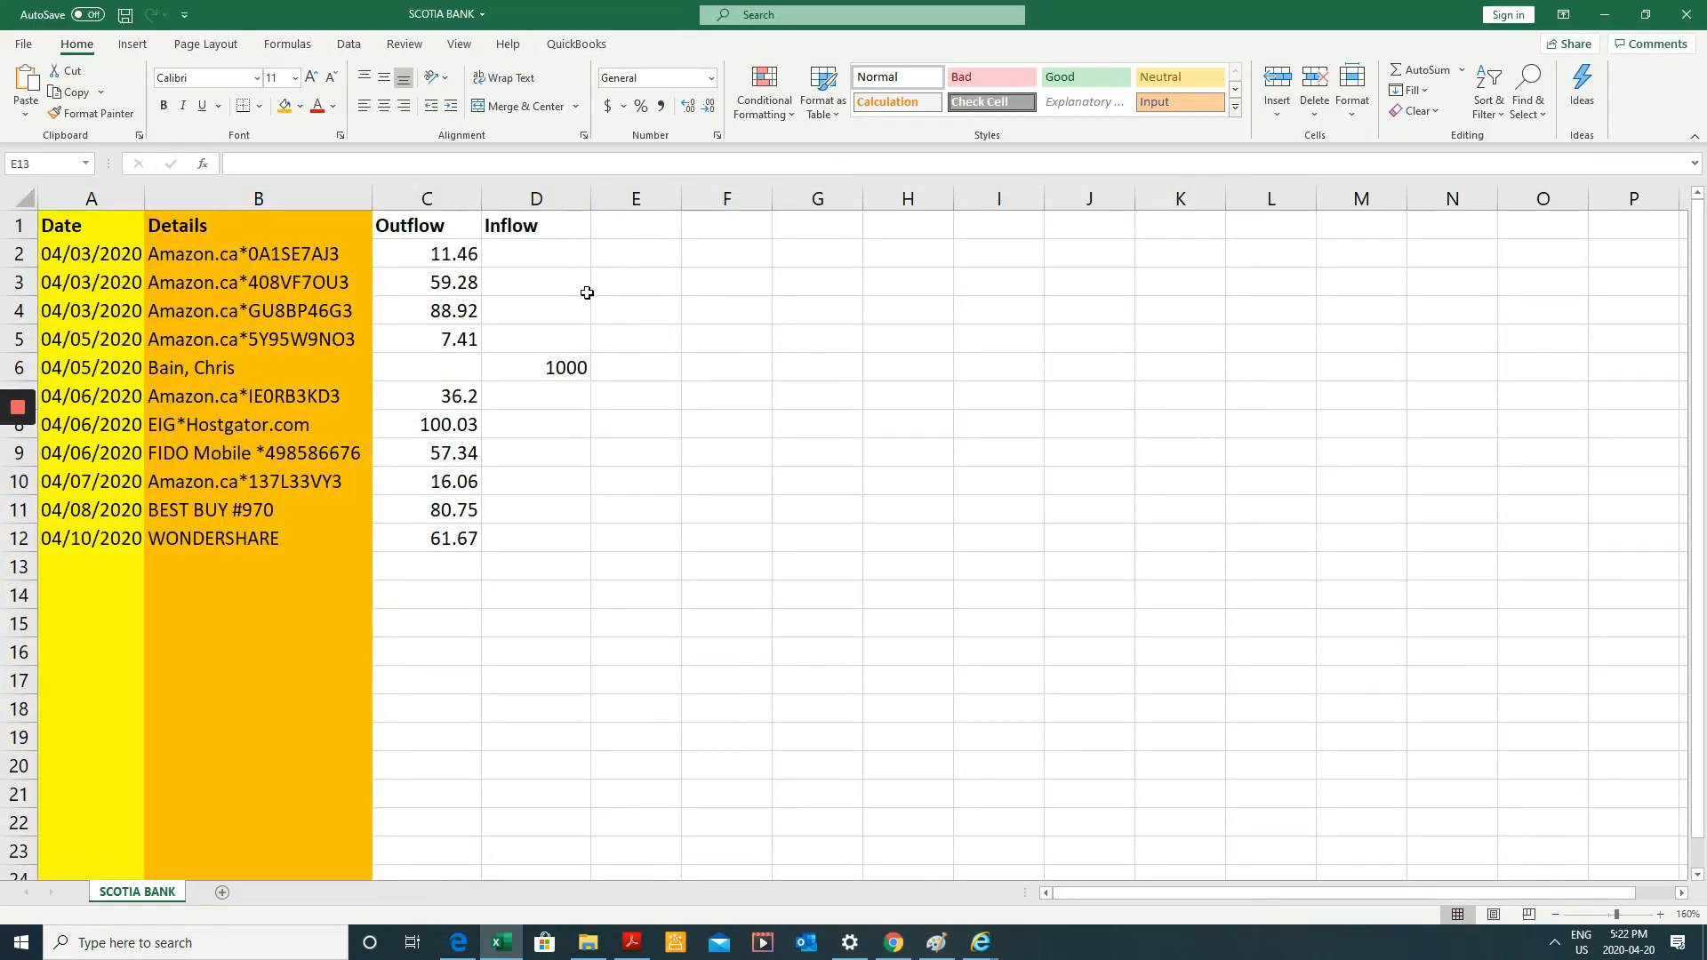
left_click(635, 367)
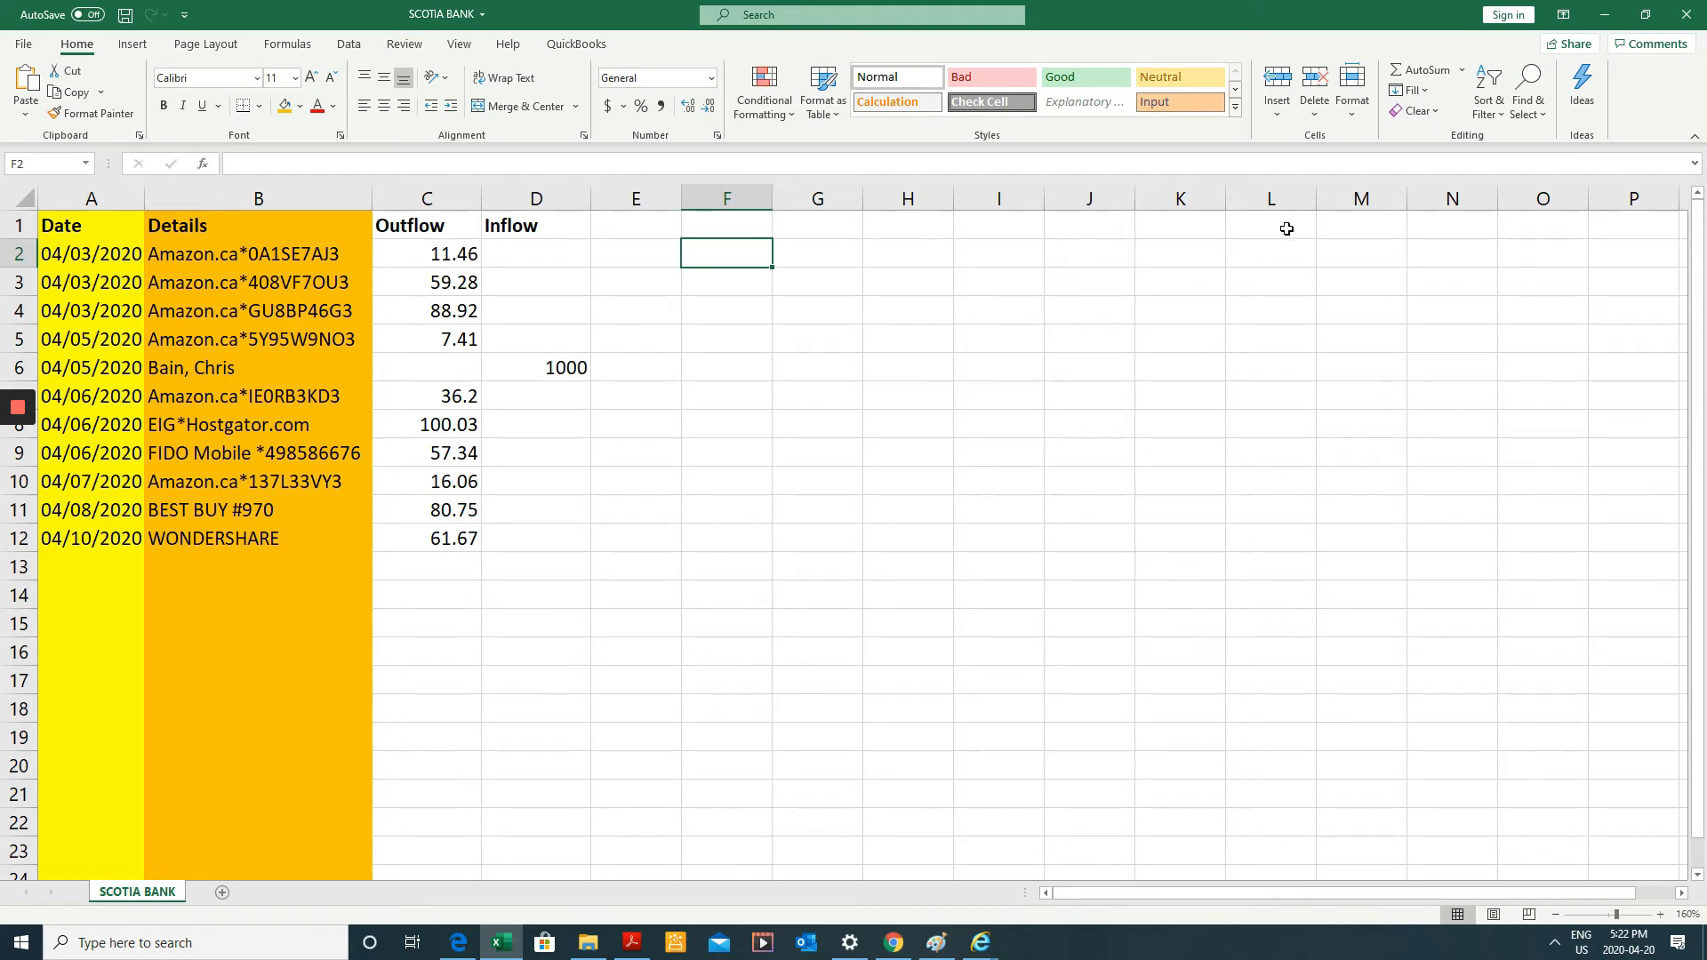
left_click(635, 253)
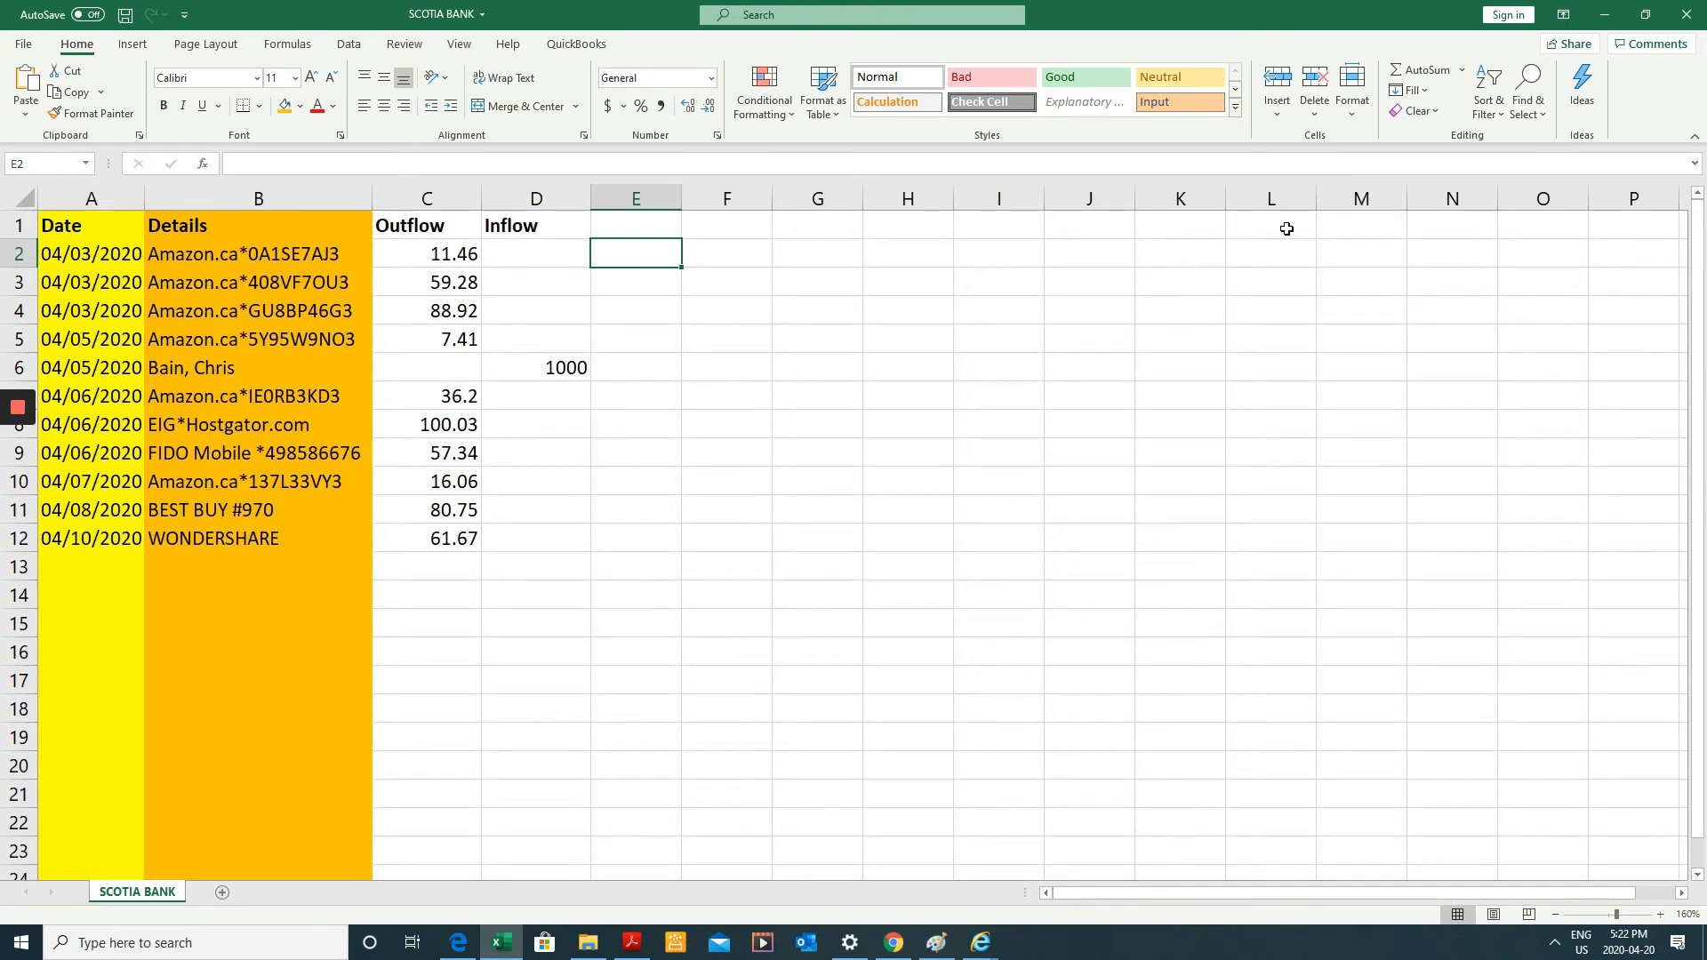
left_click(426, 254)
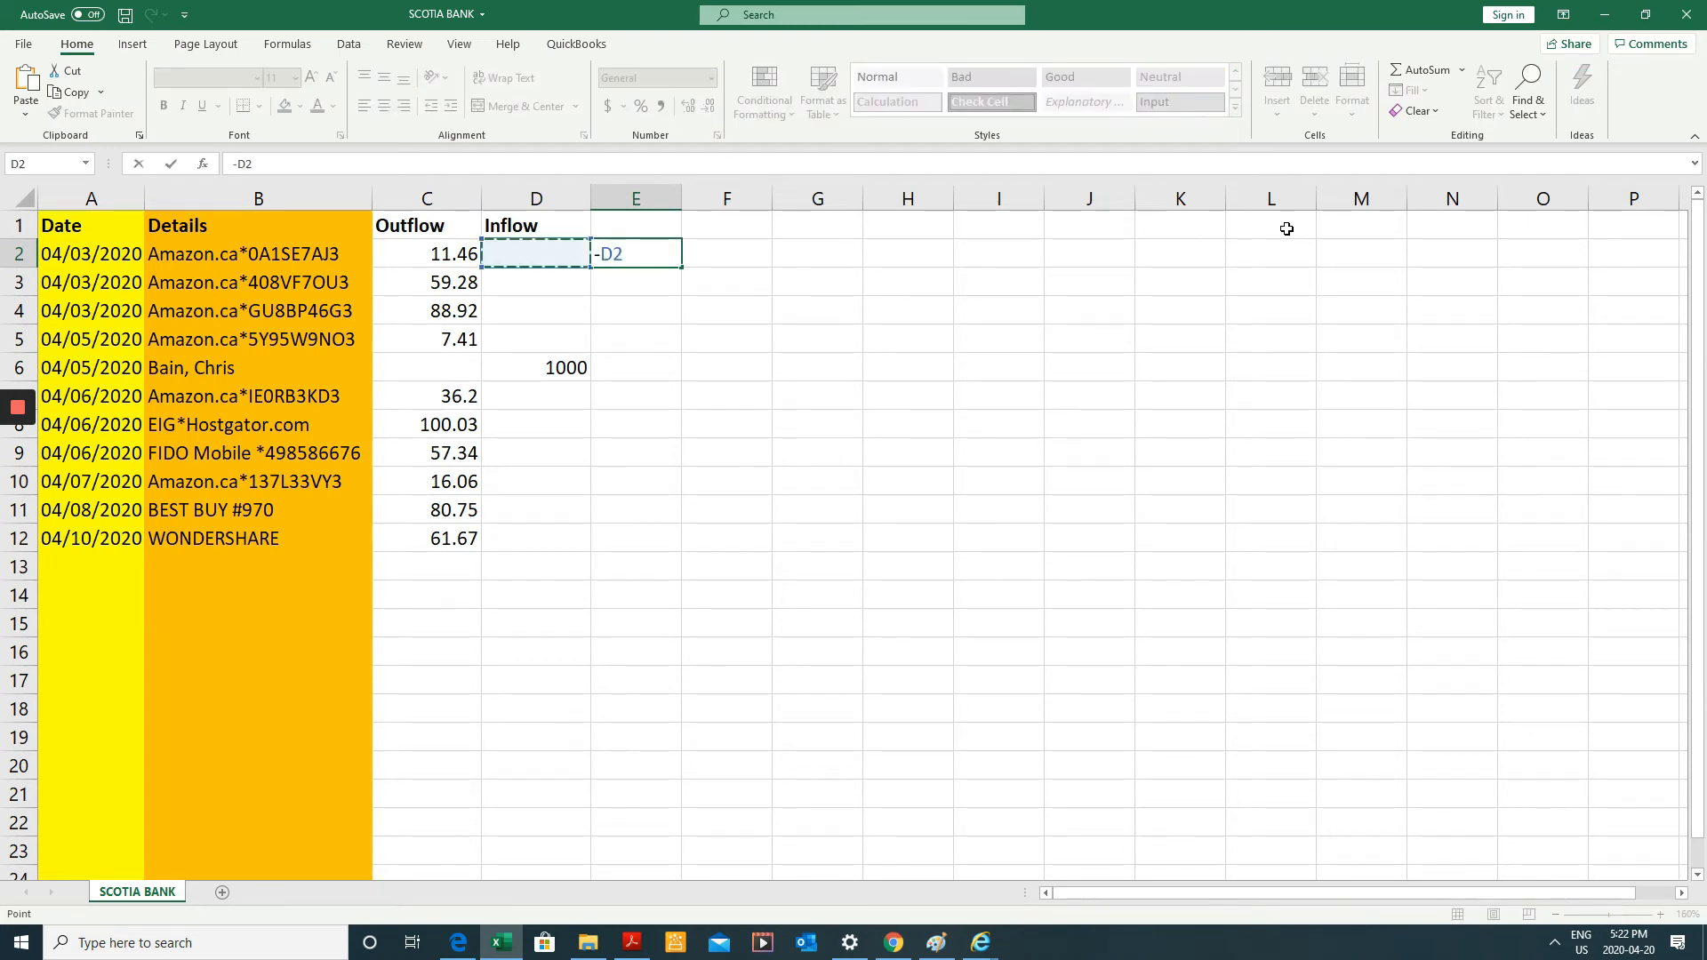
key("Enter")
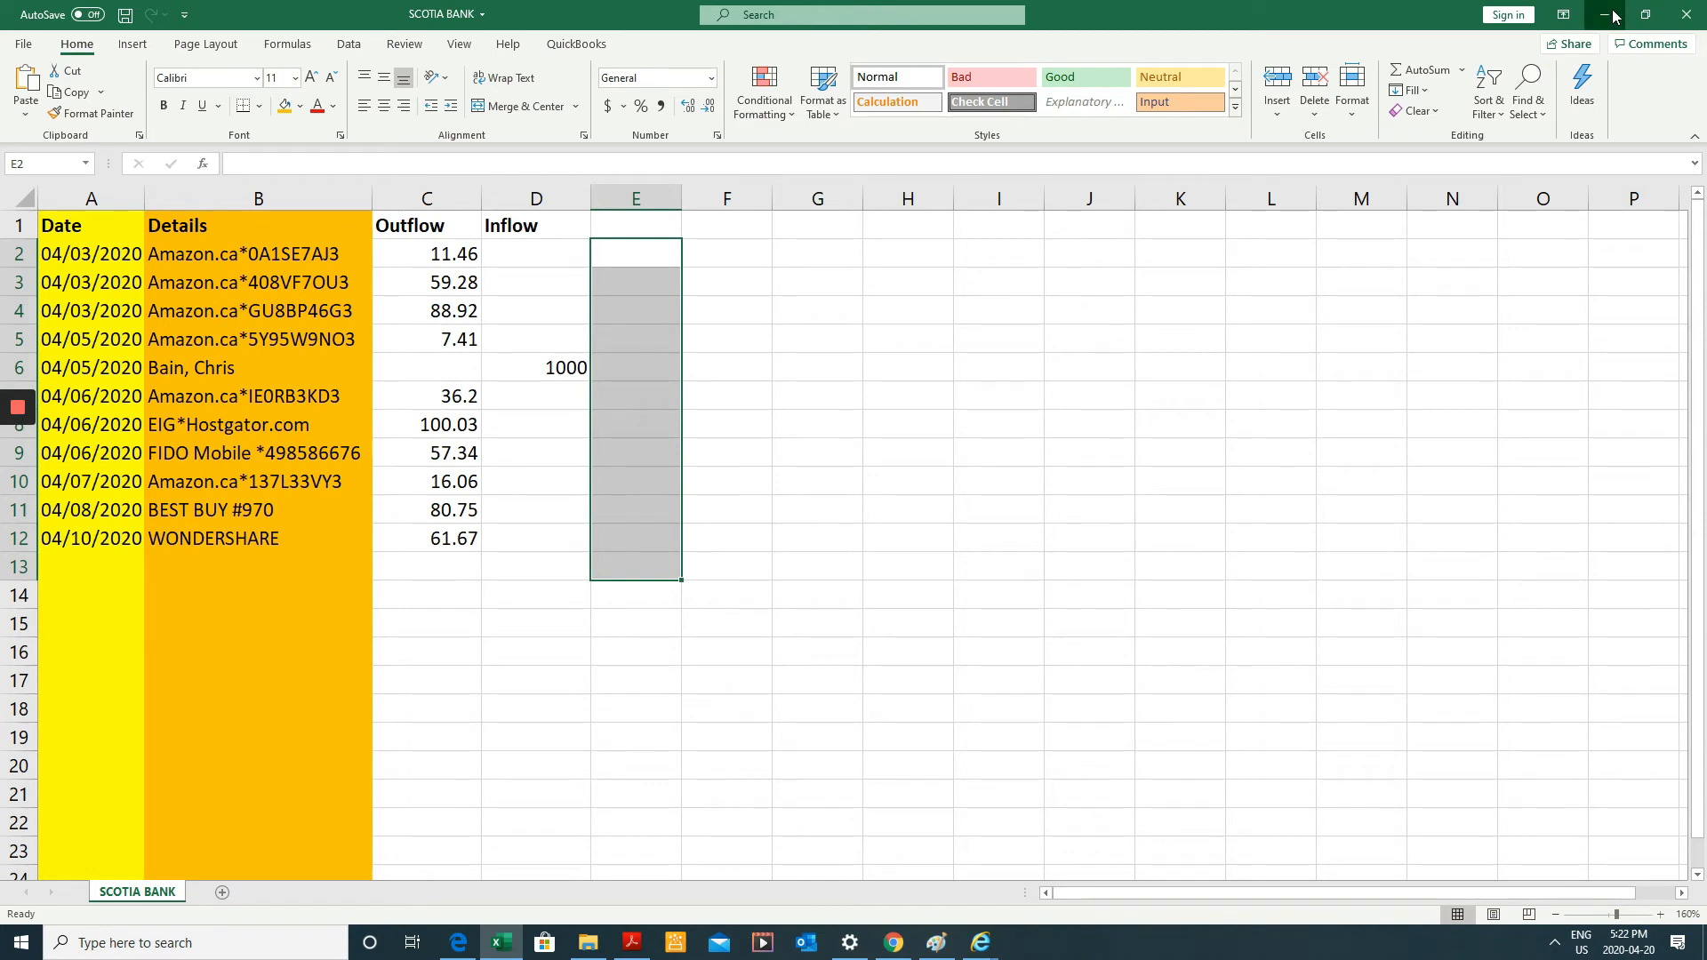
Map Money Spent to Column 3: Outflow and Money Received to Column 4: Inflow.
left_click(891, 943)
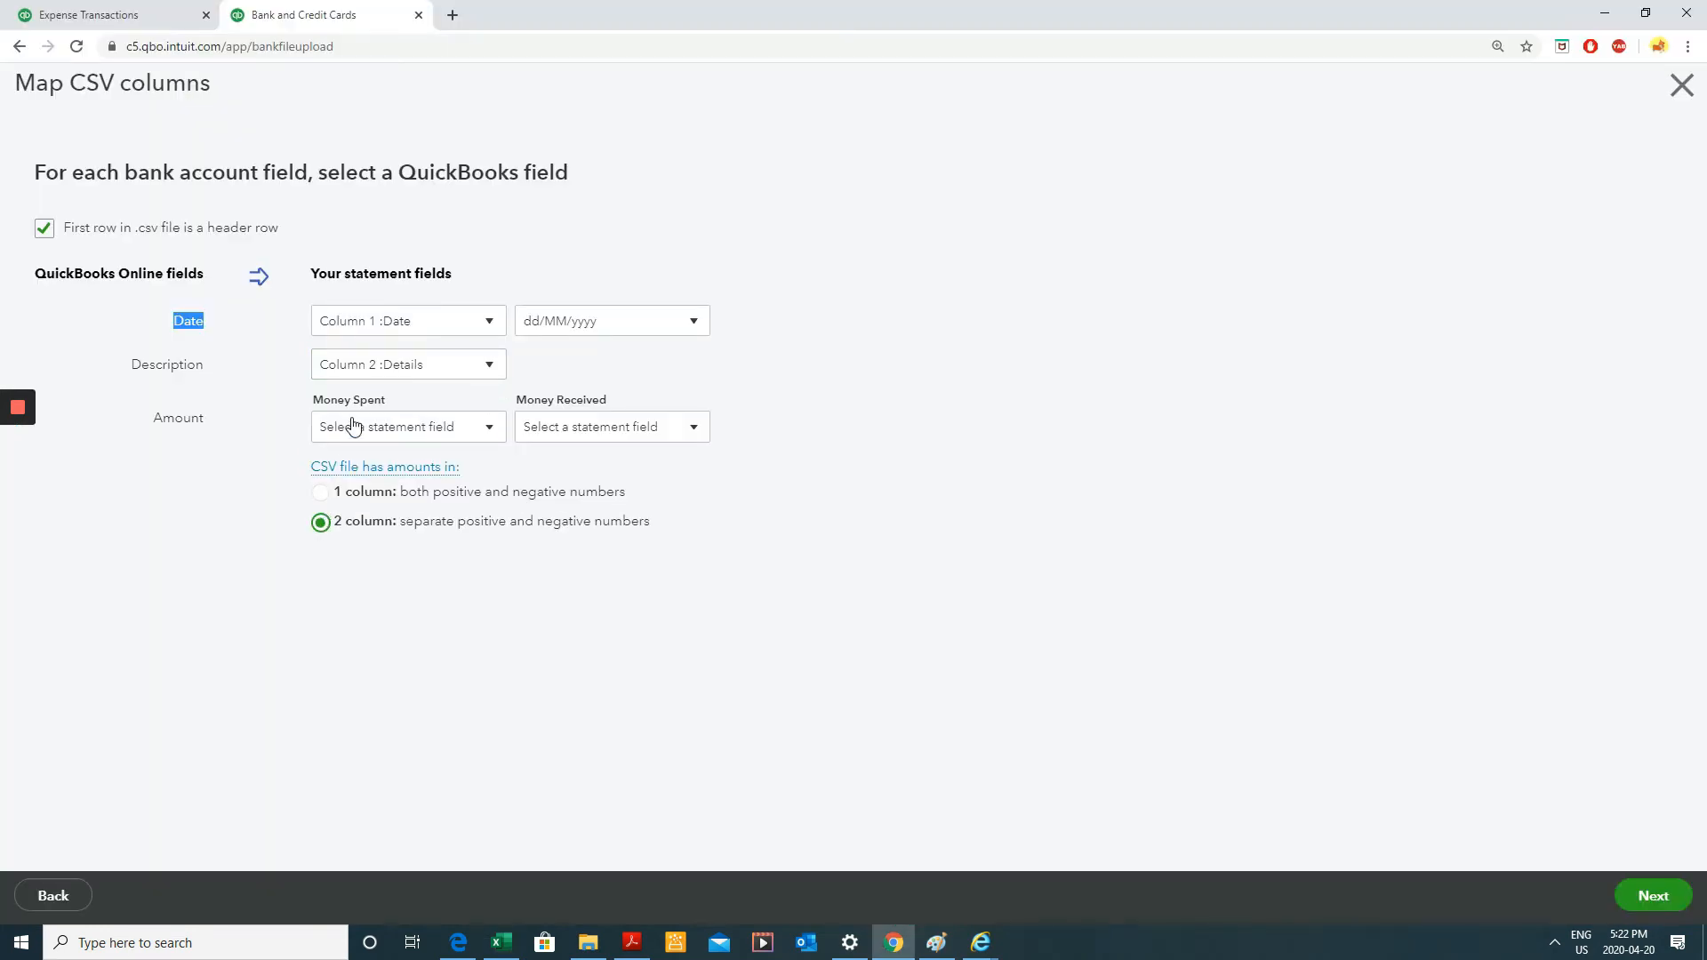
left_click(407, 426)
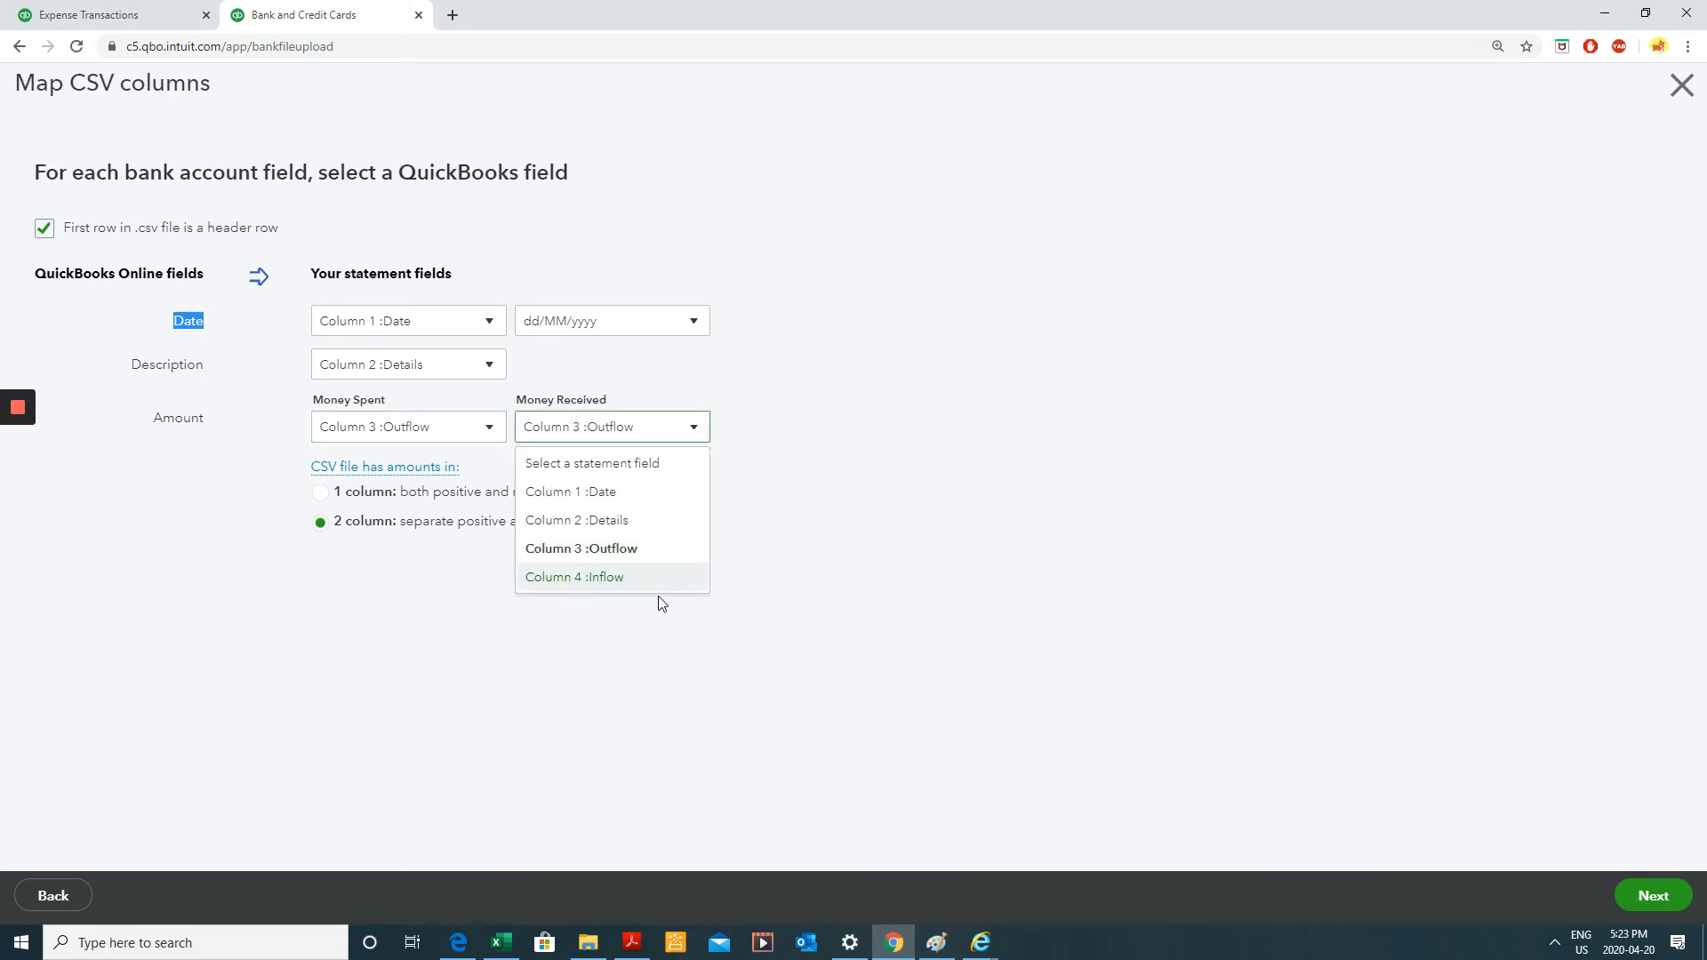
left_click(574, 577)
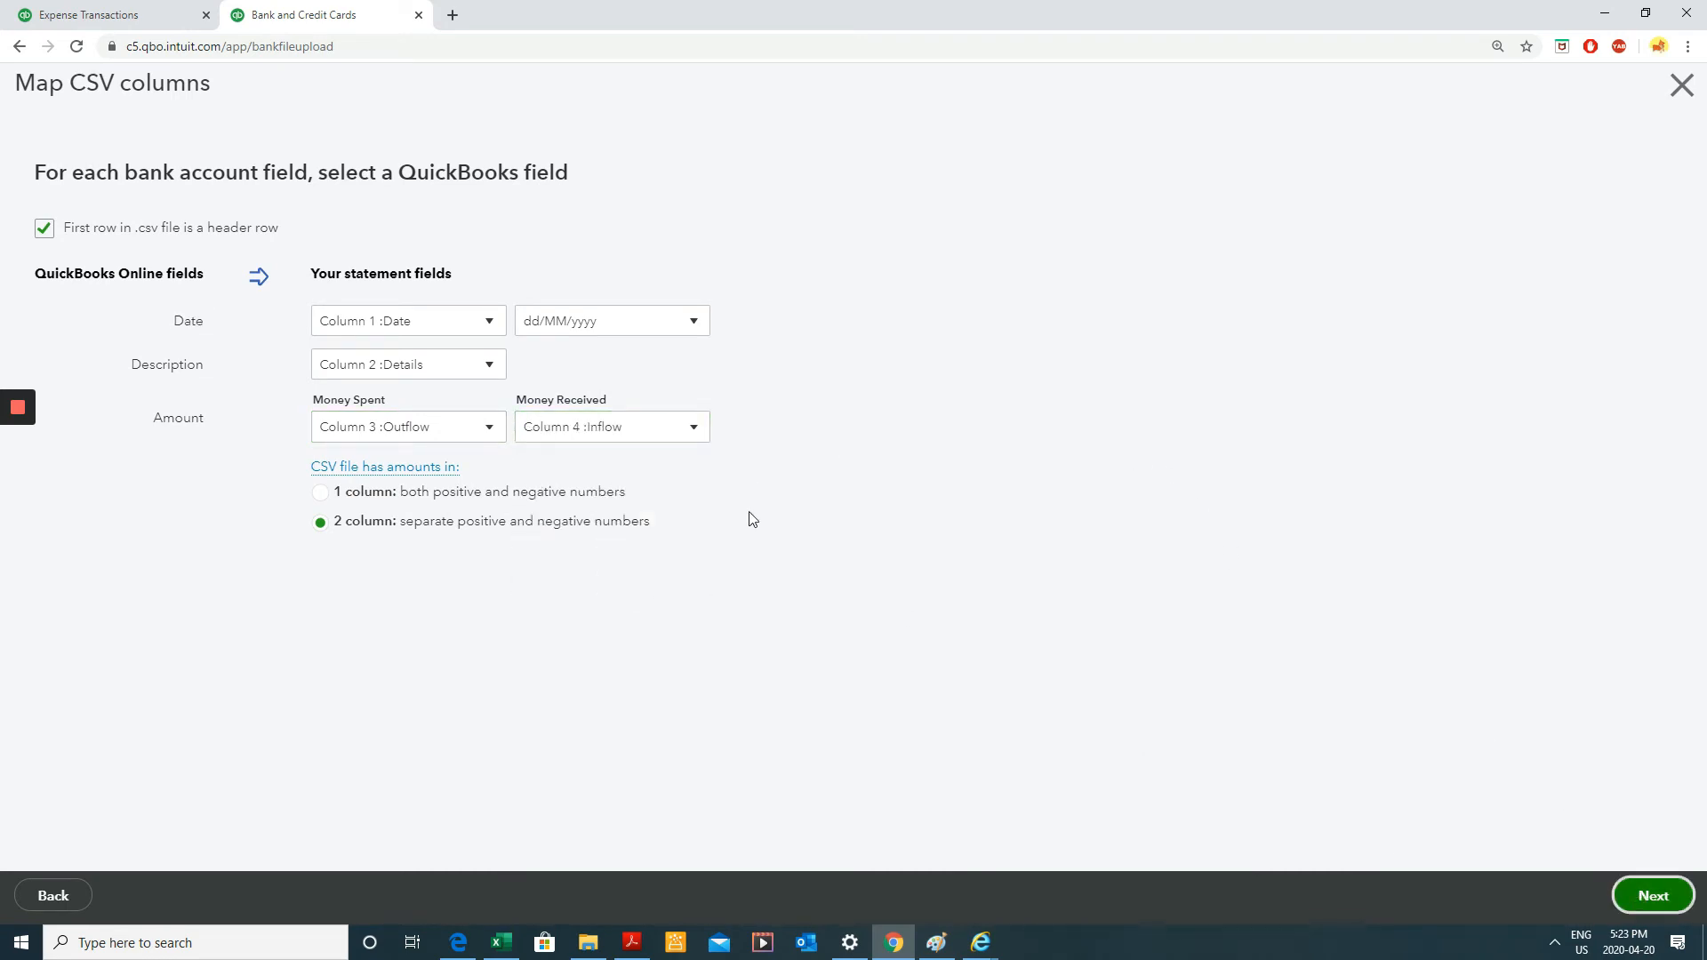
left_click(1650, 895)
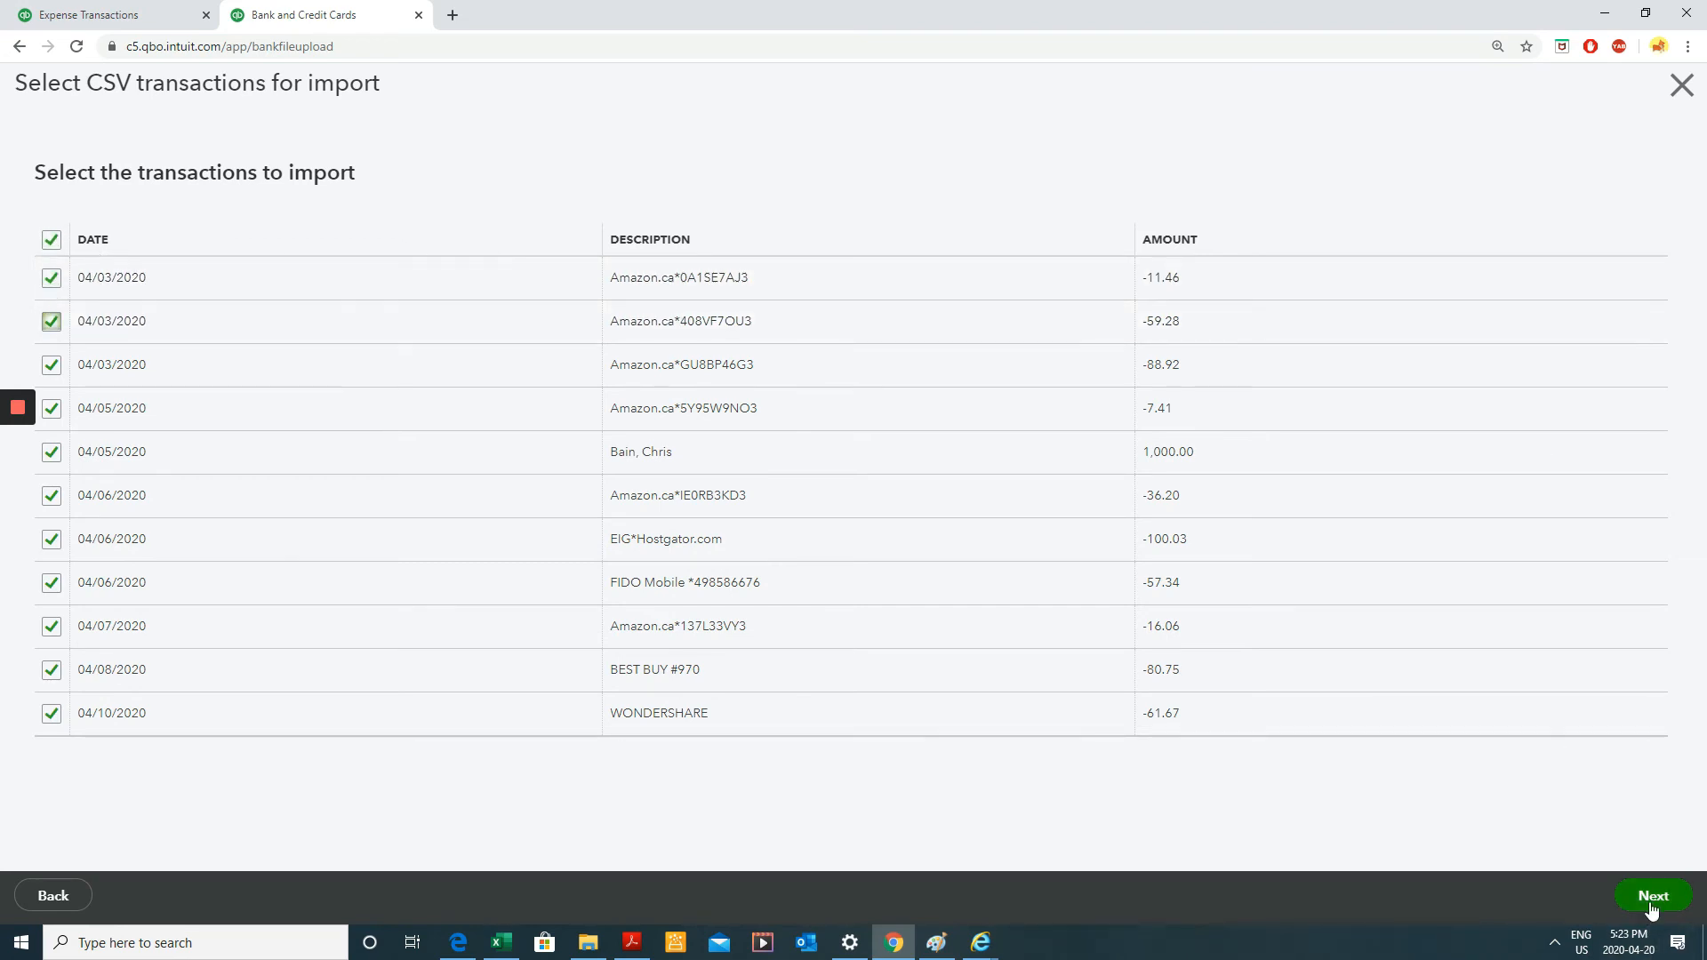
Check the Outflow amounts in Excel, then confirm importing the 11 transactions.
left_click(1653, 895)
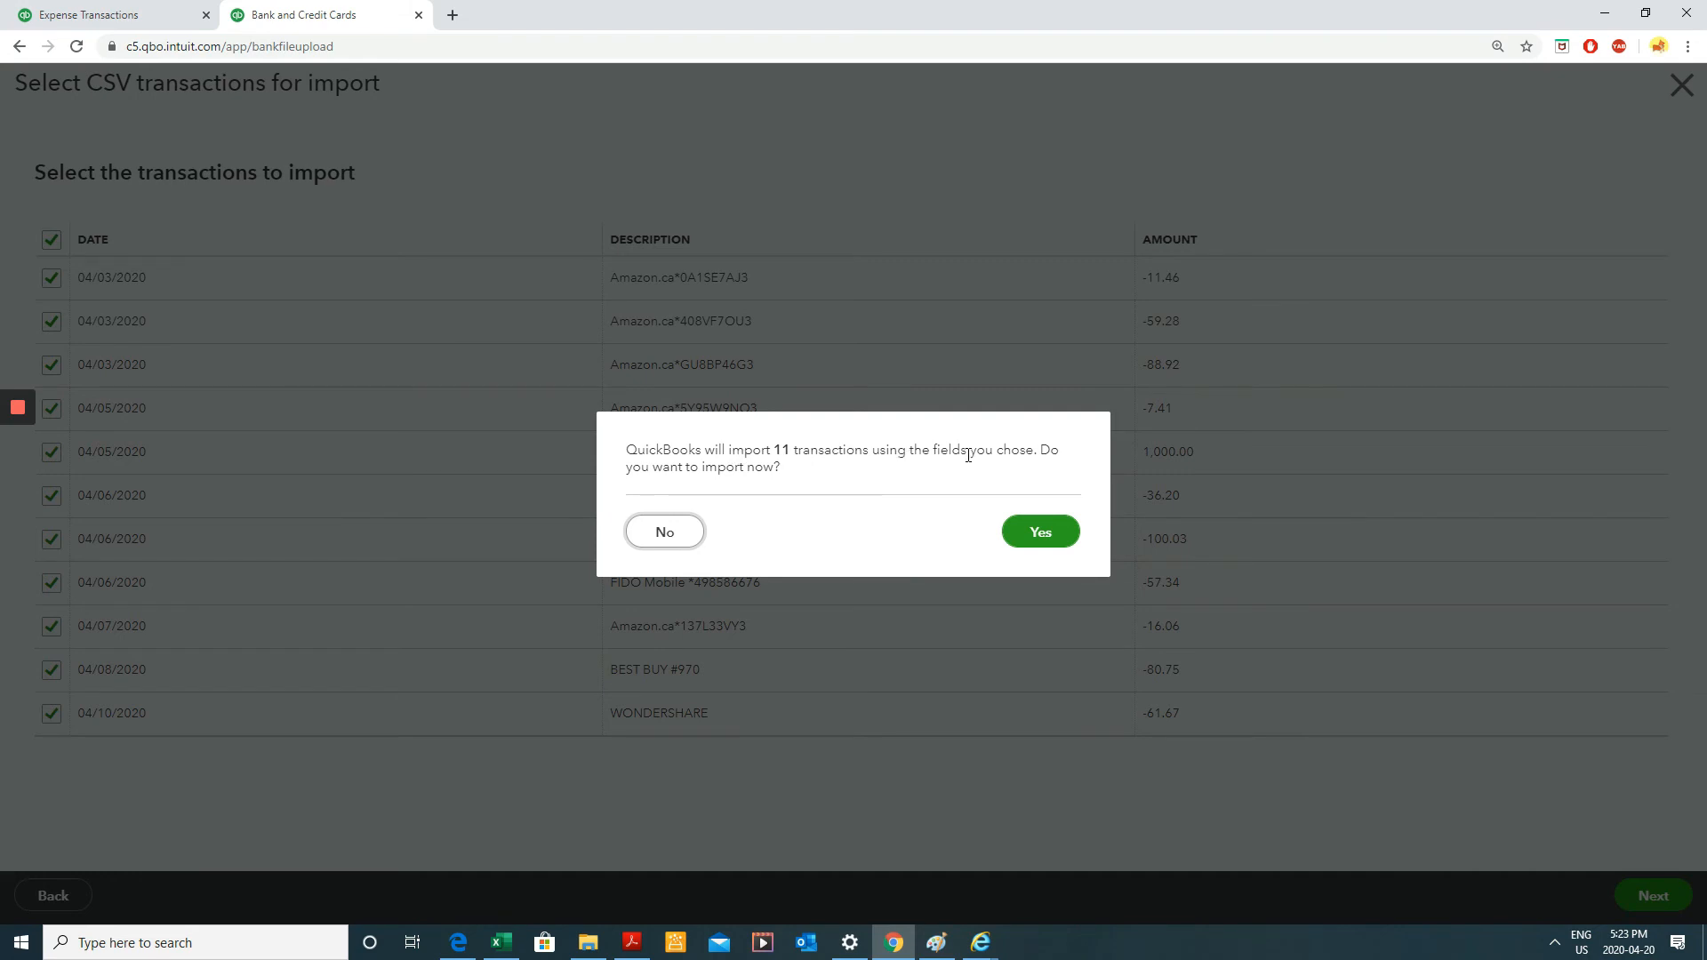
mouse_move(897, 924)
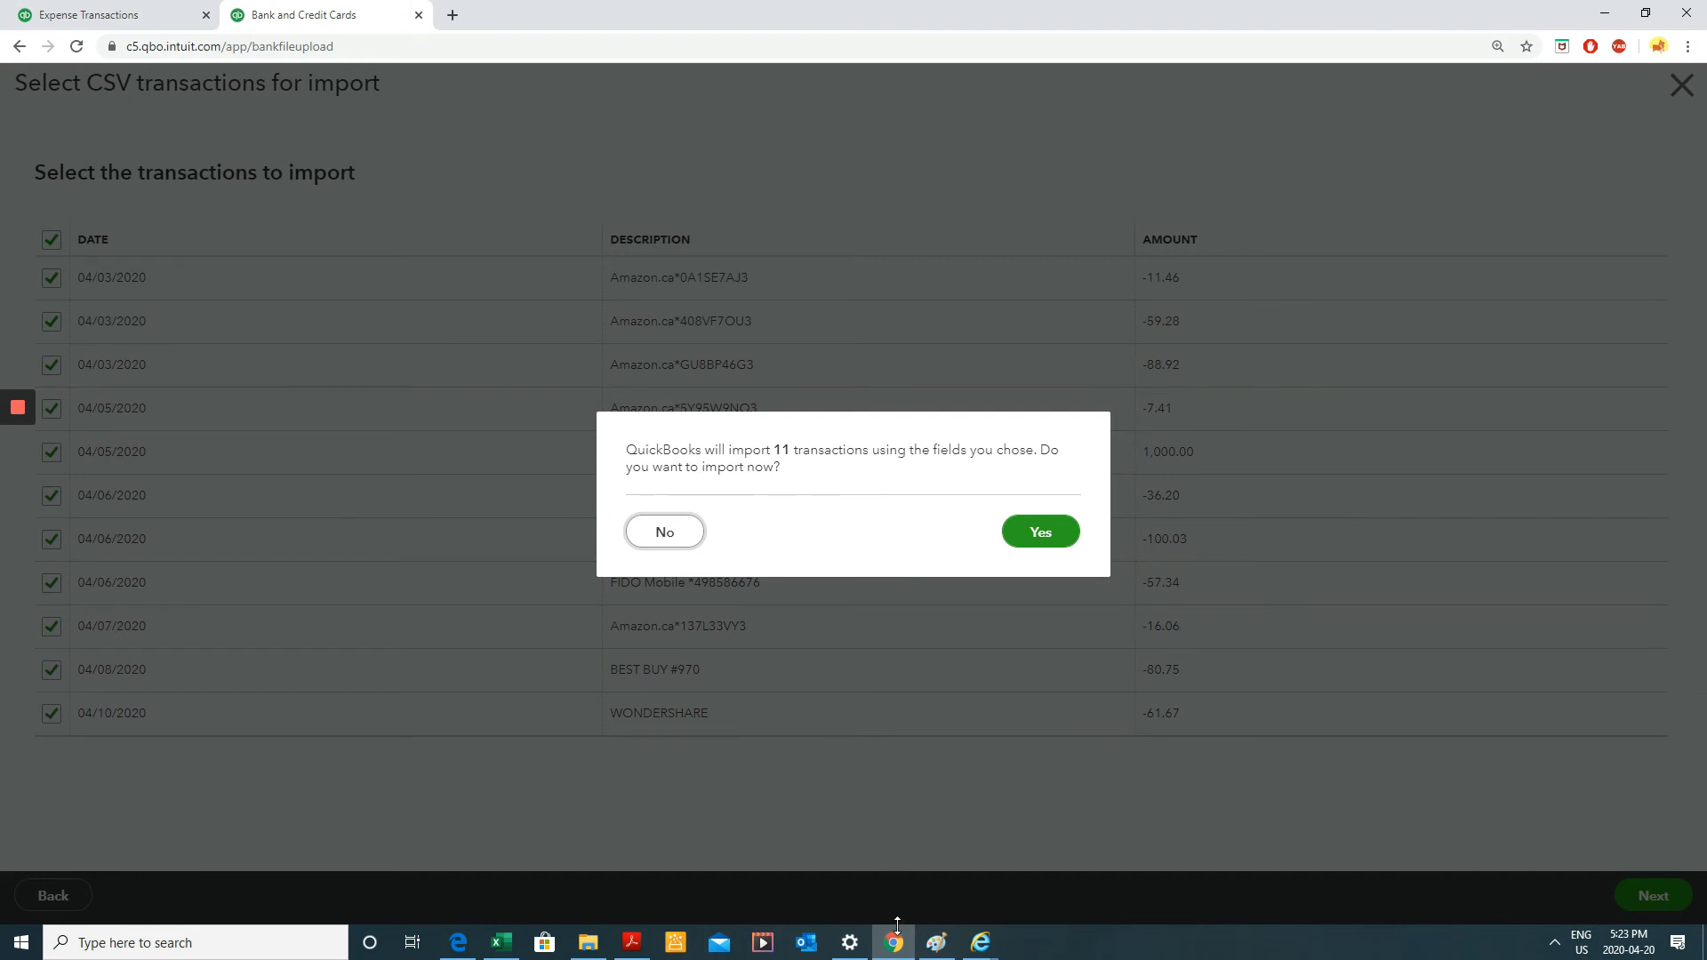
left_click(499, 943)
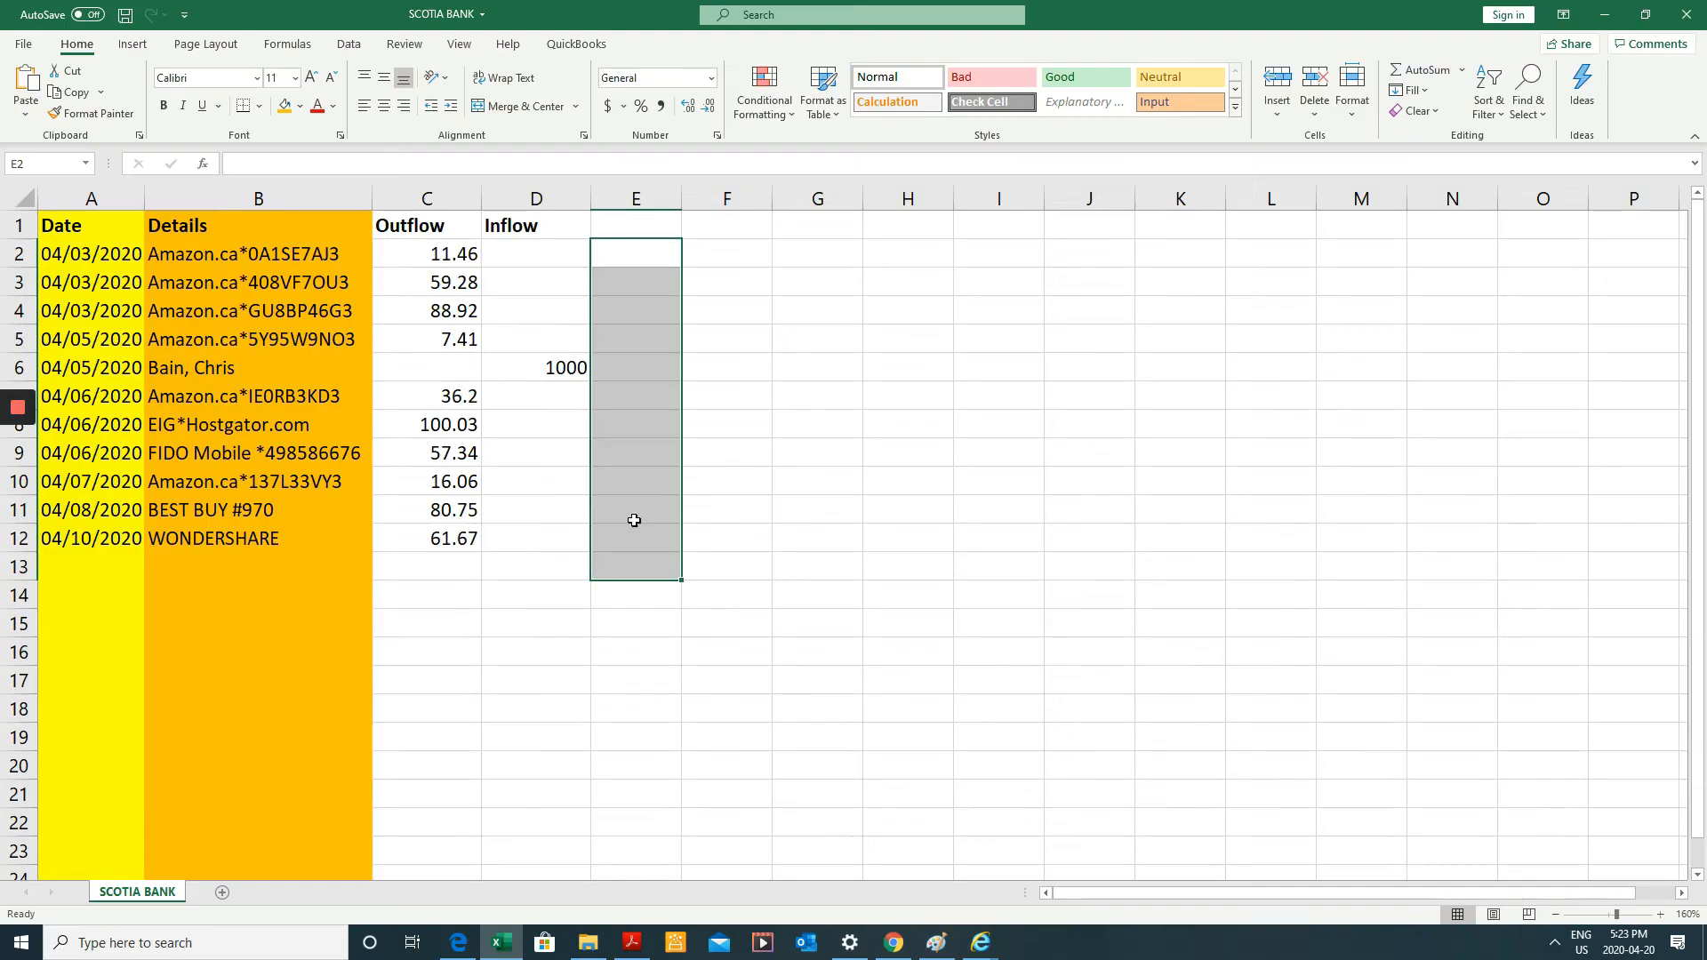
left_click(635, 254)
type("1")
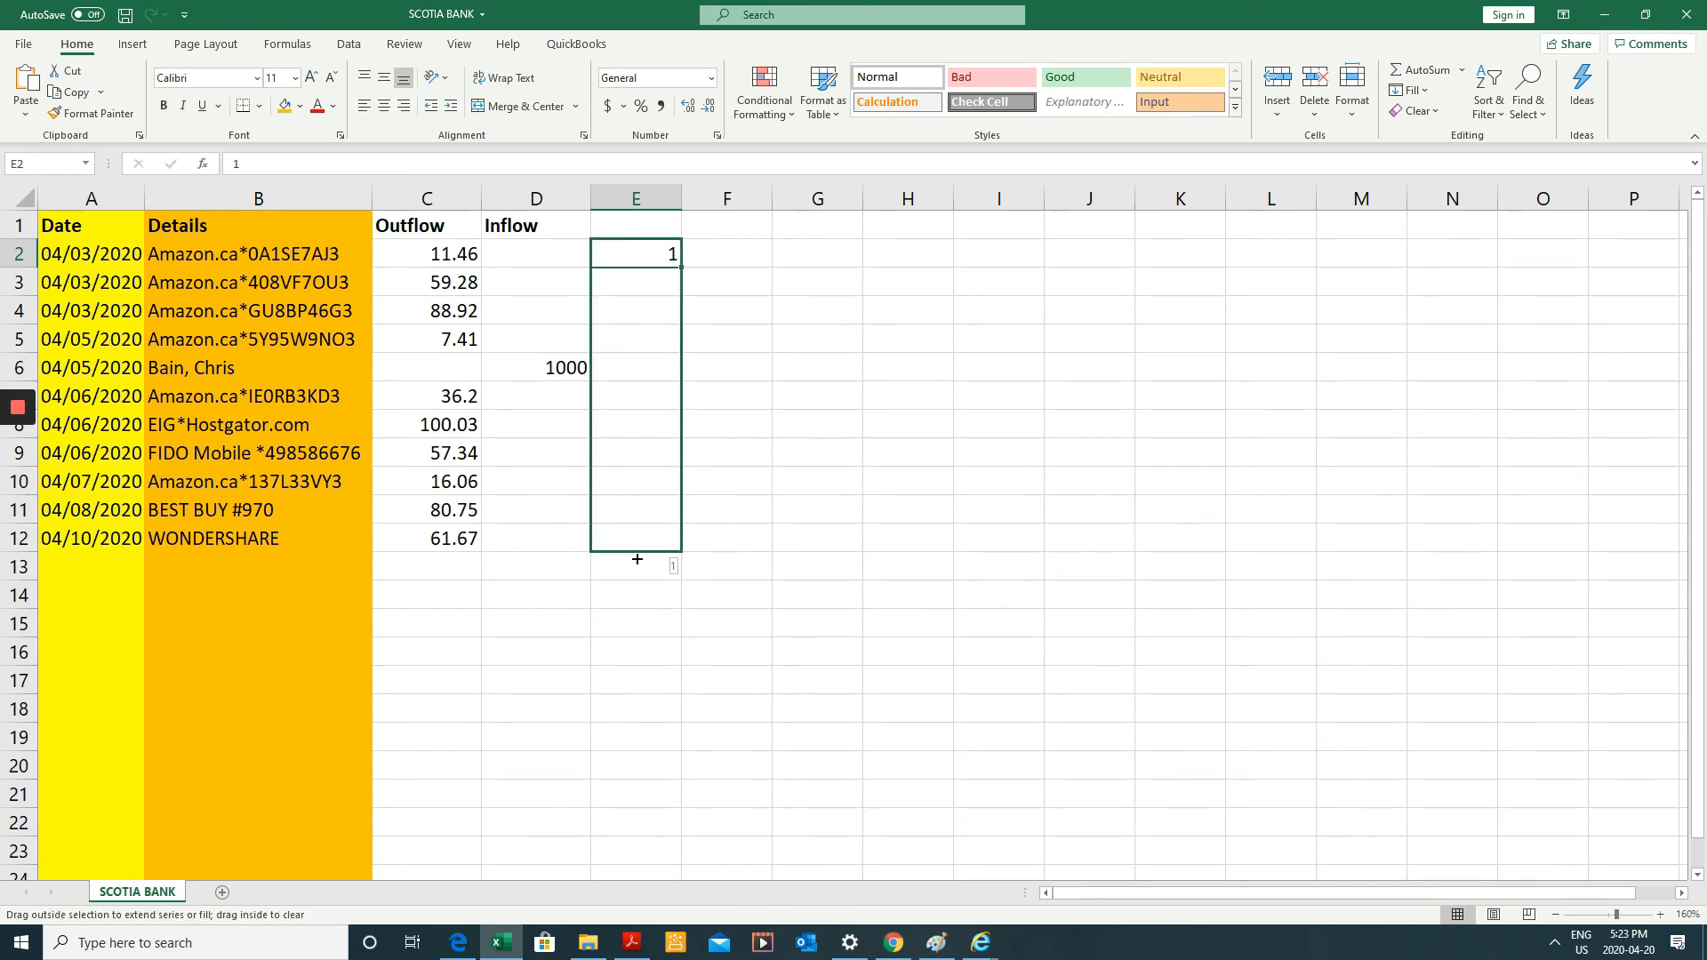
left_click_drag(636, 253, 636, 538)
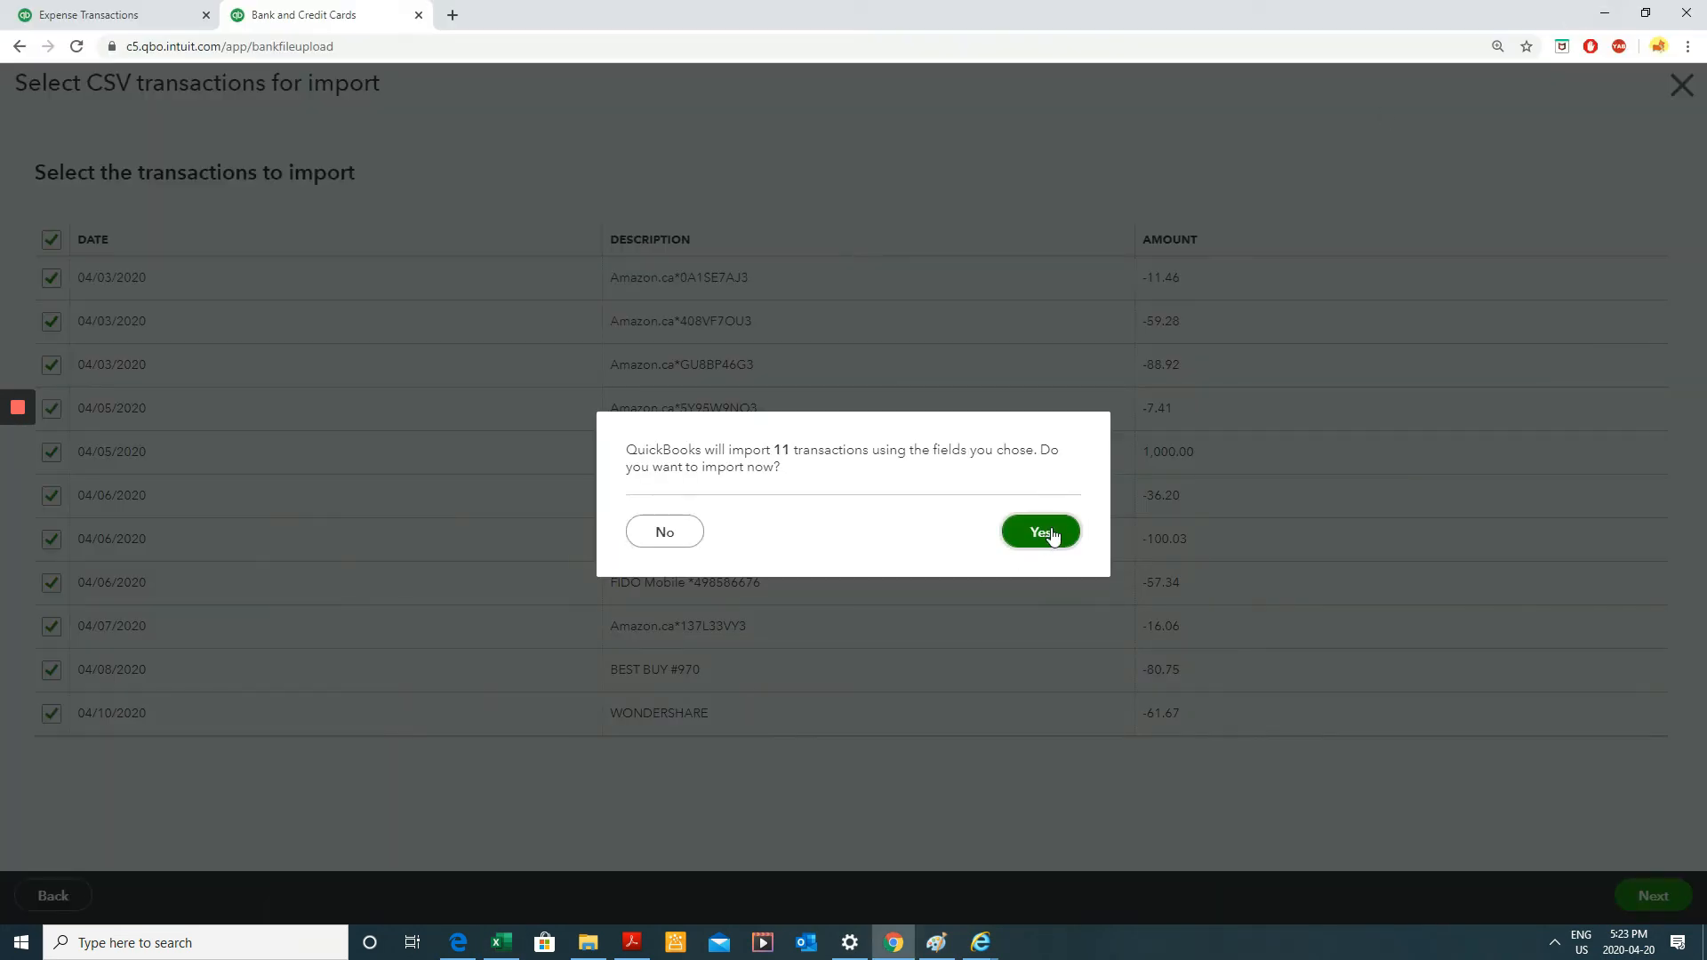
left_click(1038, 532)
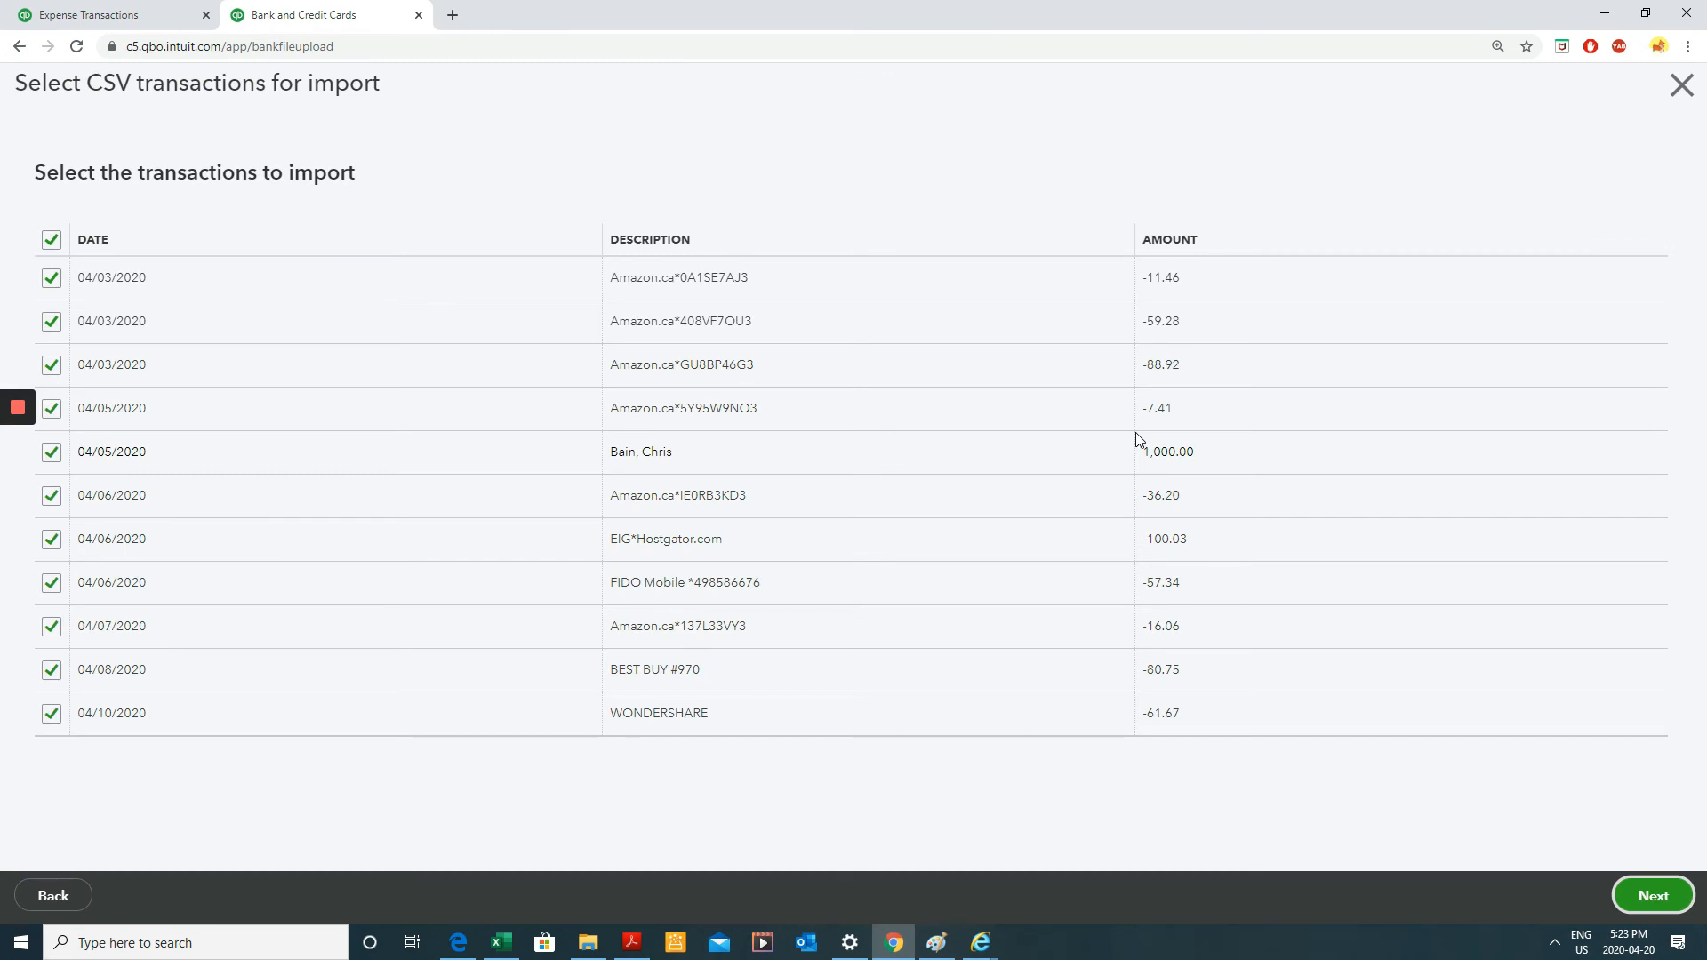
left_click(1650, 895)
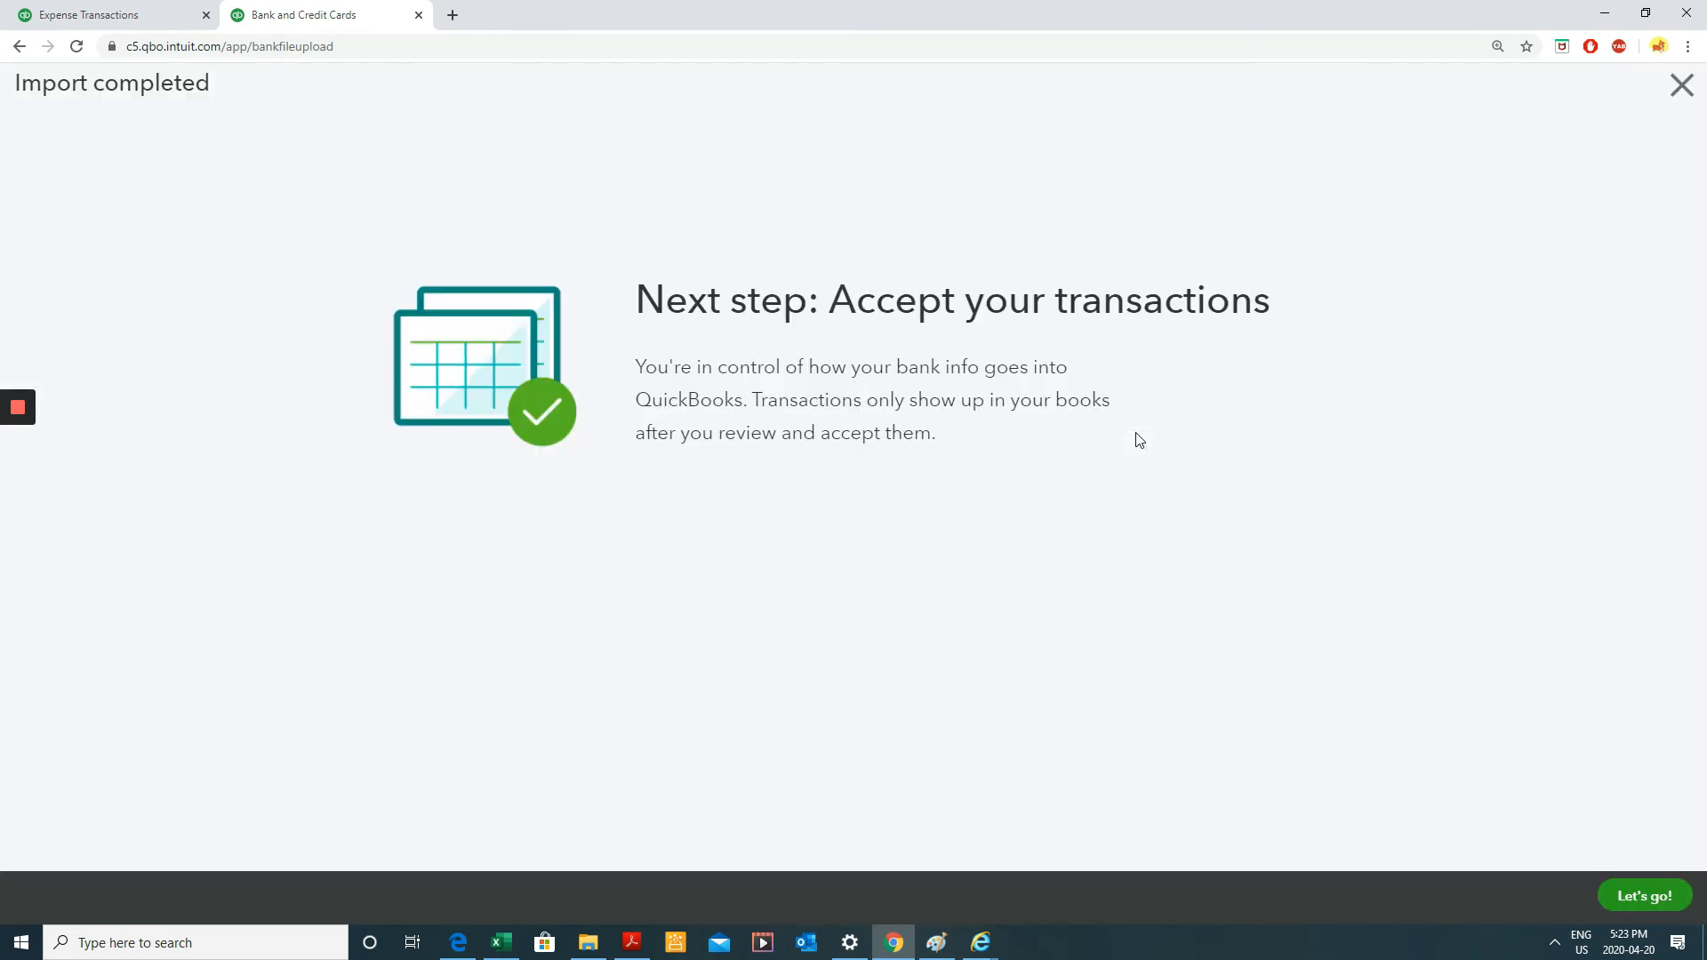
mouse_move(1136, 319)
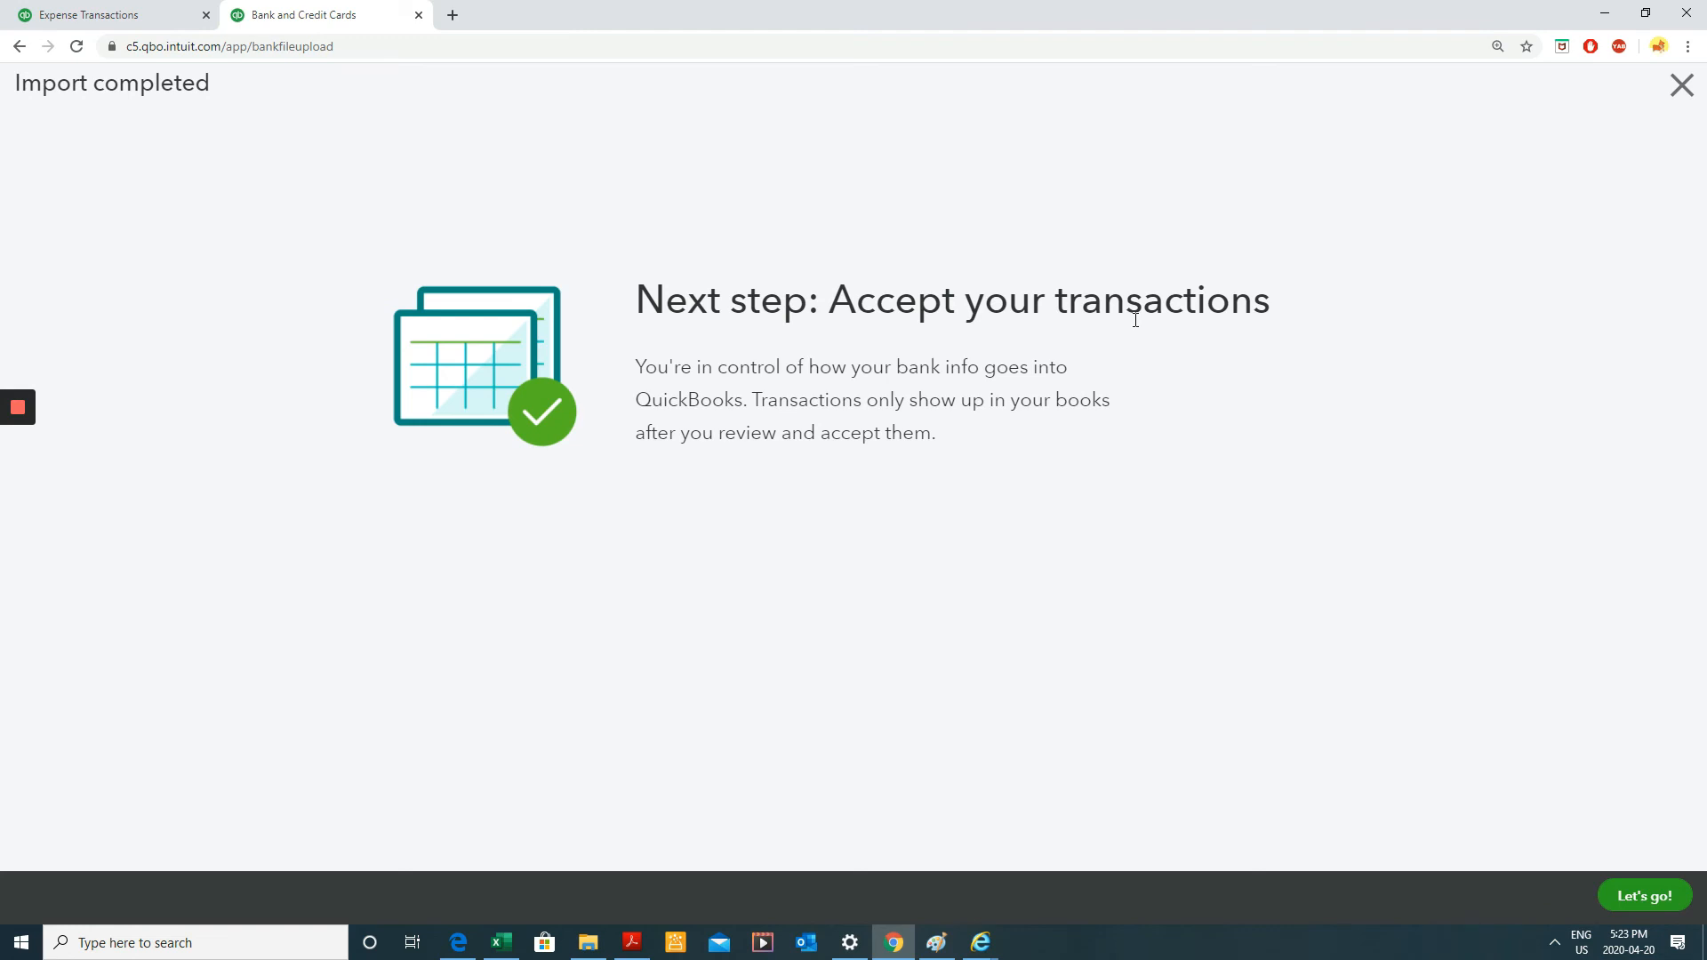
mouse_move(1645, 895)
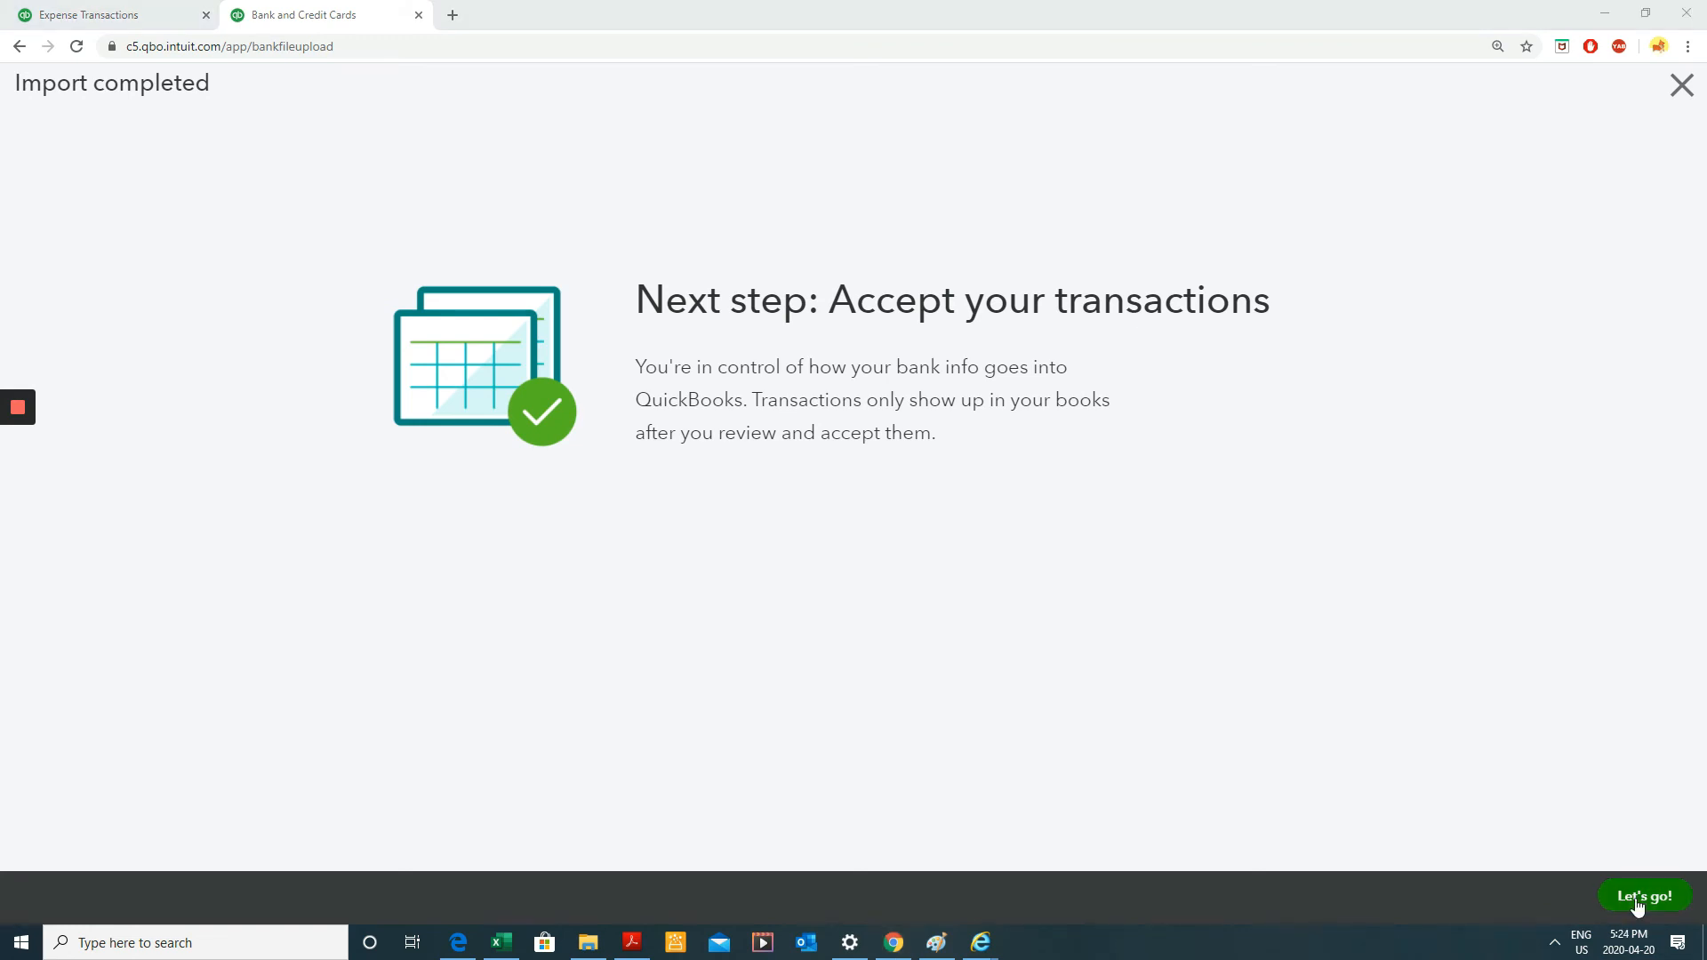
Continue with Let's go! to the Scotia Bank tile showing 11 transactions For Review.
left_click(1643, 895)
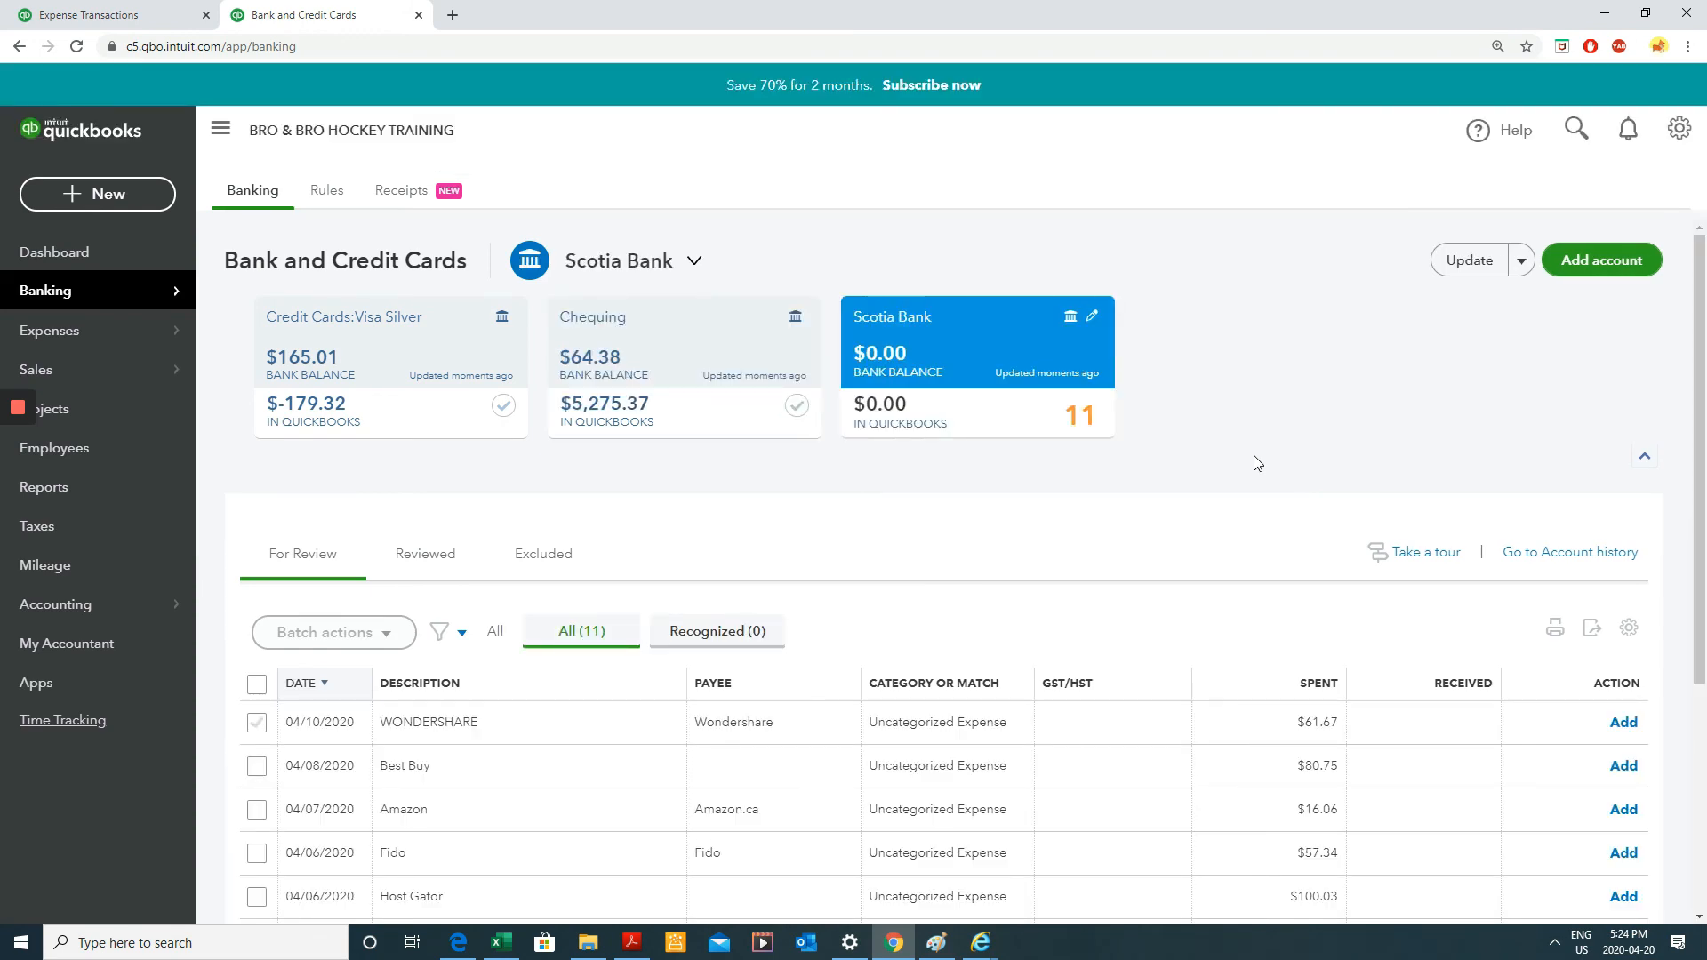
mouse_move(552, 373)
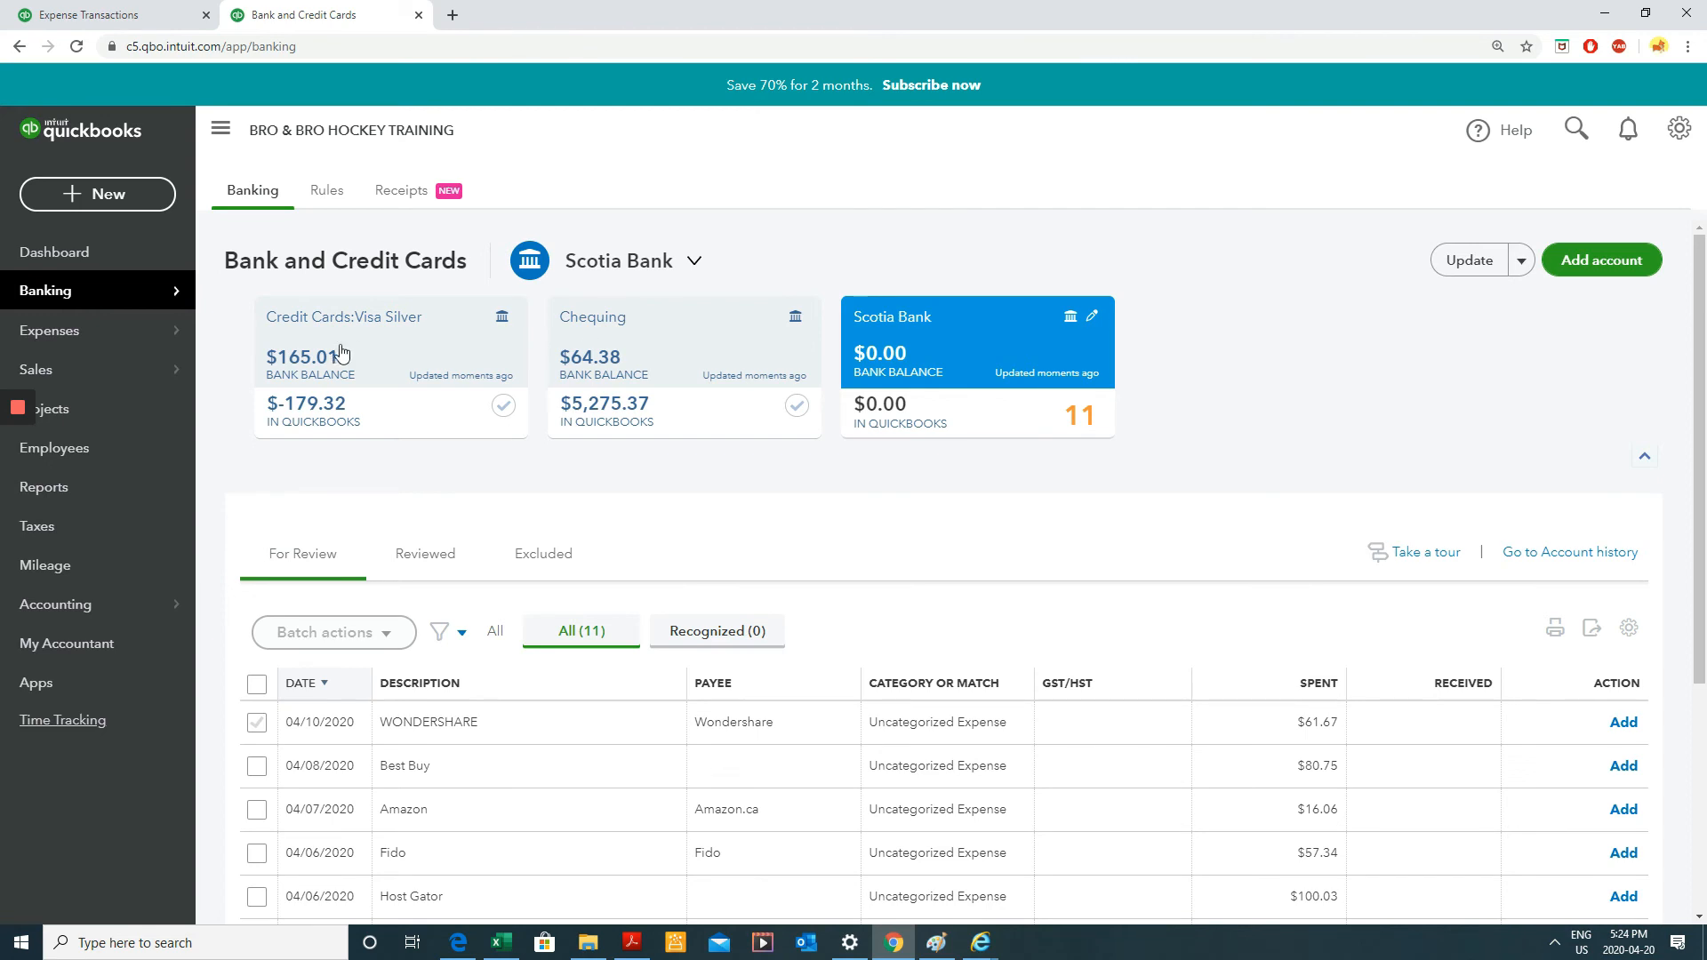
left_click(975, 343)
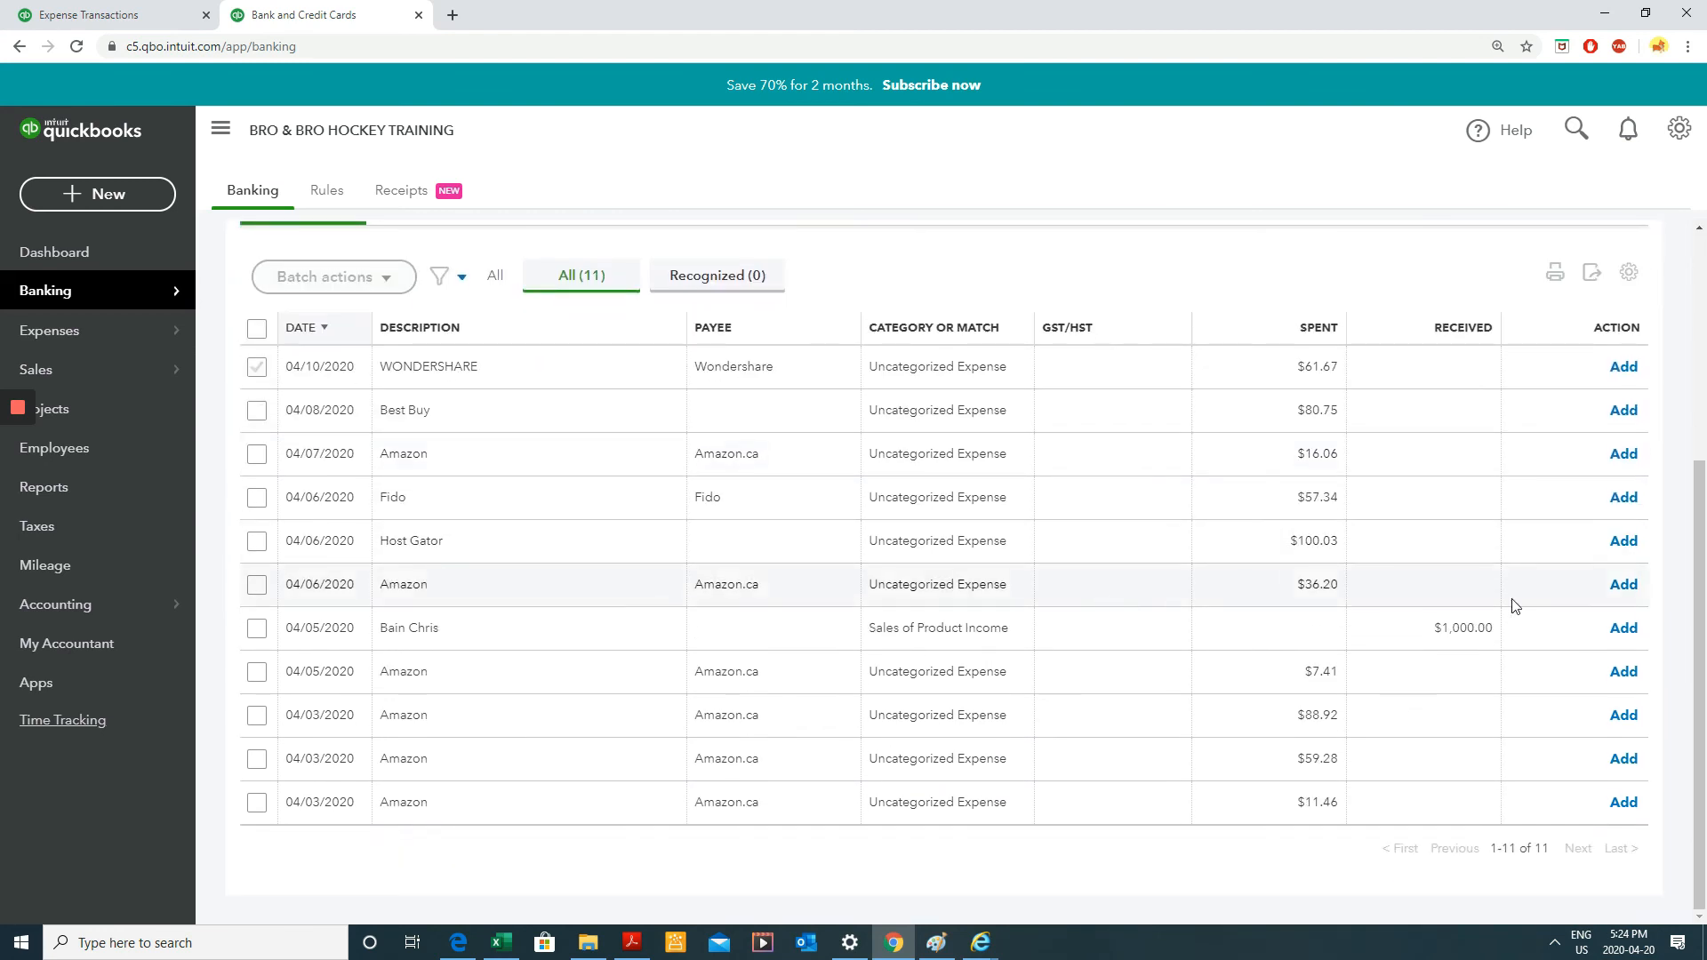
mouse_move(951, 576)
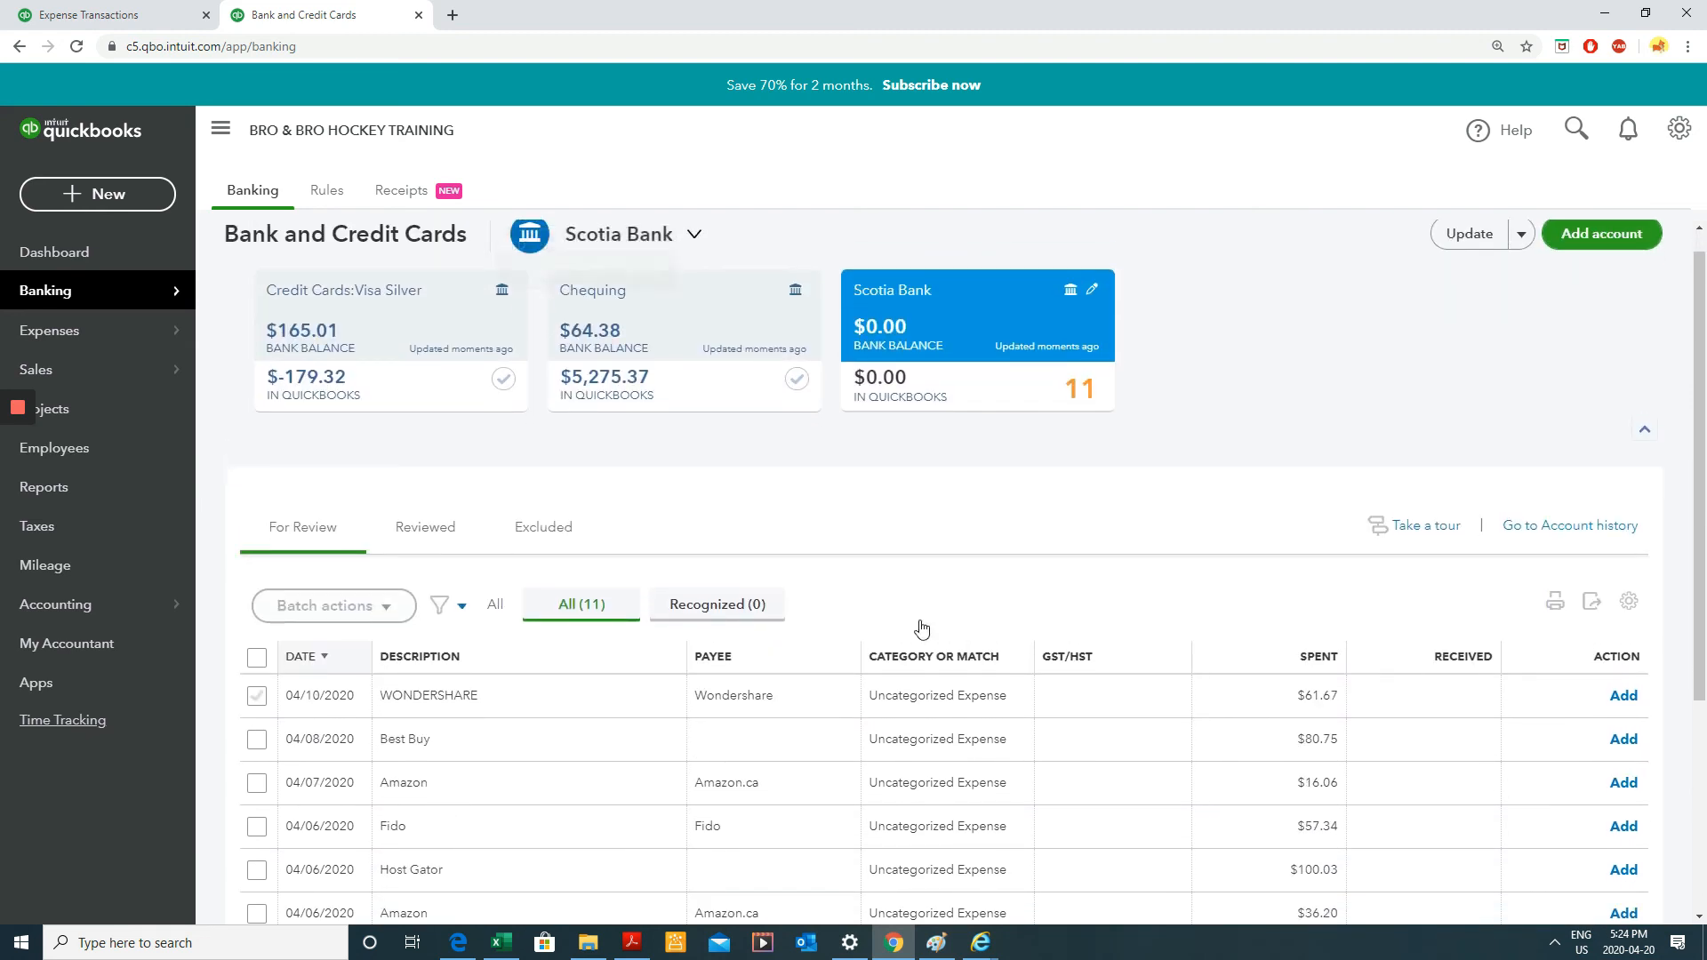
scroll("down", 3)
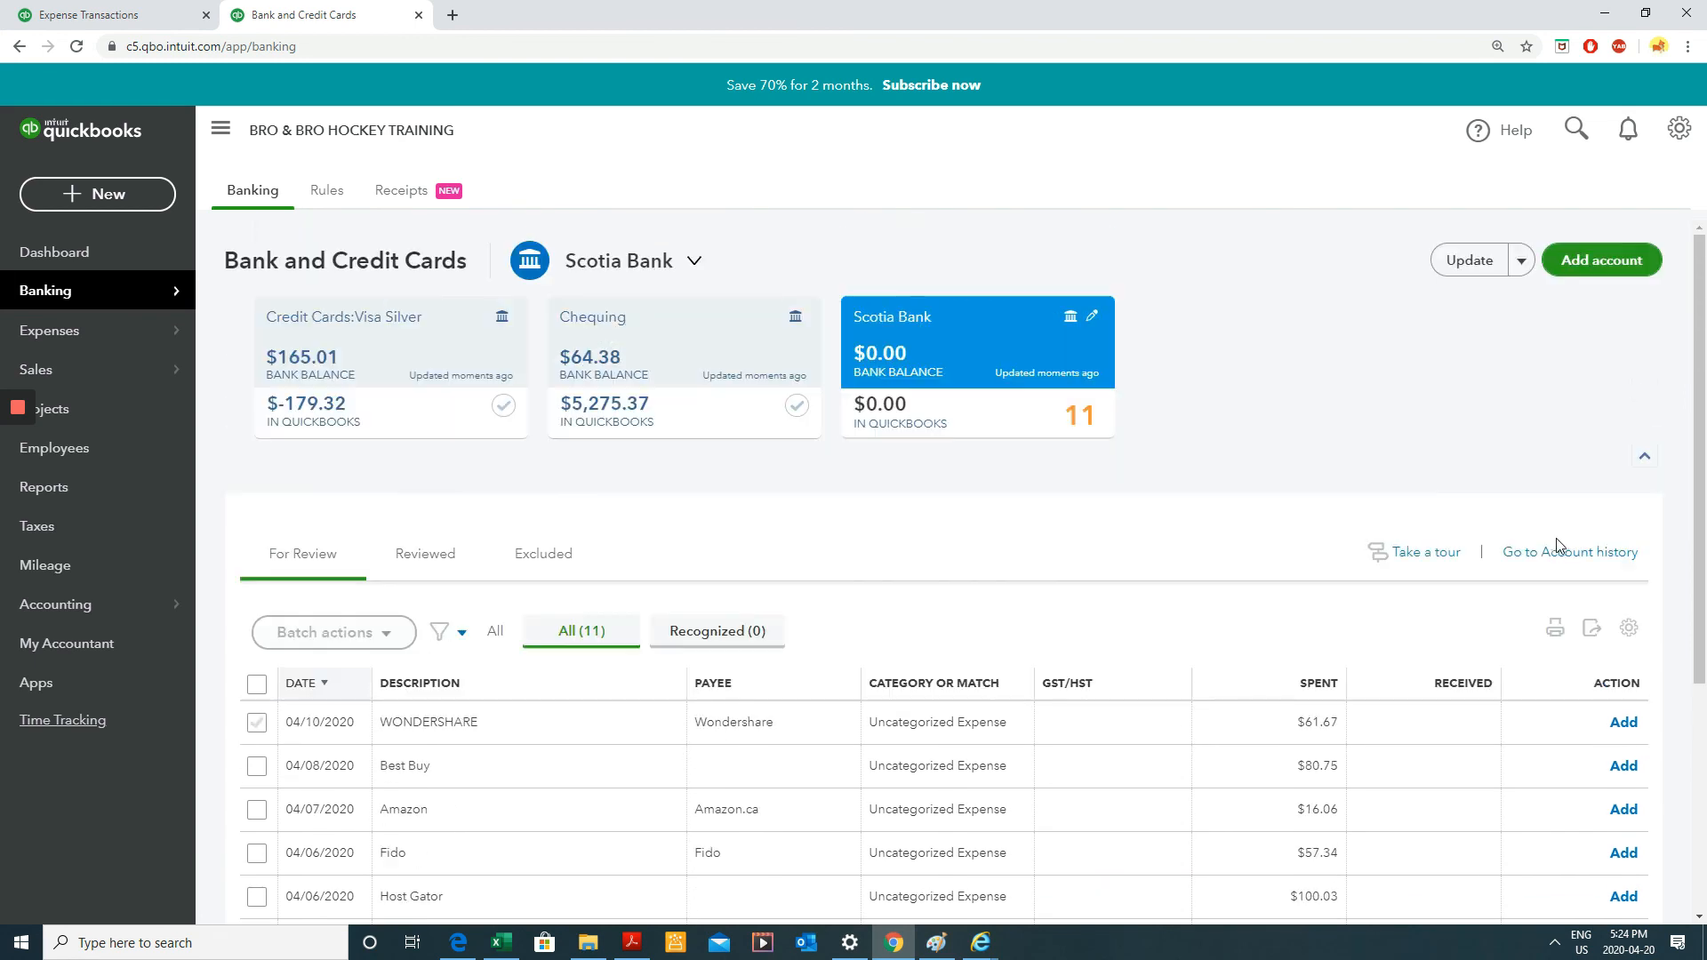
scroll("down", 3)
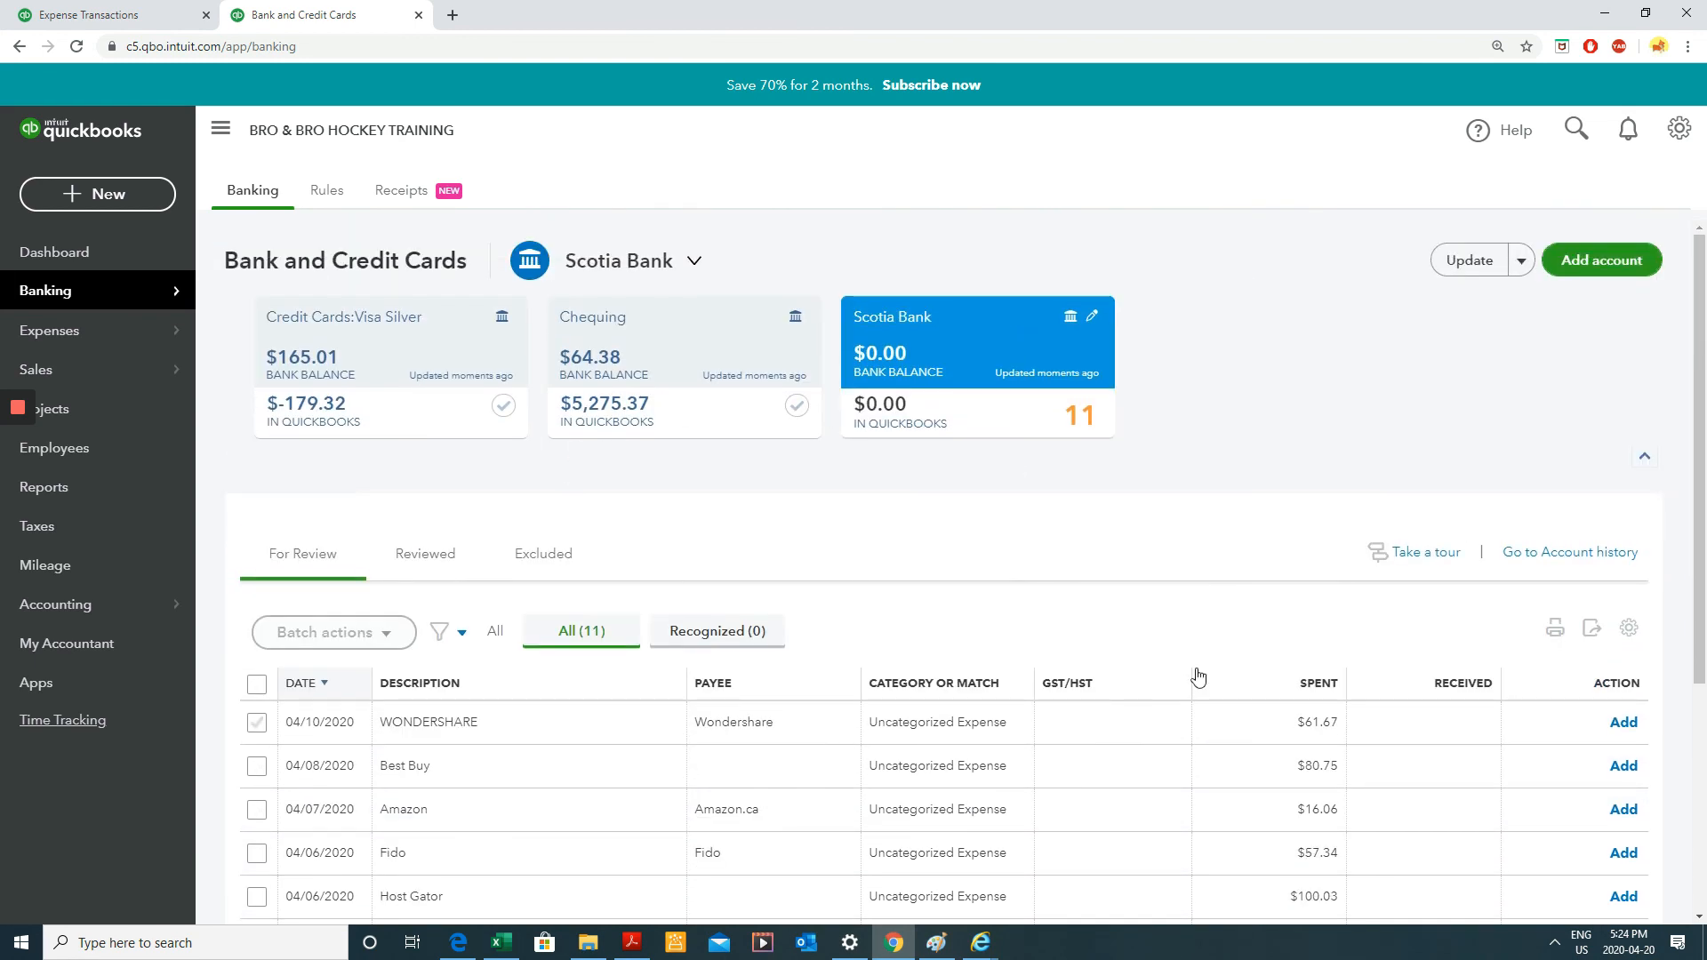
mouse_move(1269, 705)
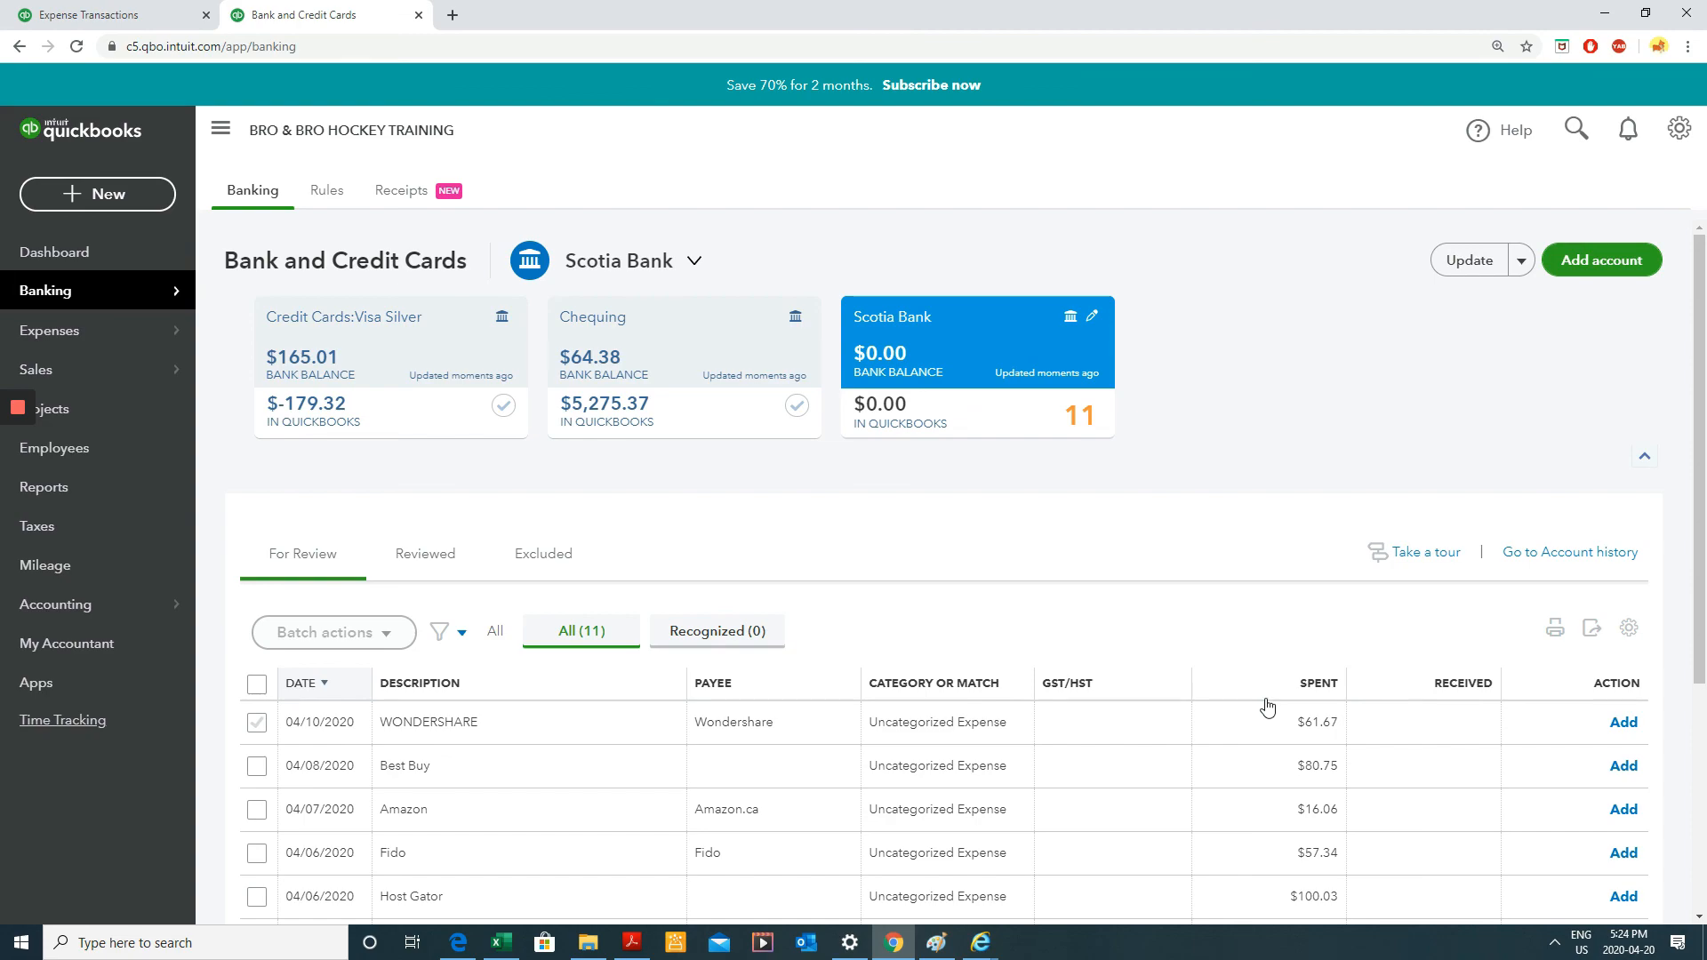